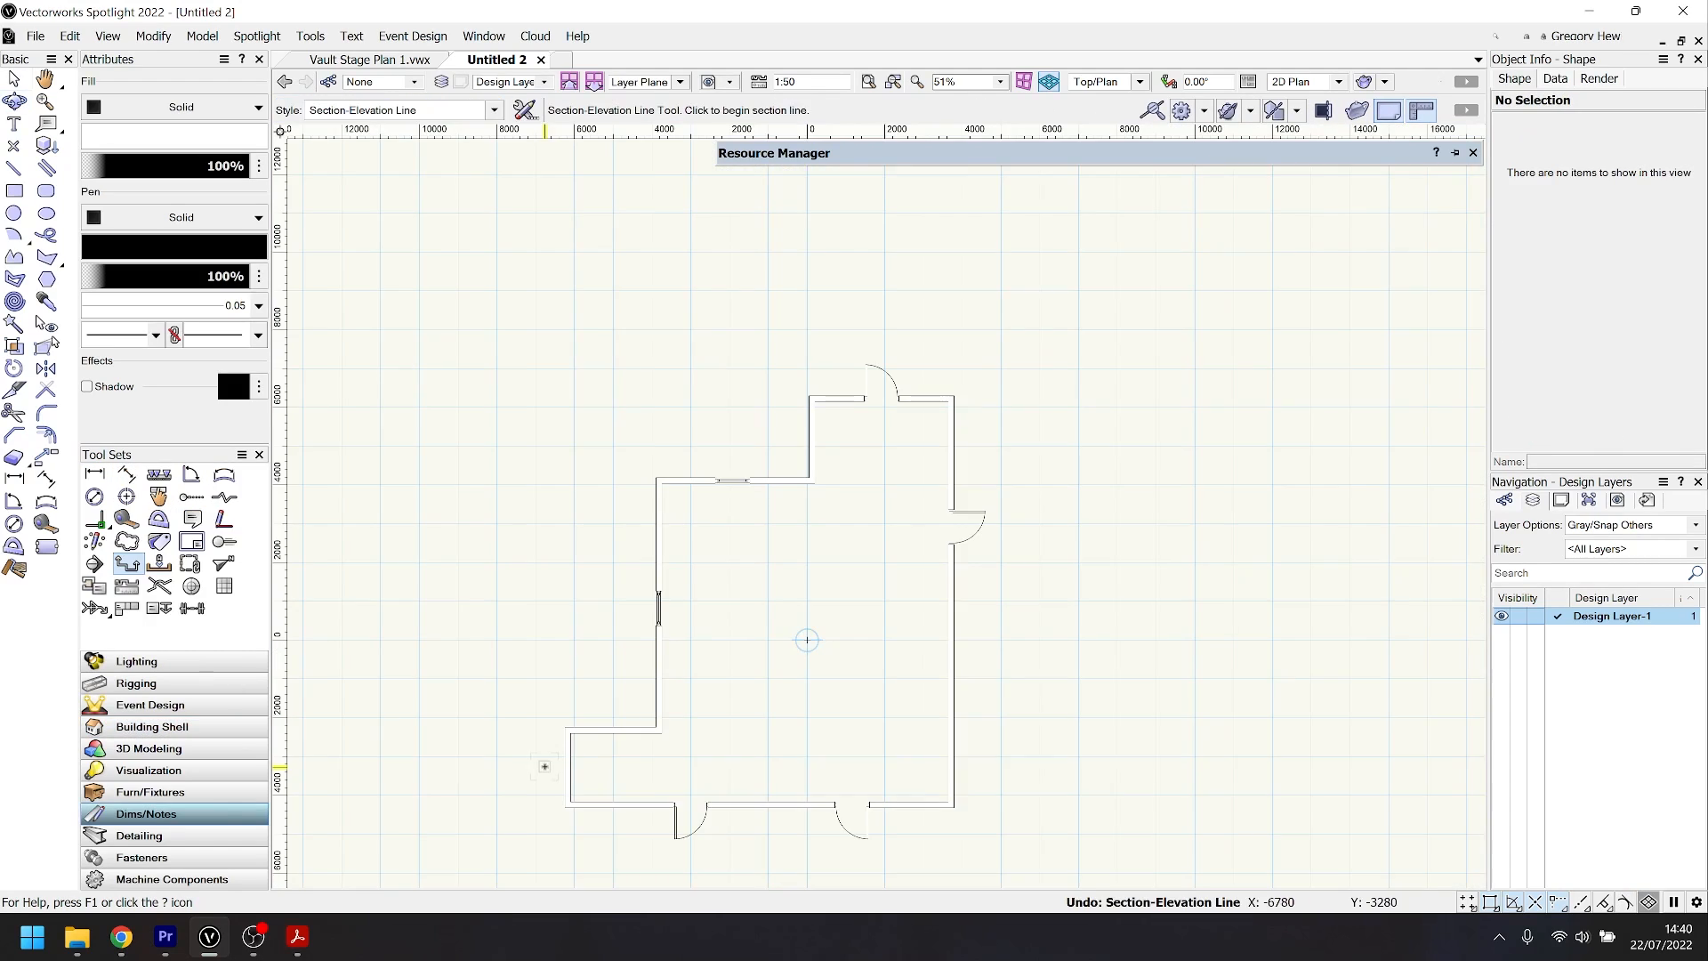
- Create a section viewport from the section line and place the 4000 dimension above the rectangle
right_click(544, 763)
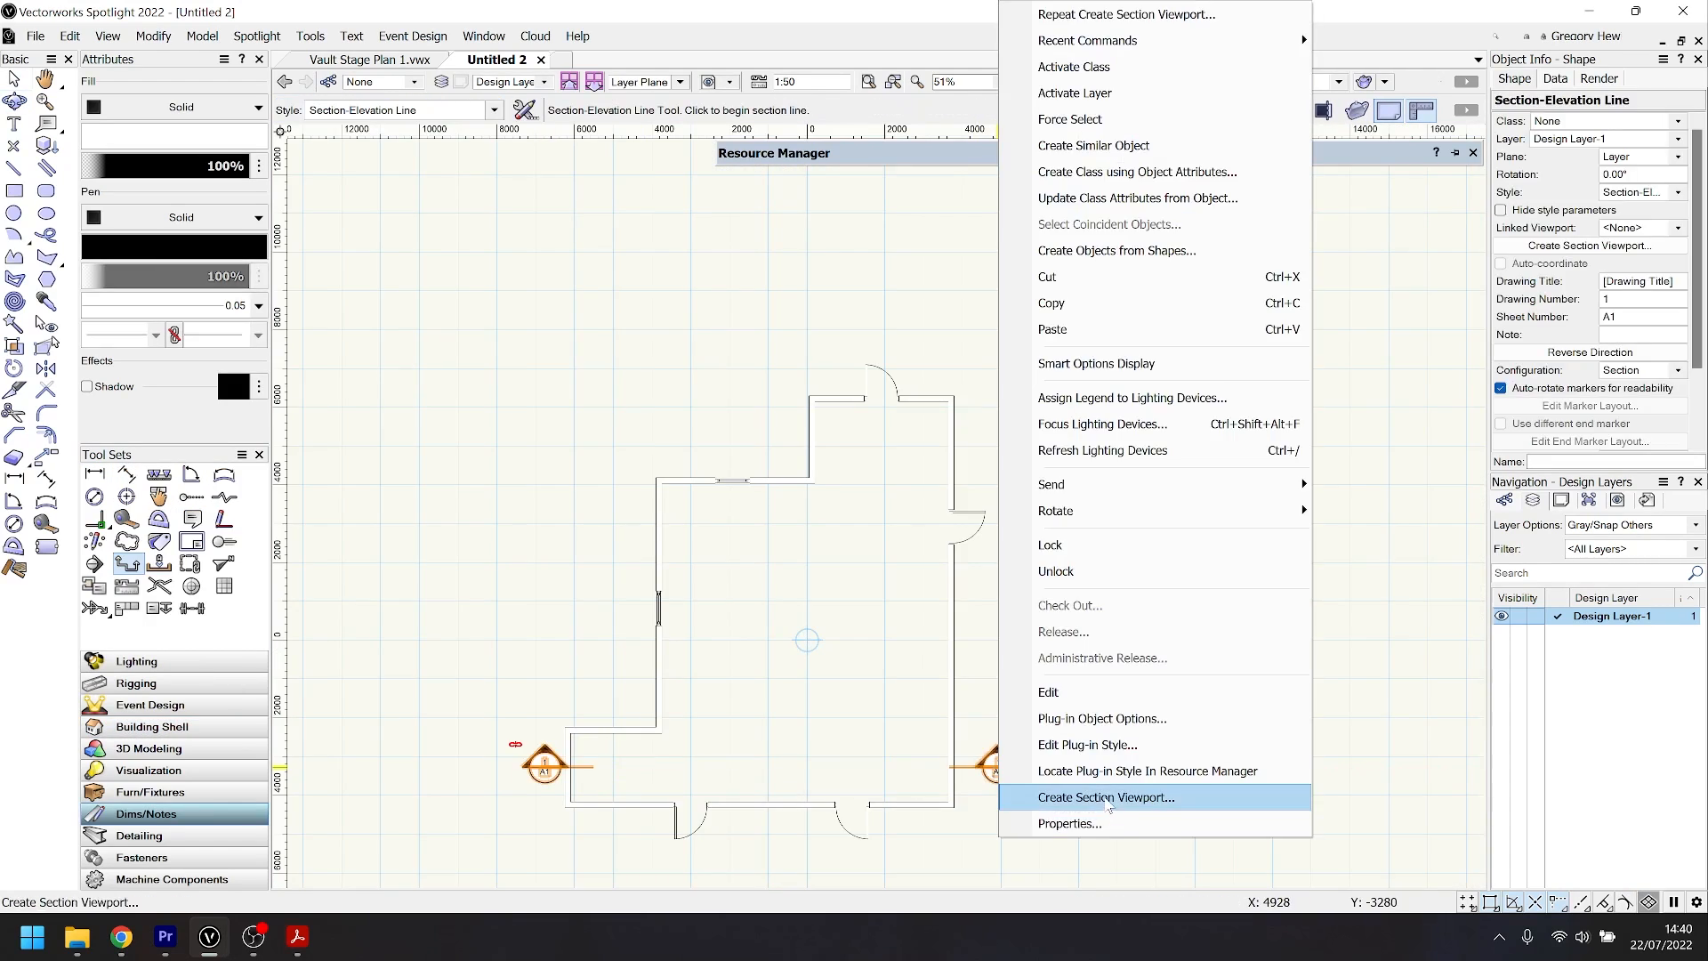
left_click(1106, 797)
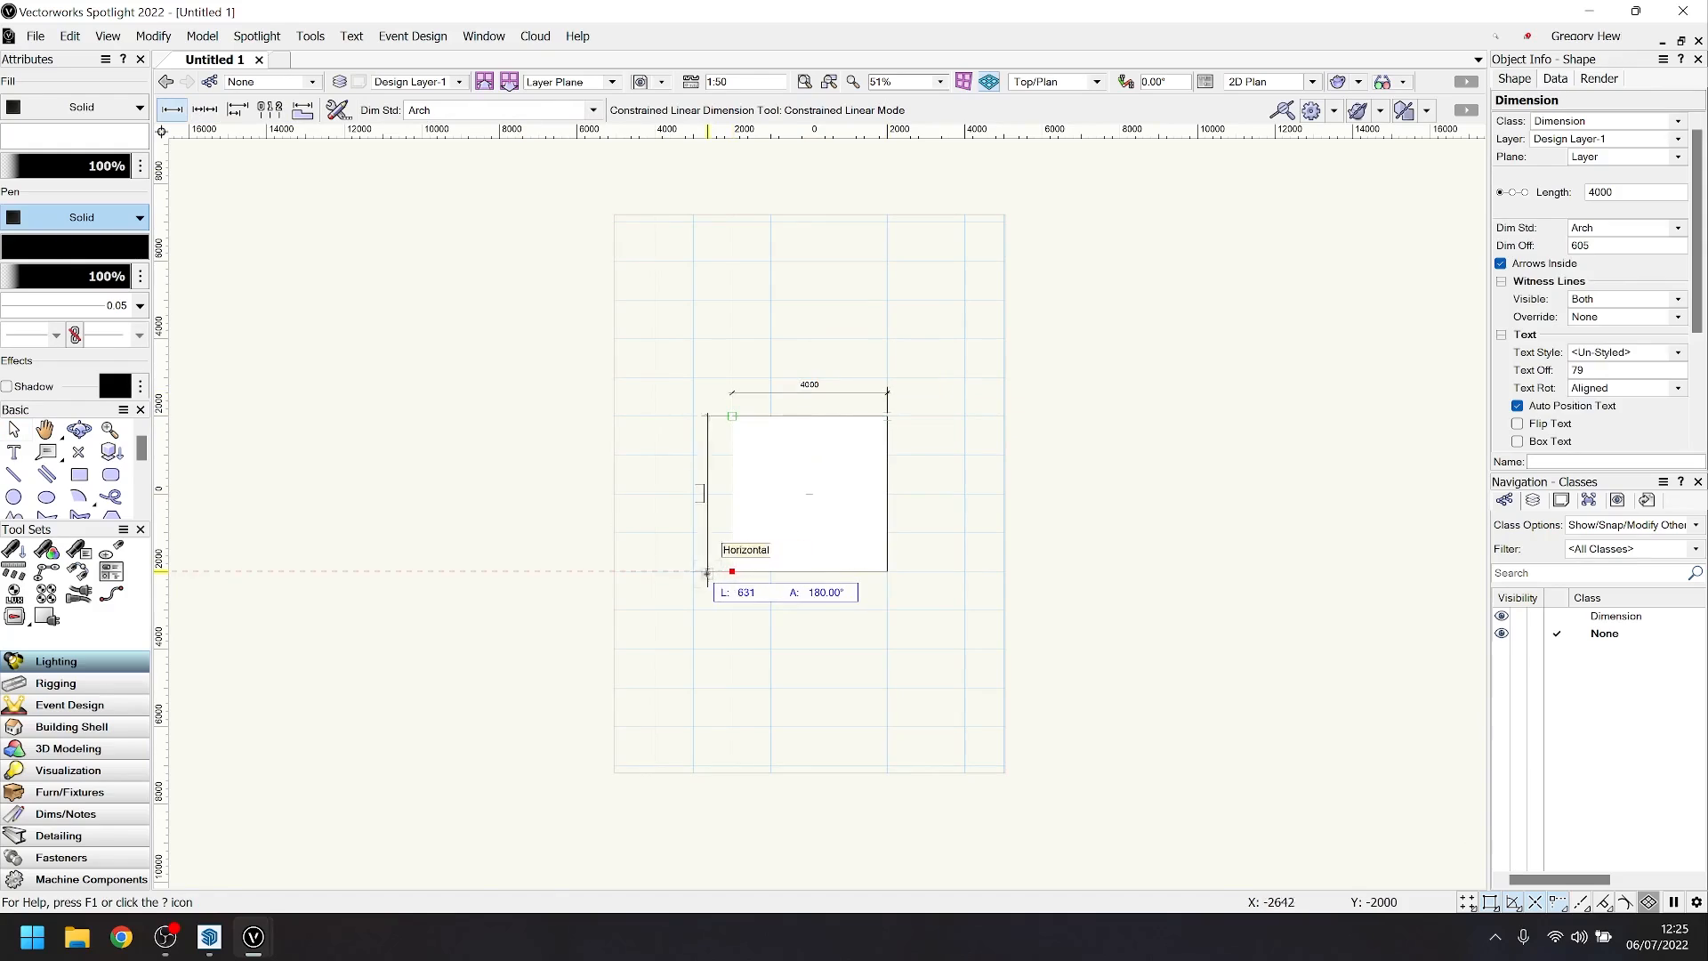
left_click(457, 61)
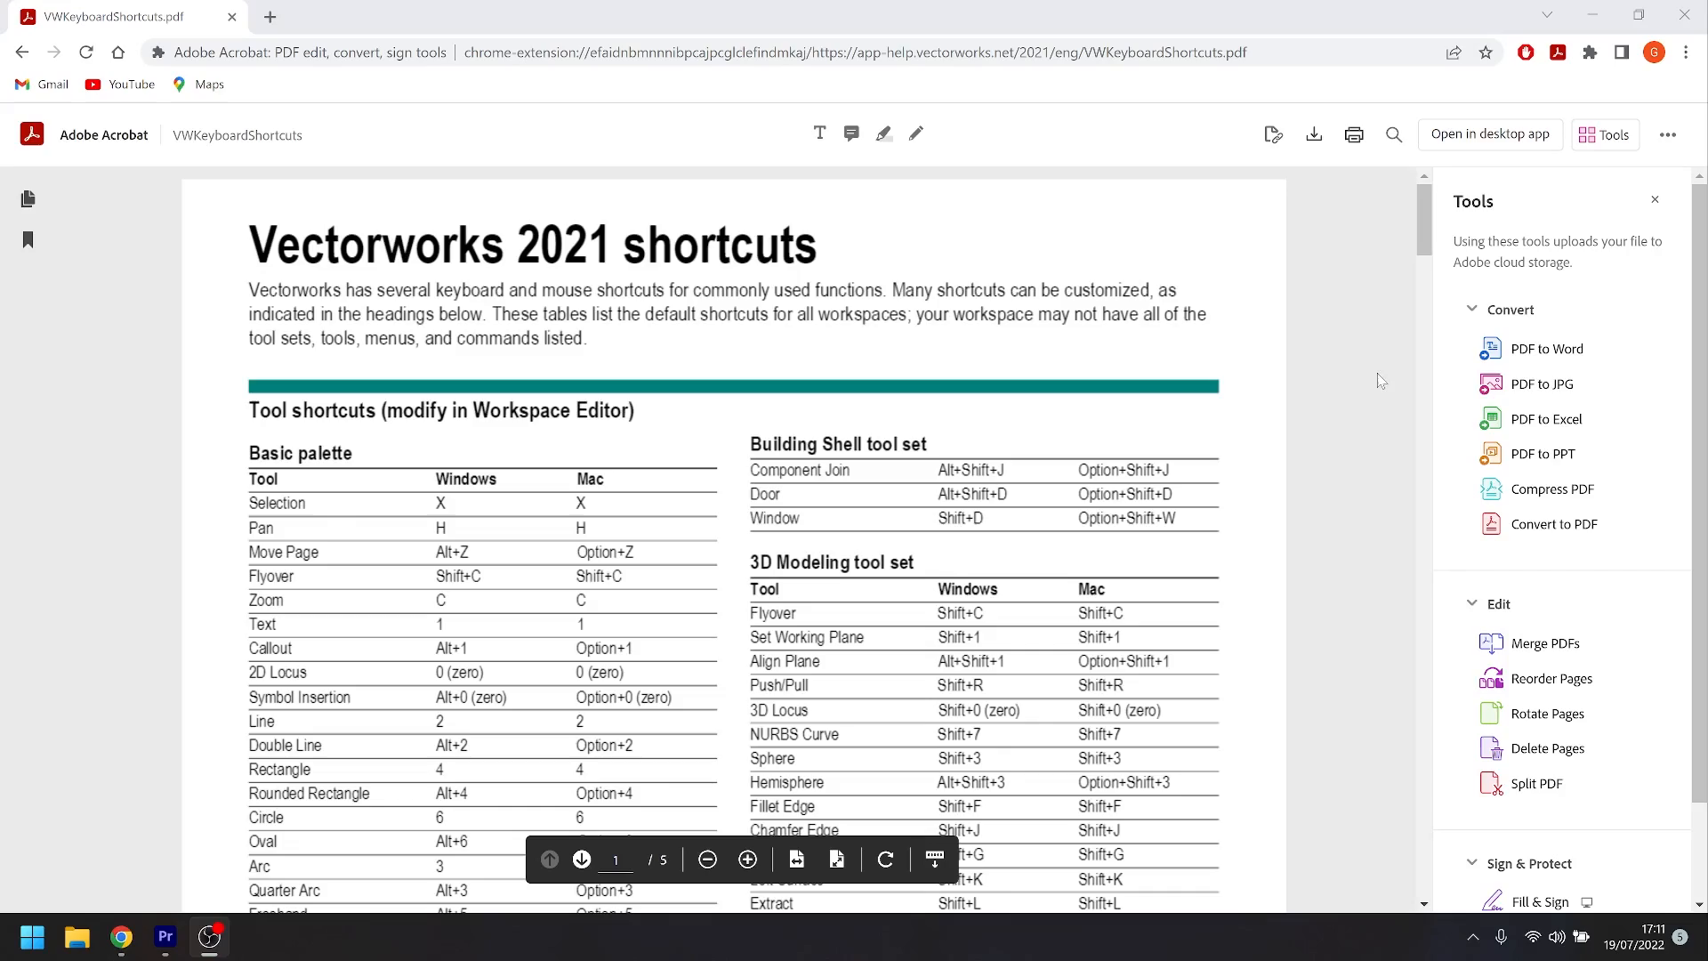
- Scroll the shortcuts PDF down to the Command shortcuts tables
scroll("down", 3)
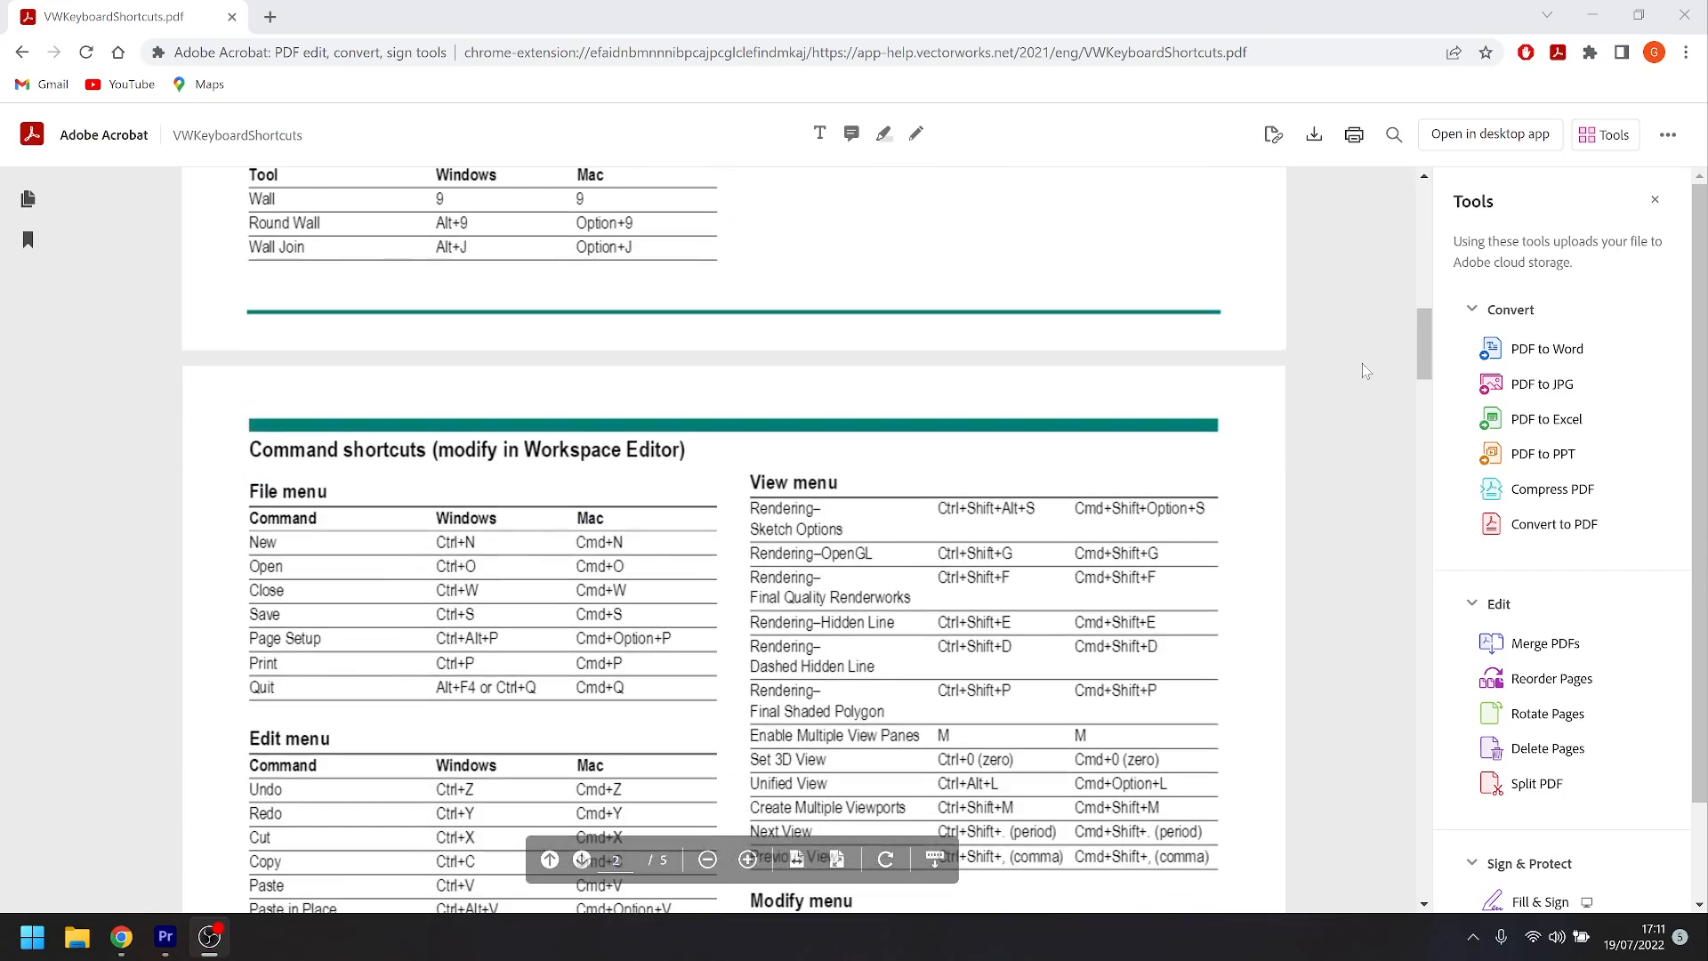
left_click(316, 16)
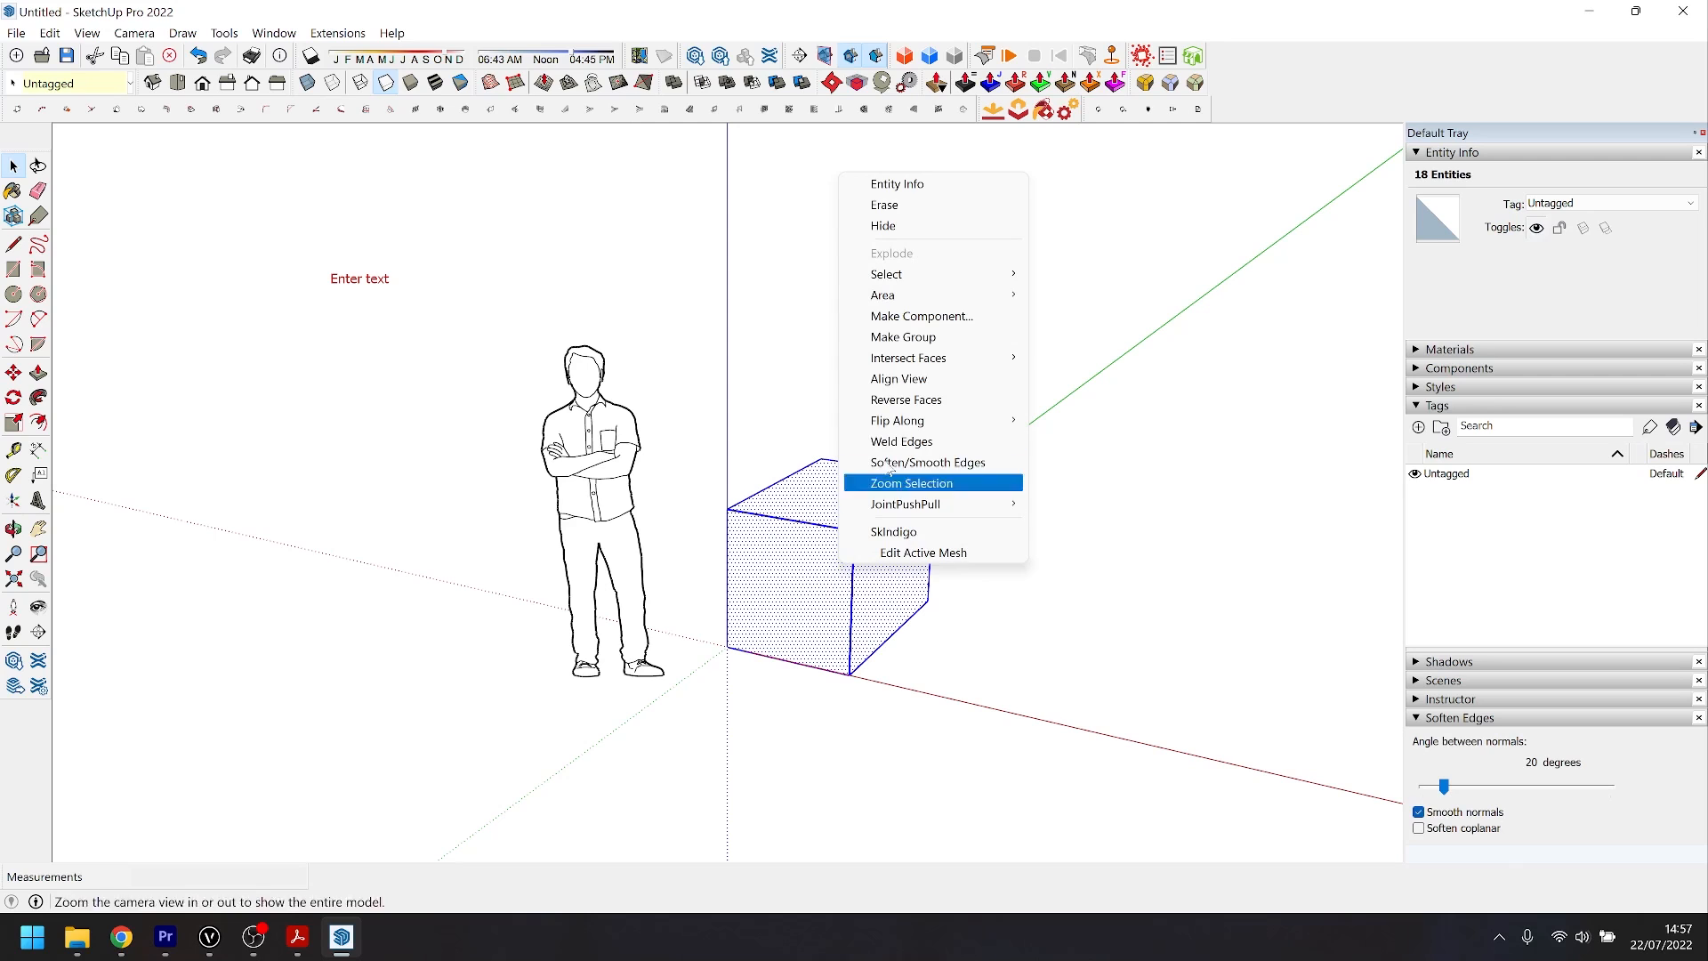
- Make the selected box a component and confirm the Create Component dialog
left_click(920, 317)
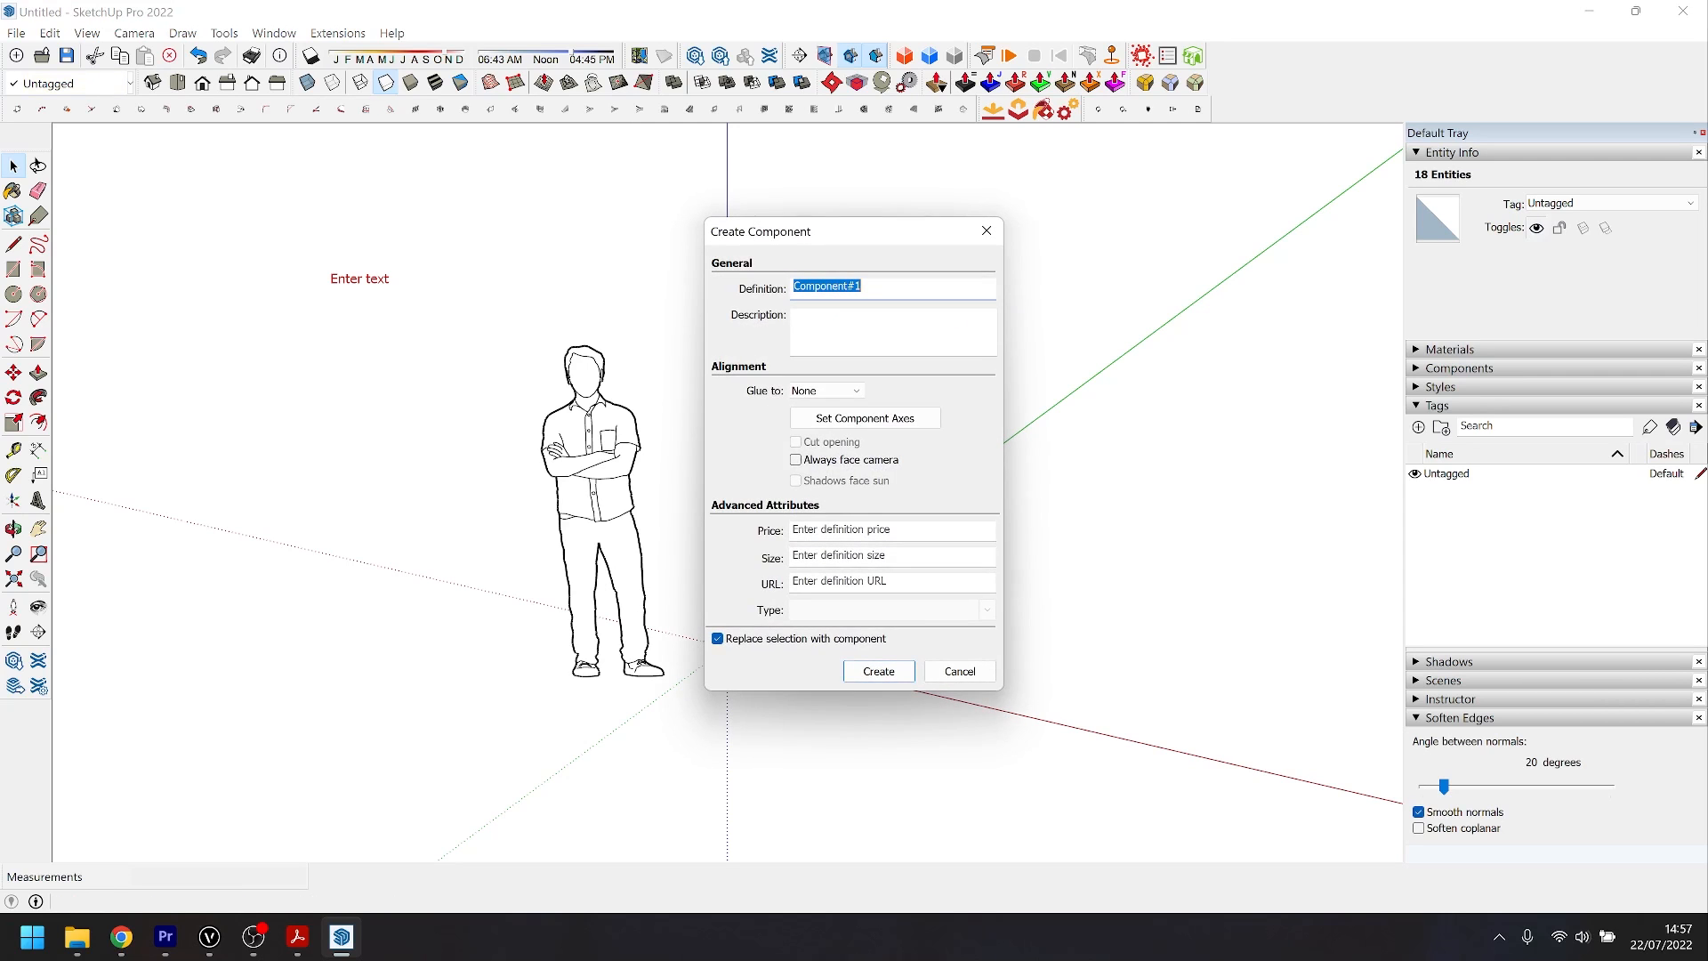
left_click(877, 671)
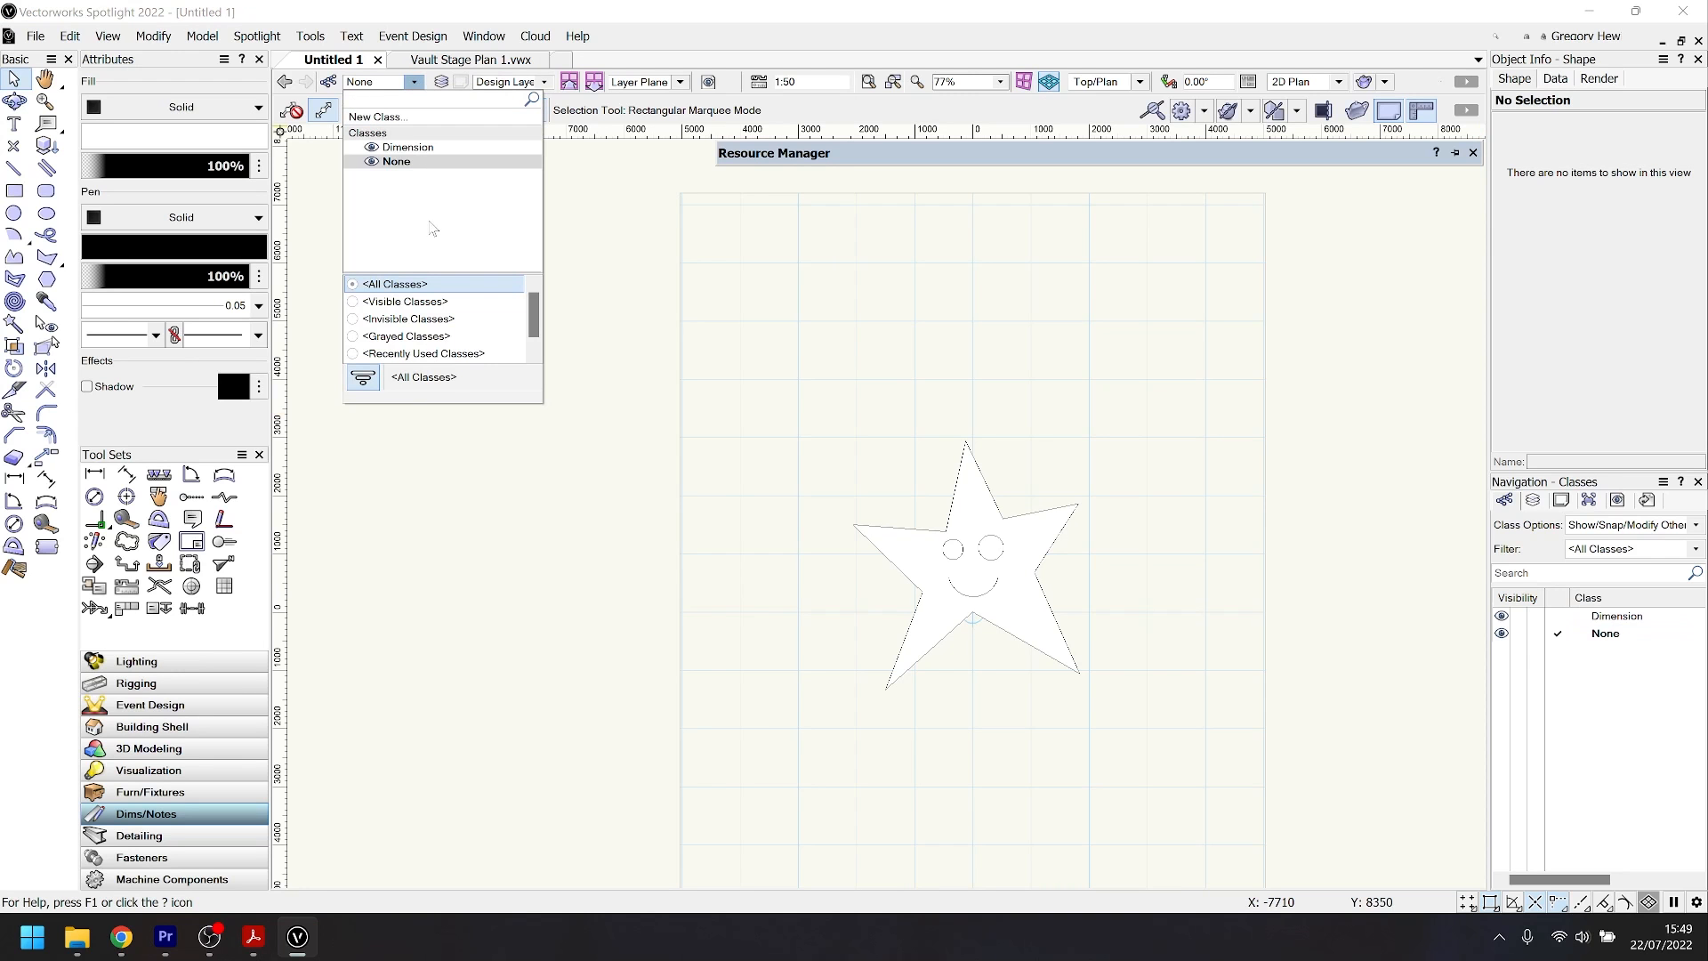
left_click(341, 937)
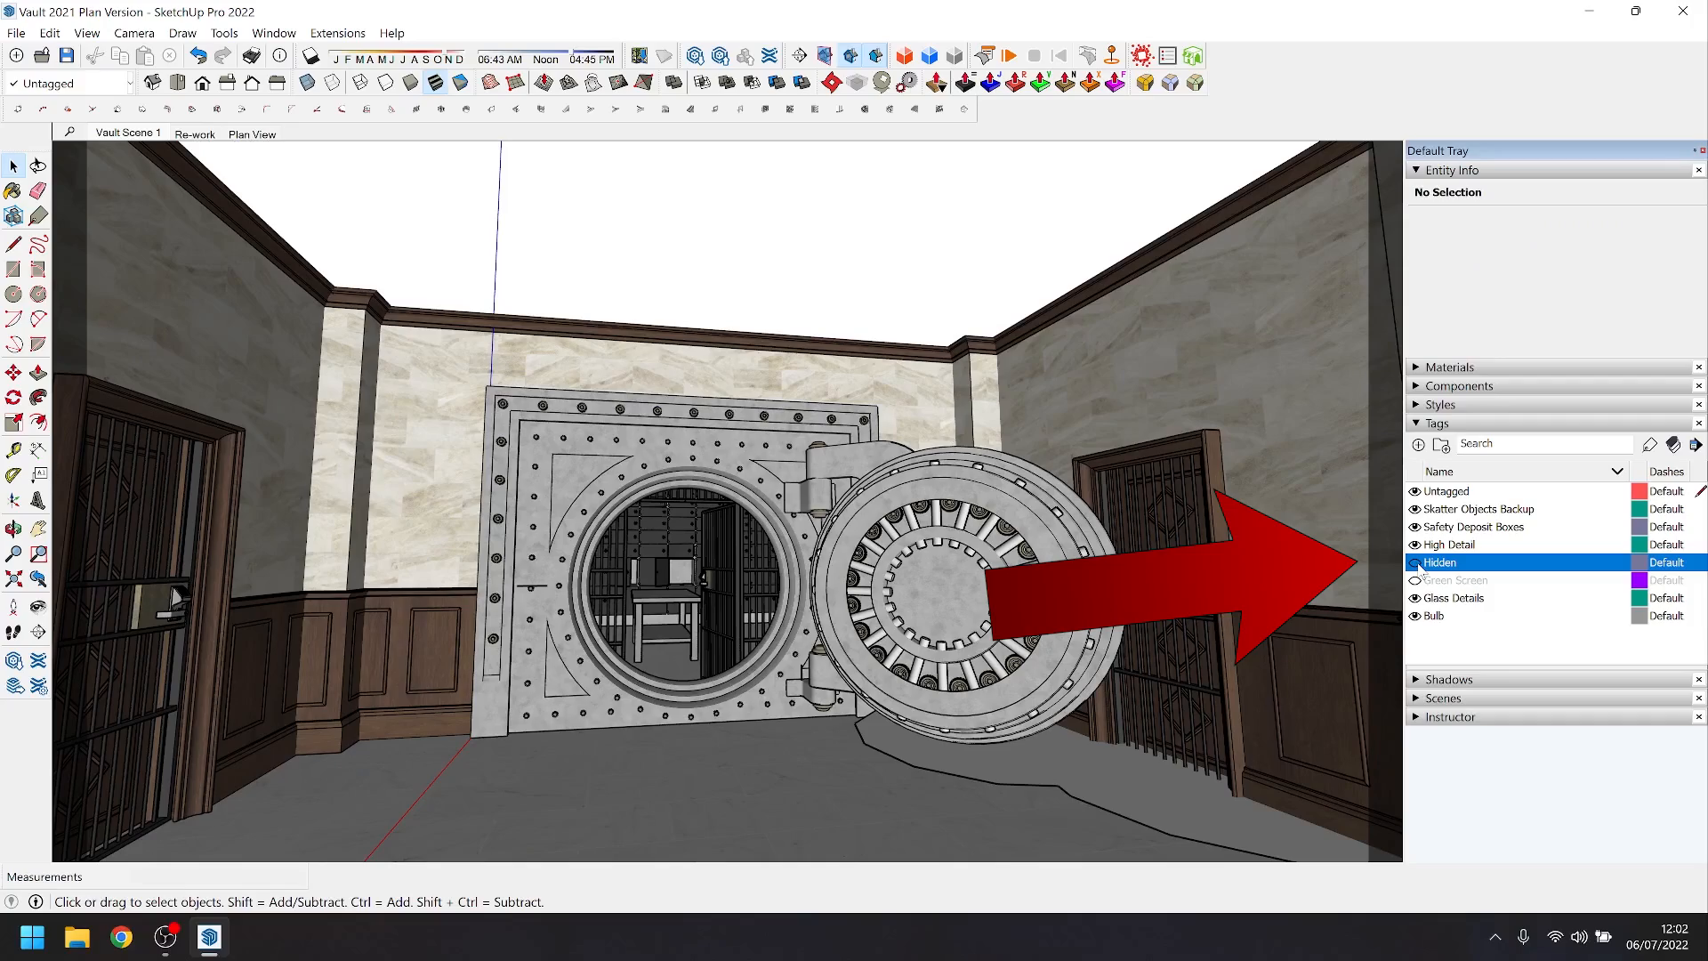
- Turn off the Hidden tag's visibility in the Tags panel
left_click(194, 133)
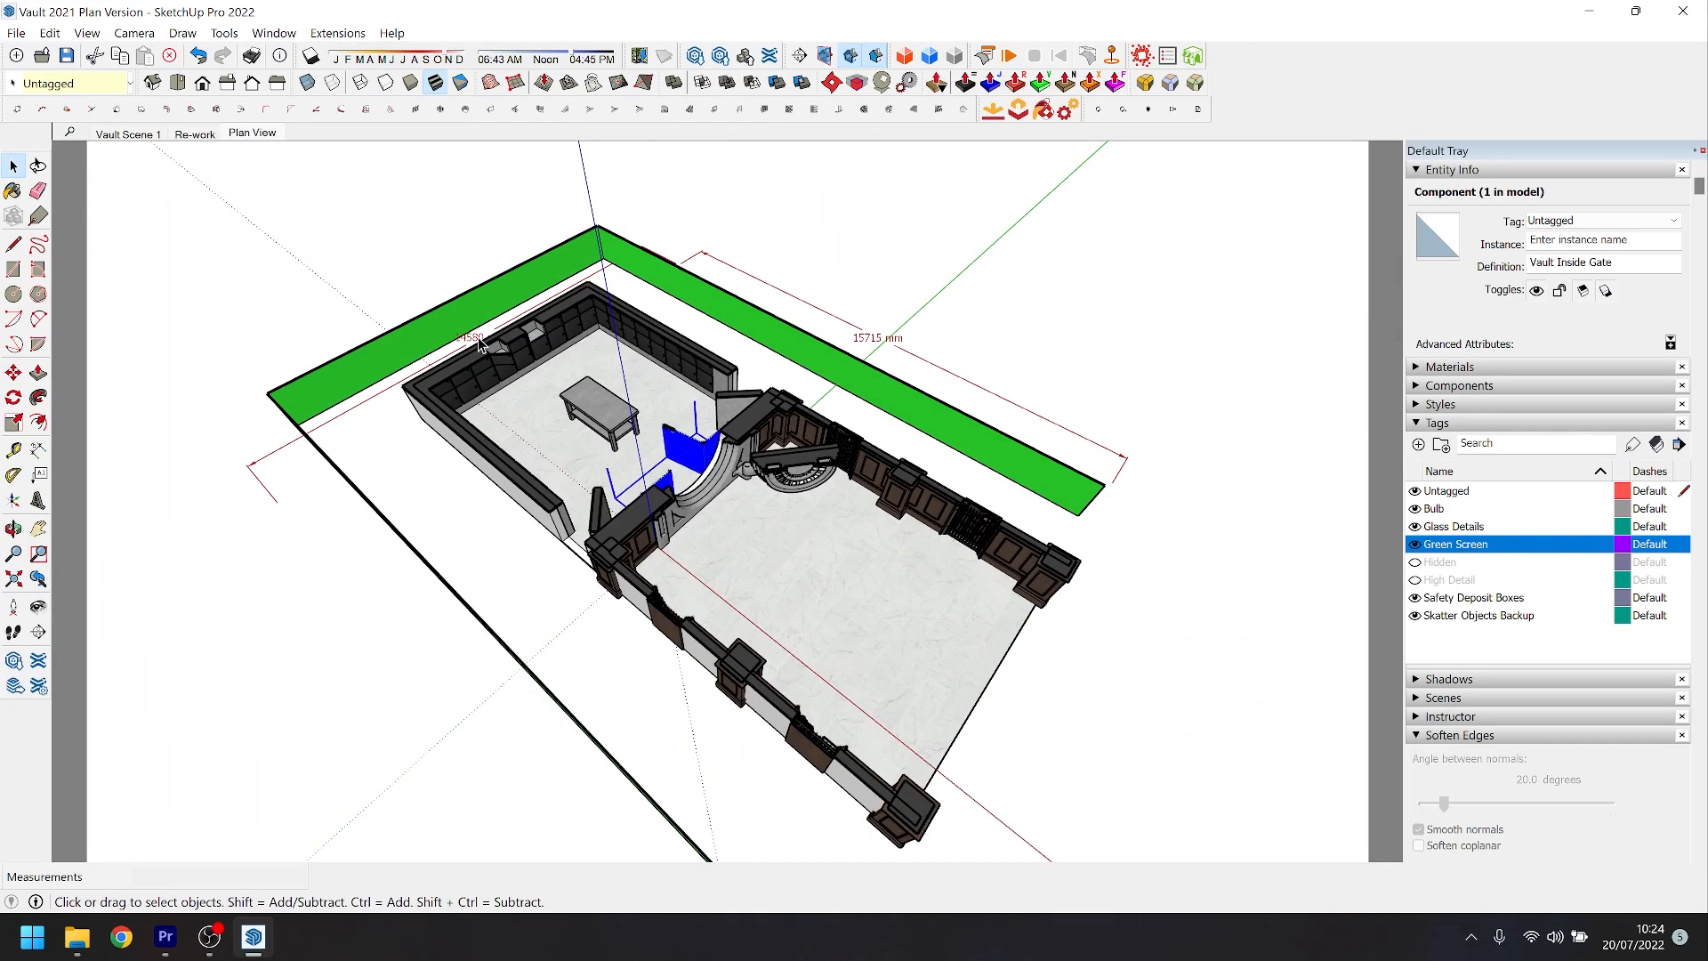
- Switch the camera to a parallel-projection Top view of the vault
left_click(133, 32)
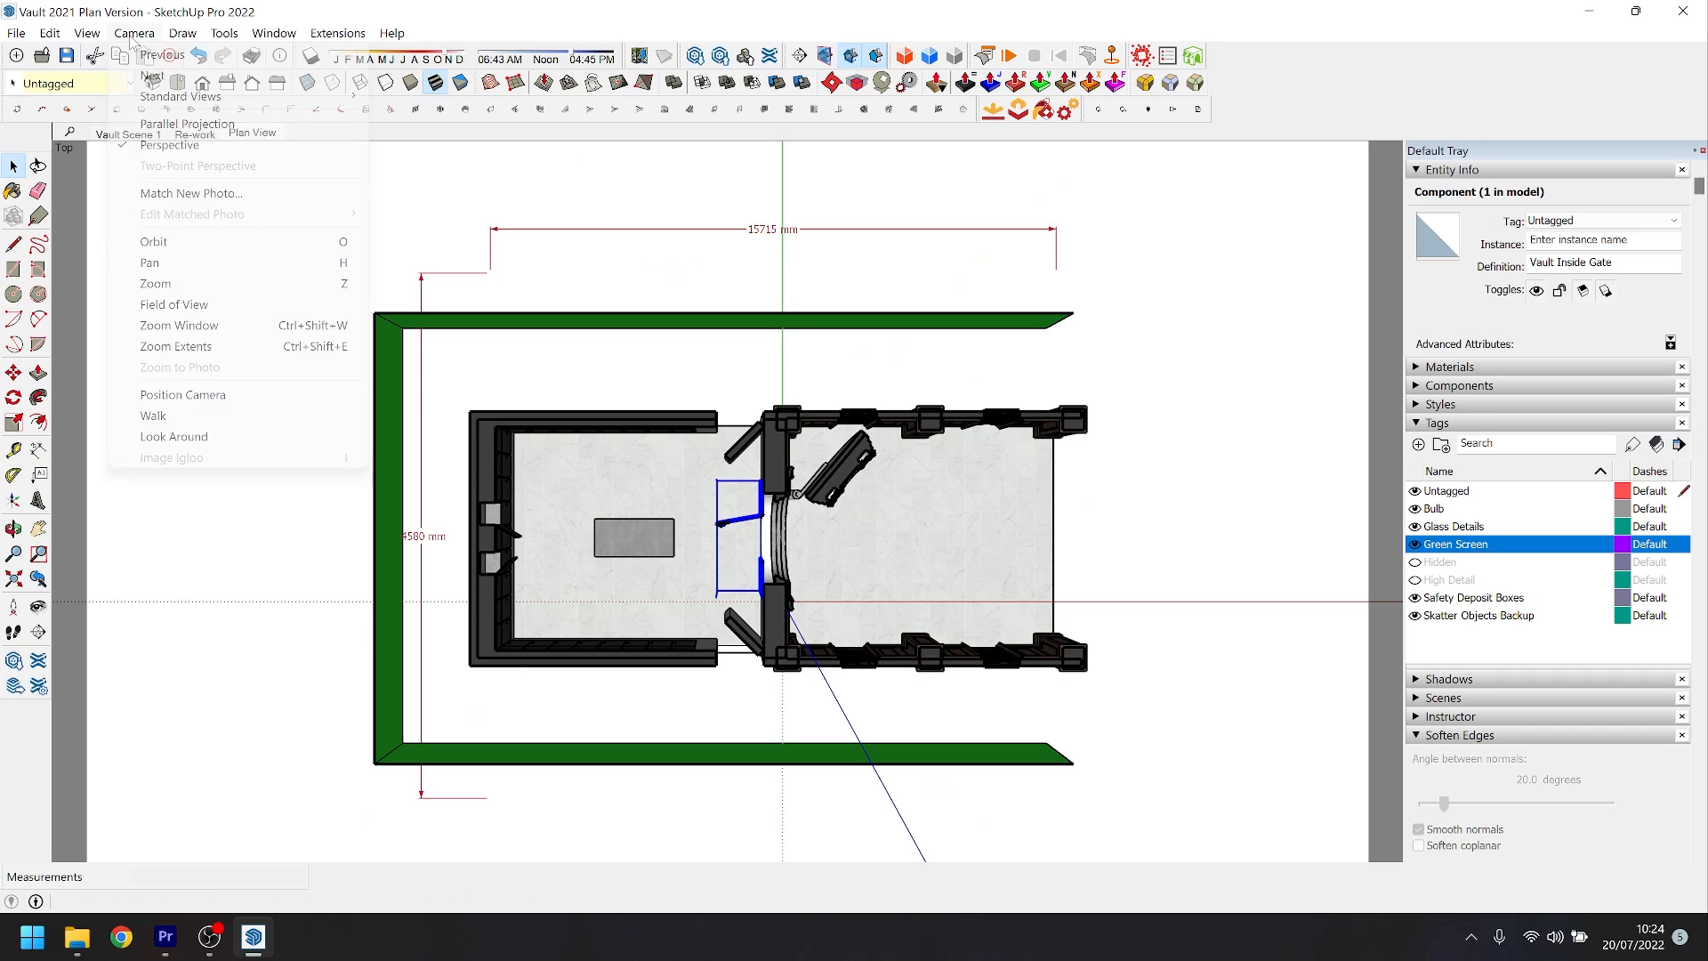
left_click(175, 347)
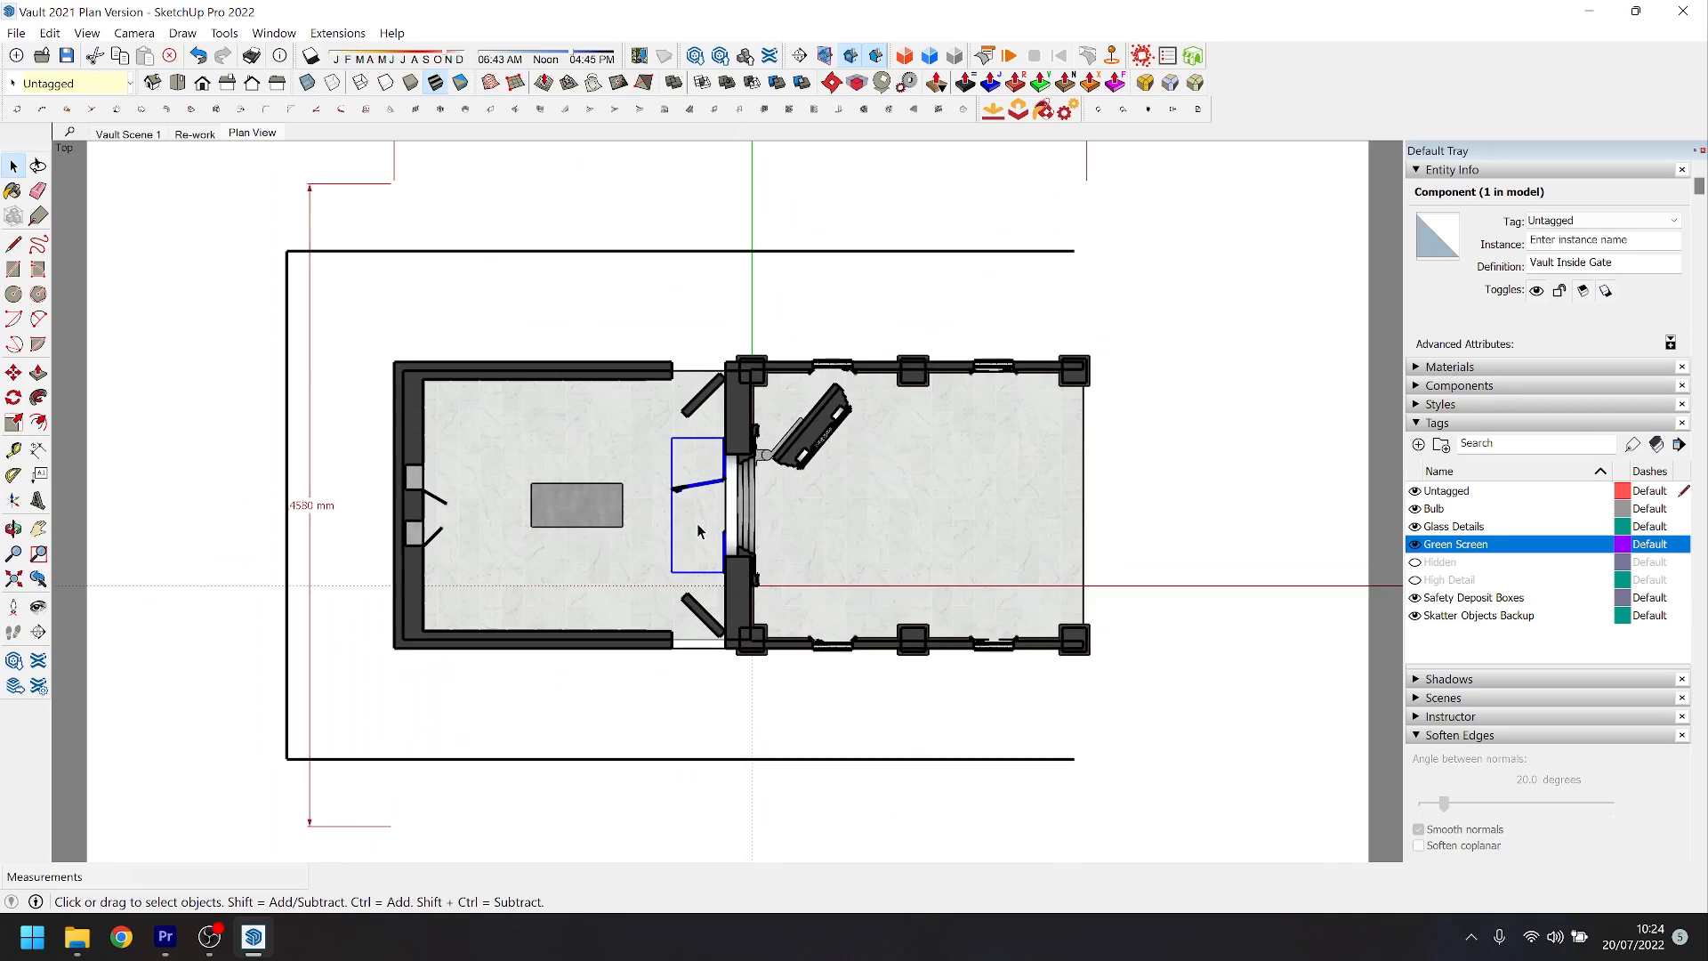
left_click(16, 32)
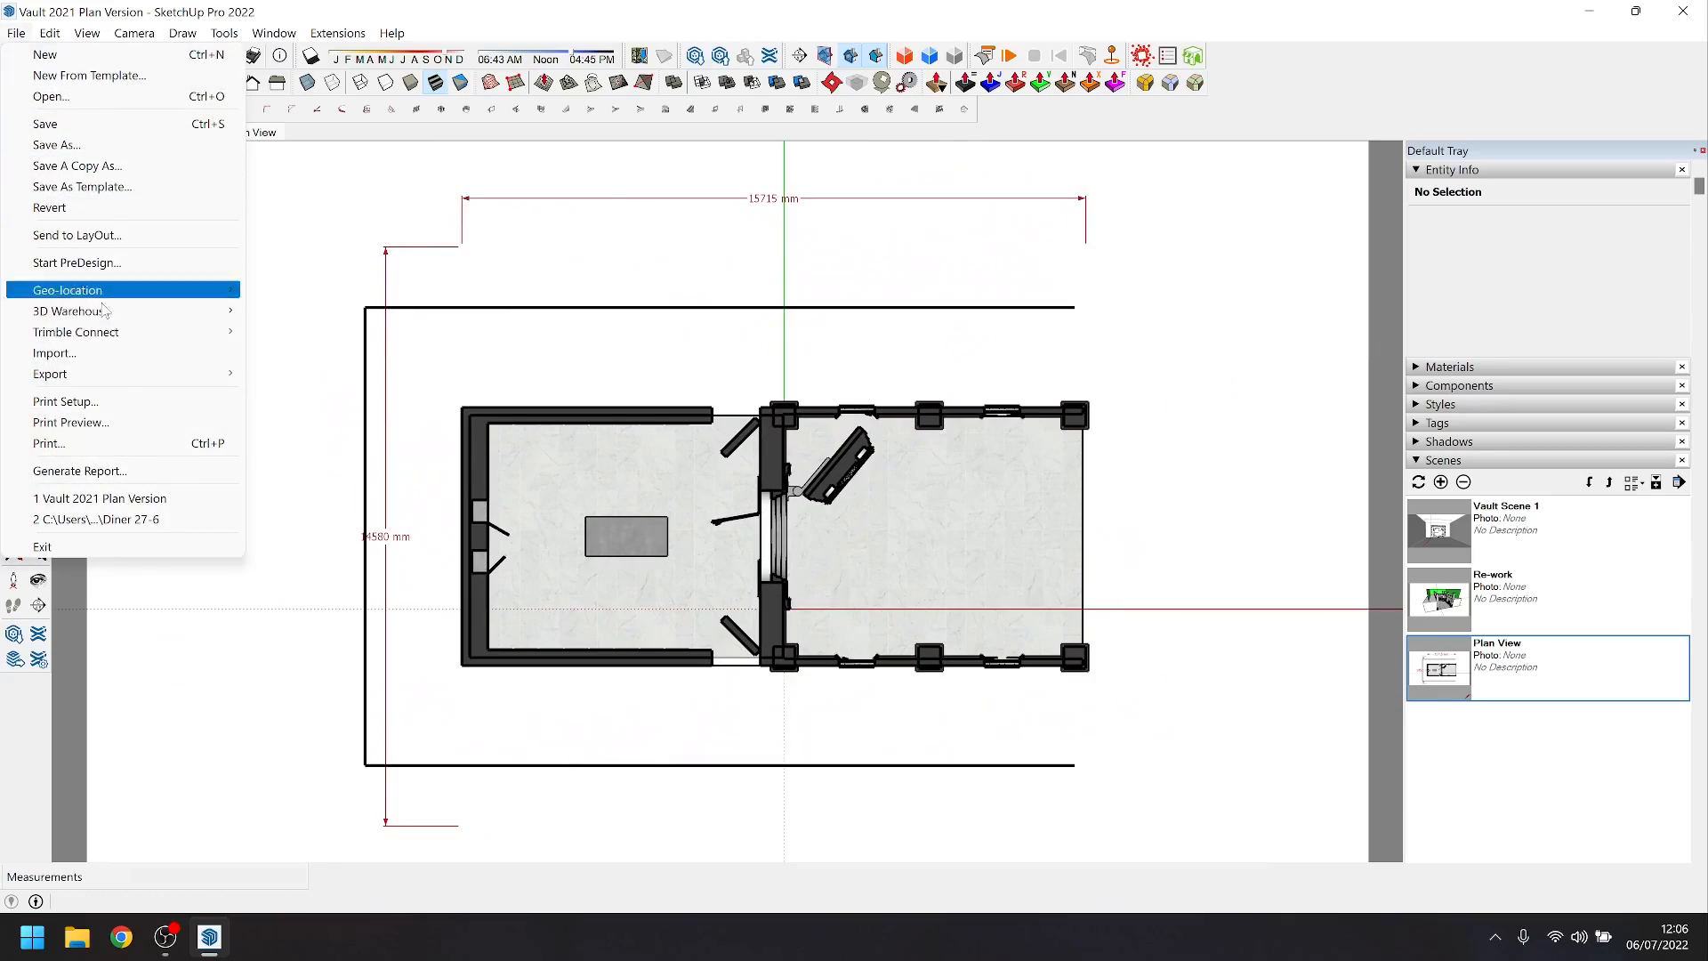
- Start a 2D Graphic export as AutoCAD DWG and bring up its export options
left_click(50, 374)
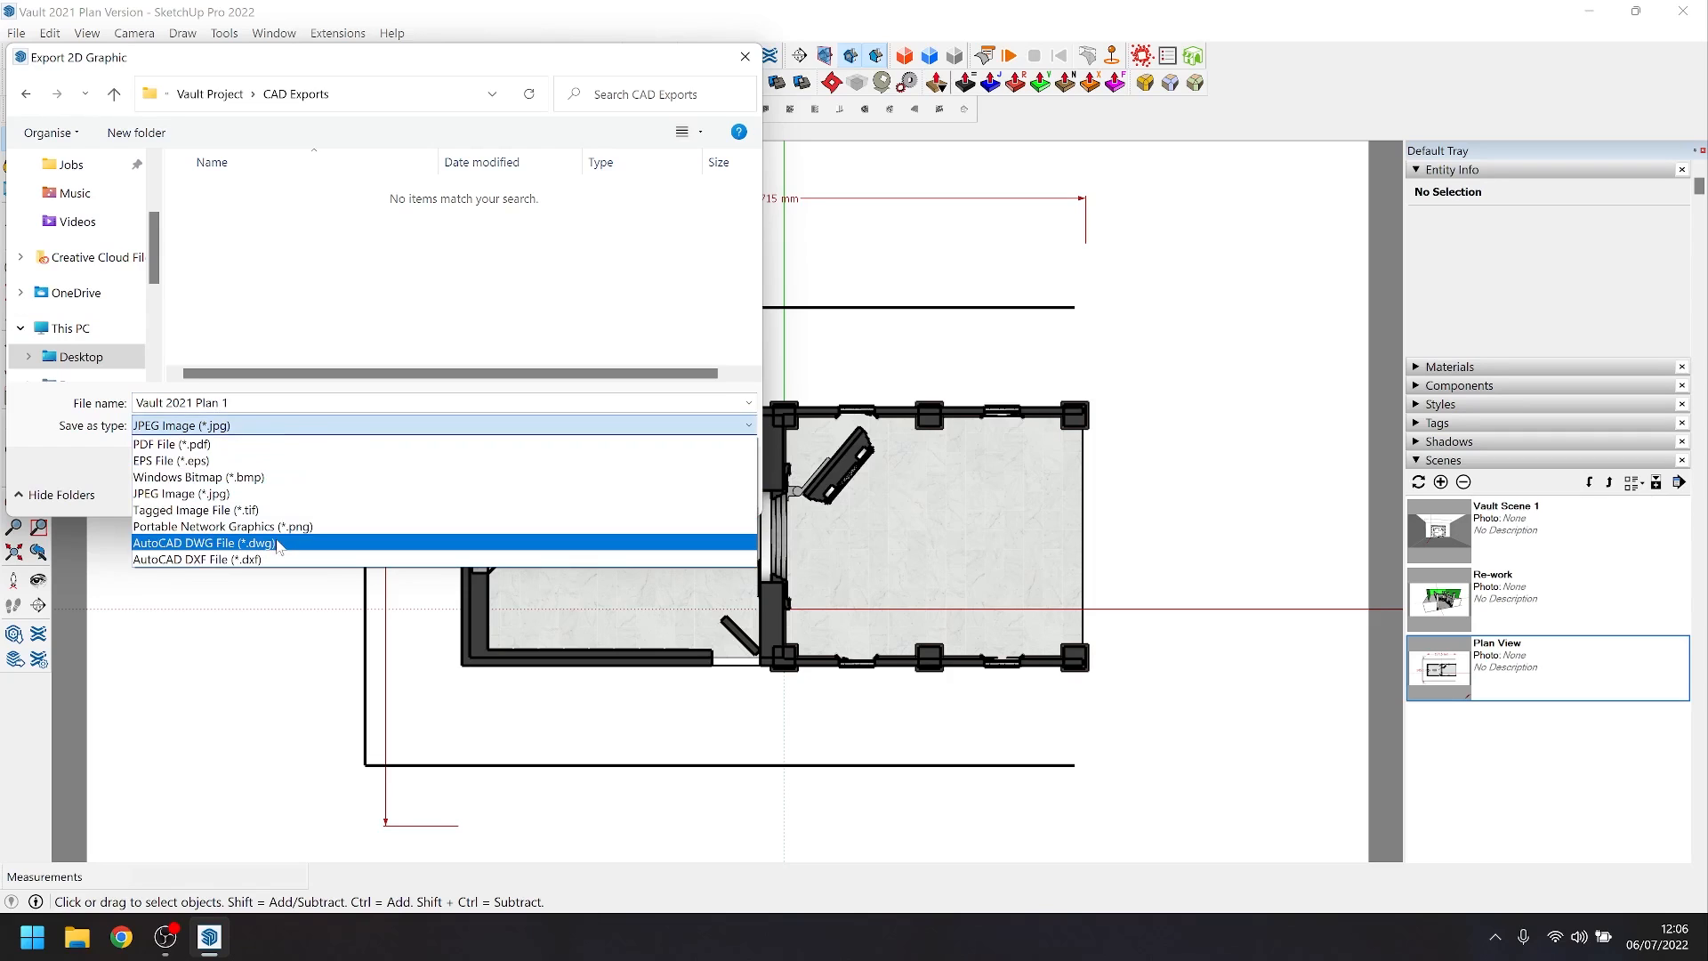
left_click(203, 543)
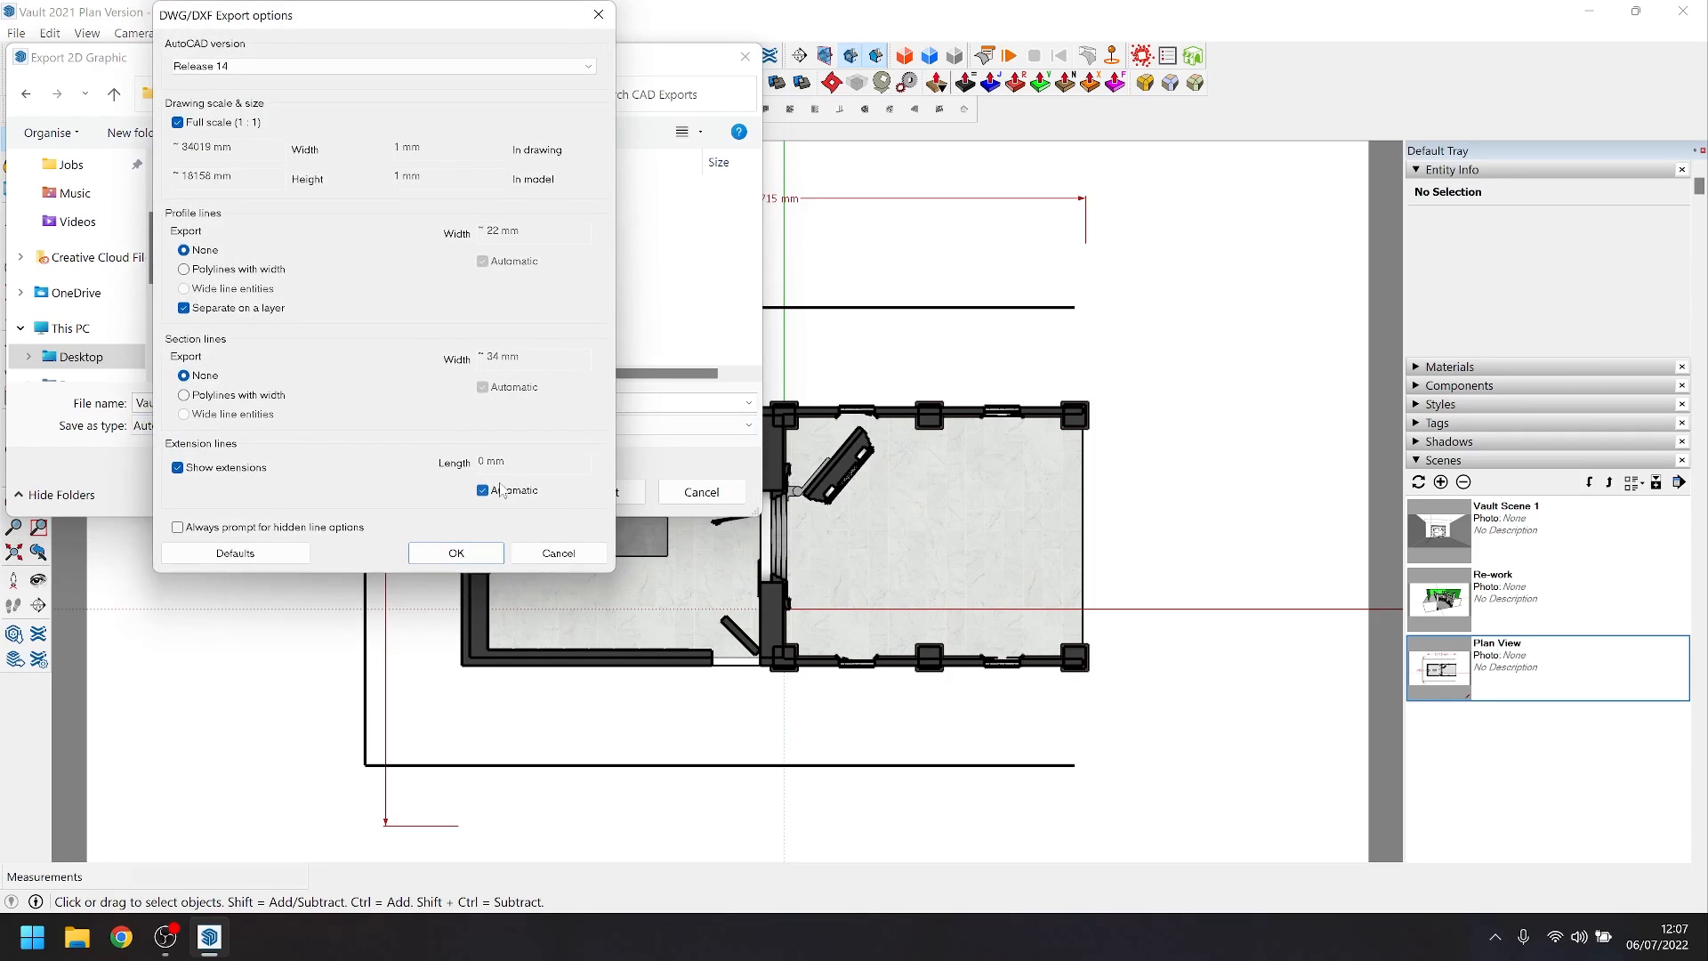
left_click(484, 491)
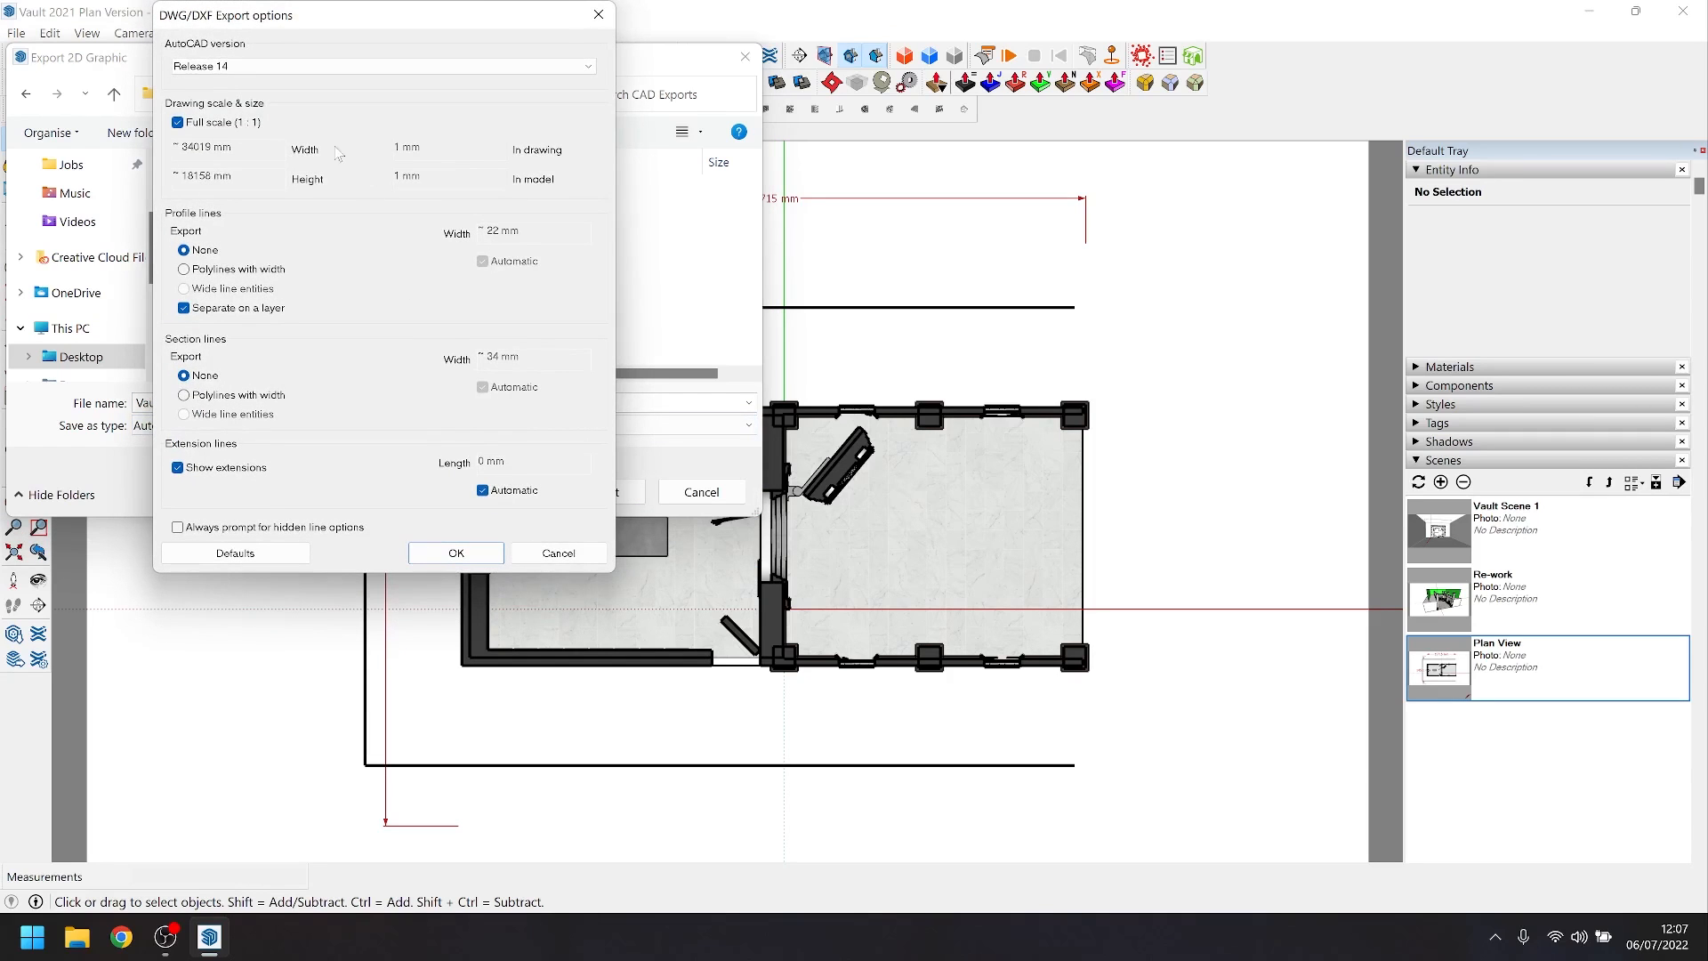
mouse_move(367, 150)
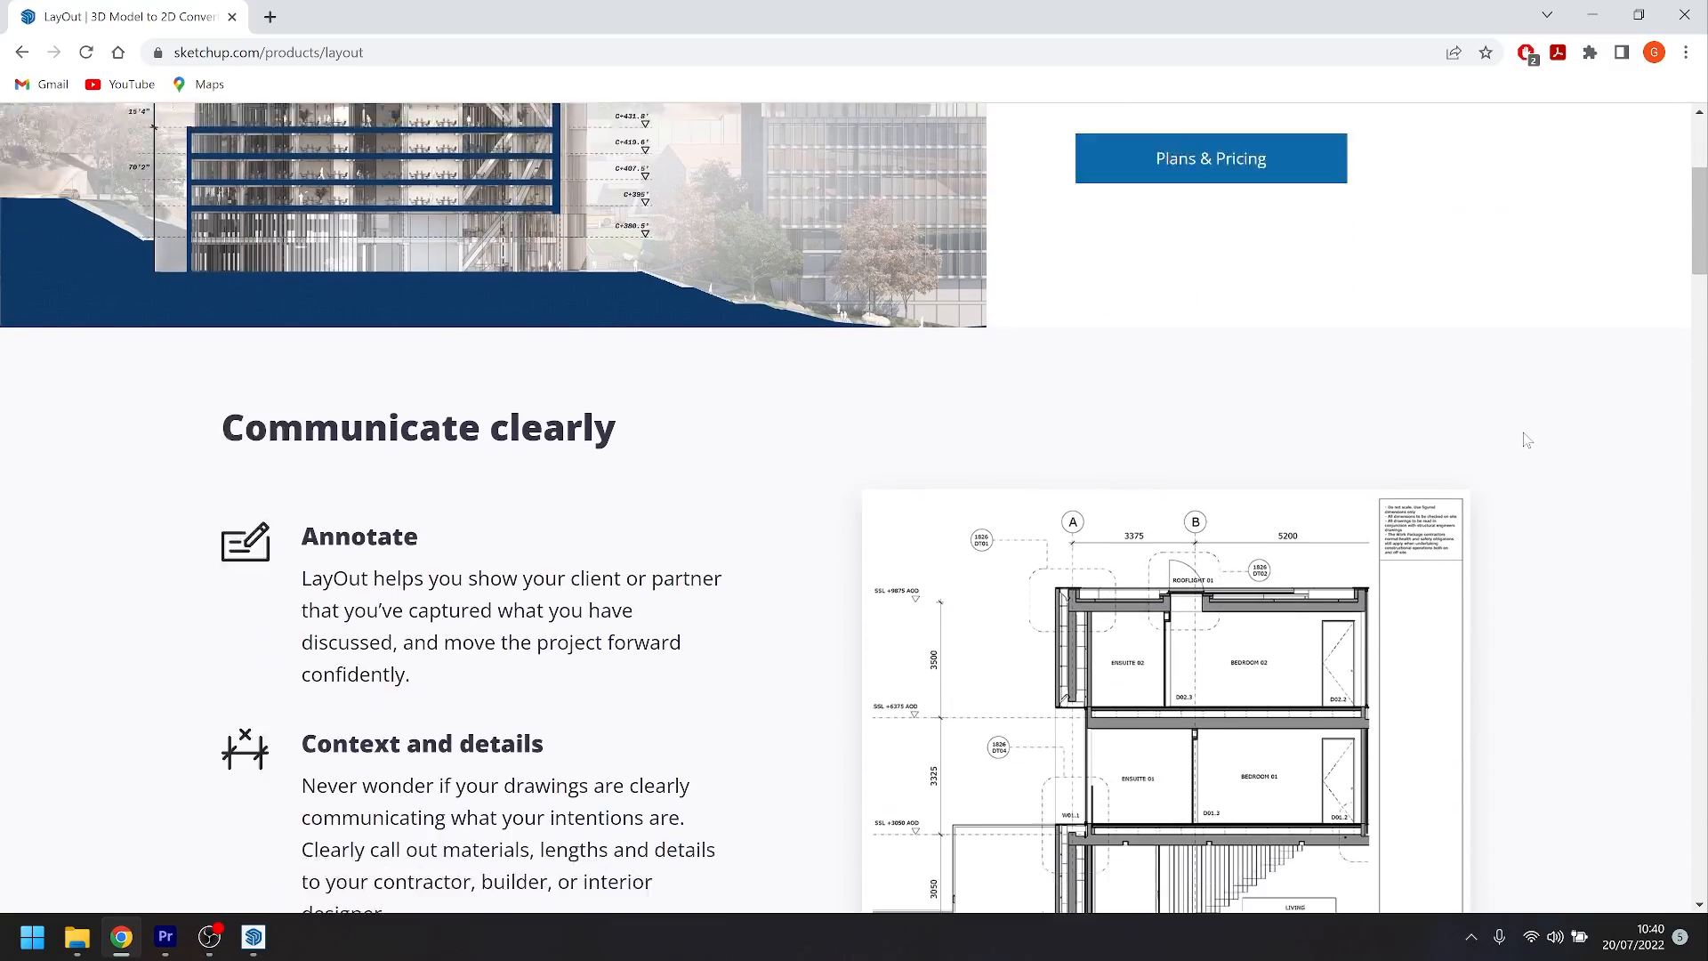
- Scroll the LayOut product page to the Communicate clearly section
scroll("down", 3)
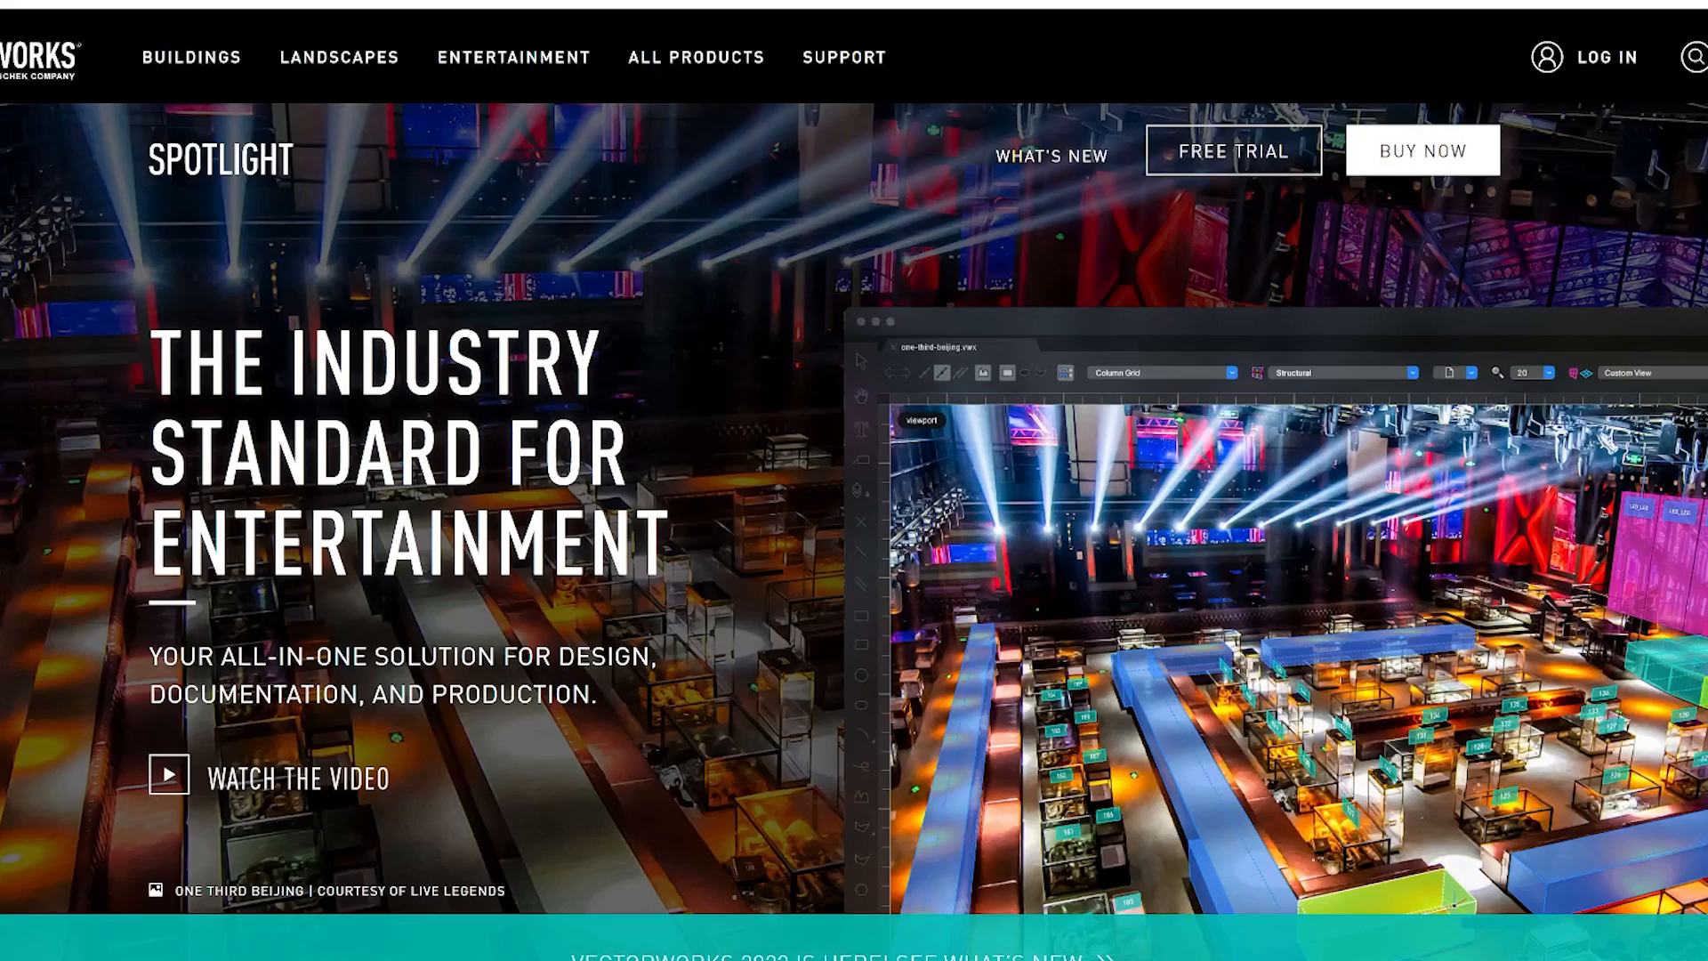
- Scroll down the Vectorworks Spotlight product page
scroll("down", 3)
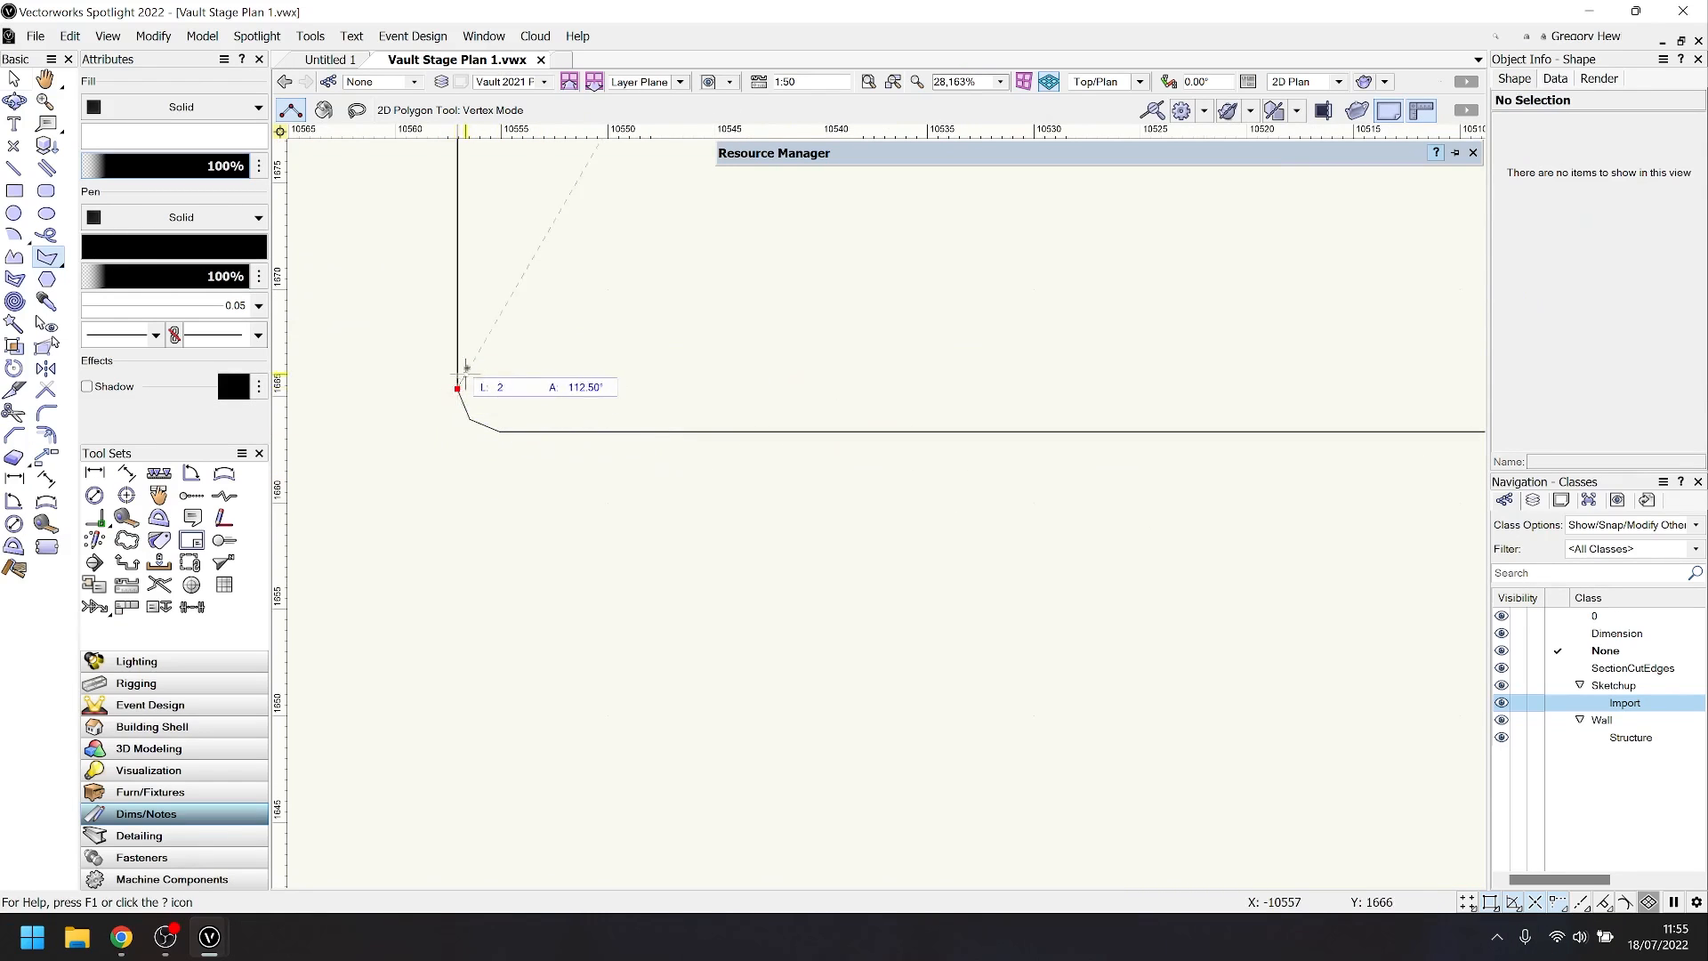
- Add a corner point to the traced polygon and choose its class from the class list
left_click(327, 60)
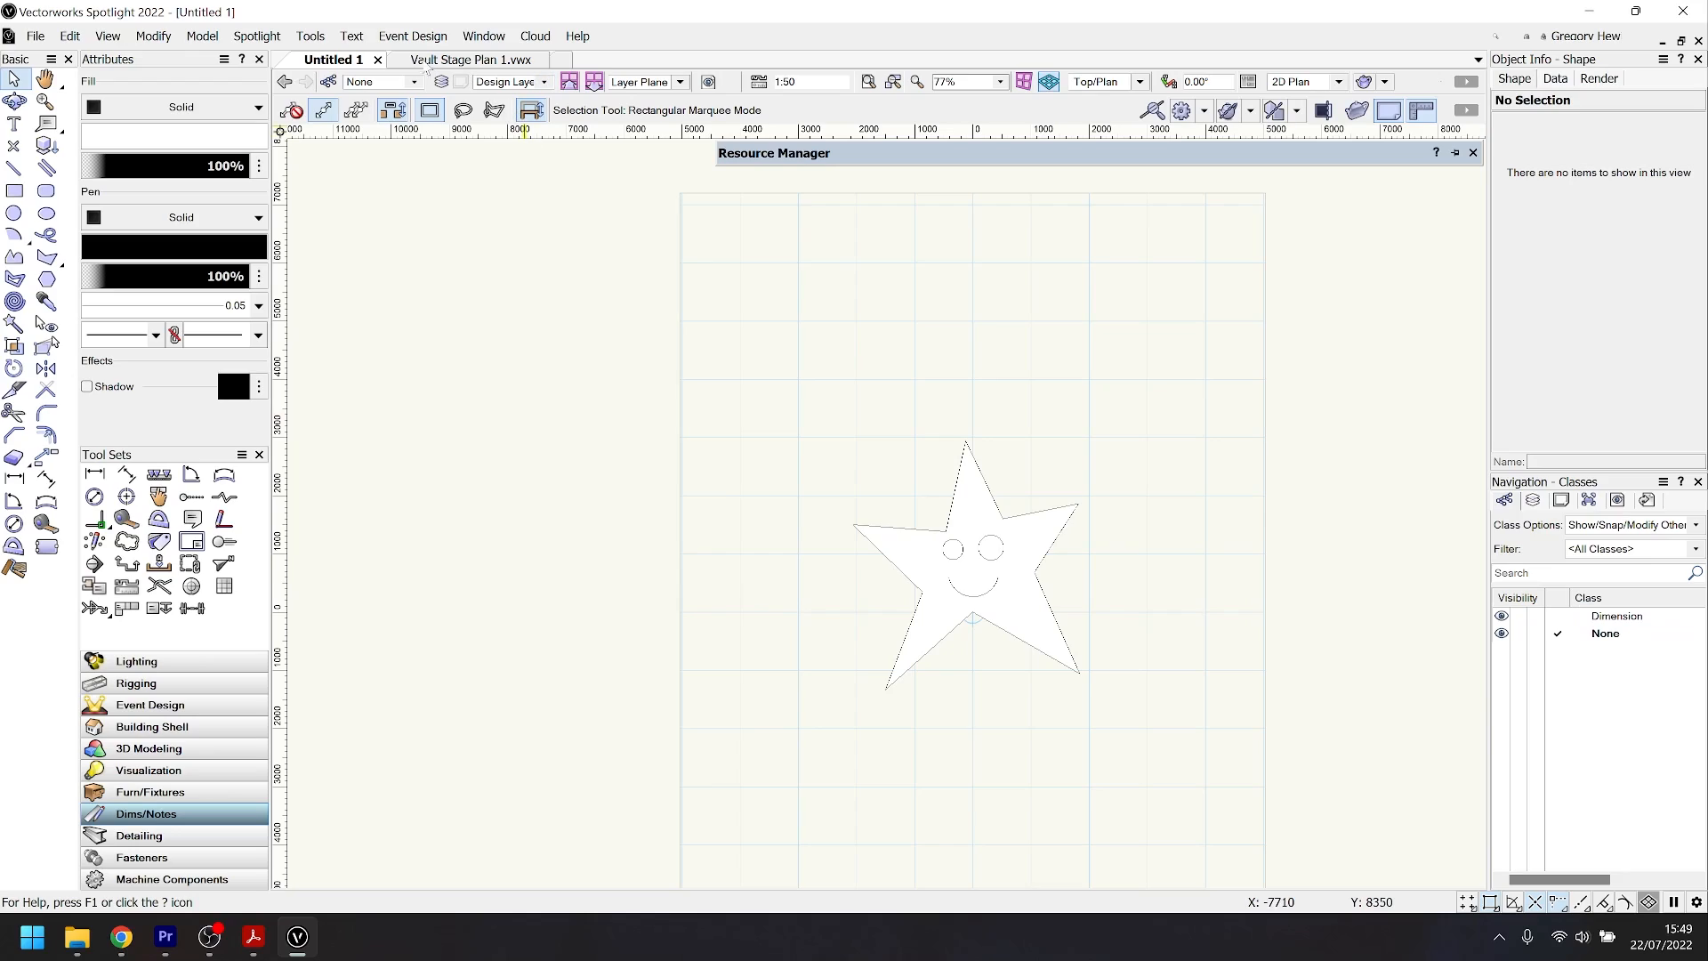
left_click(414, 80)
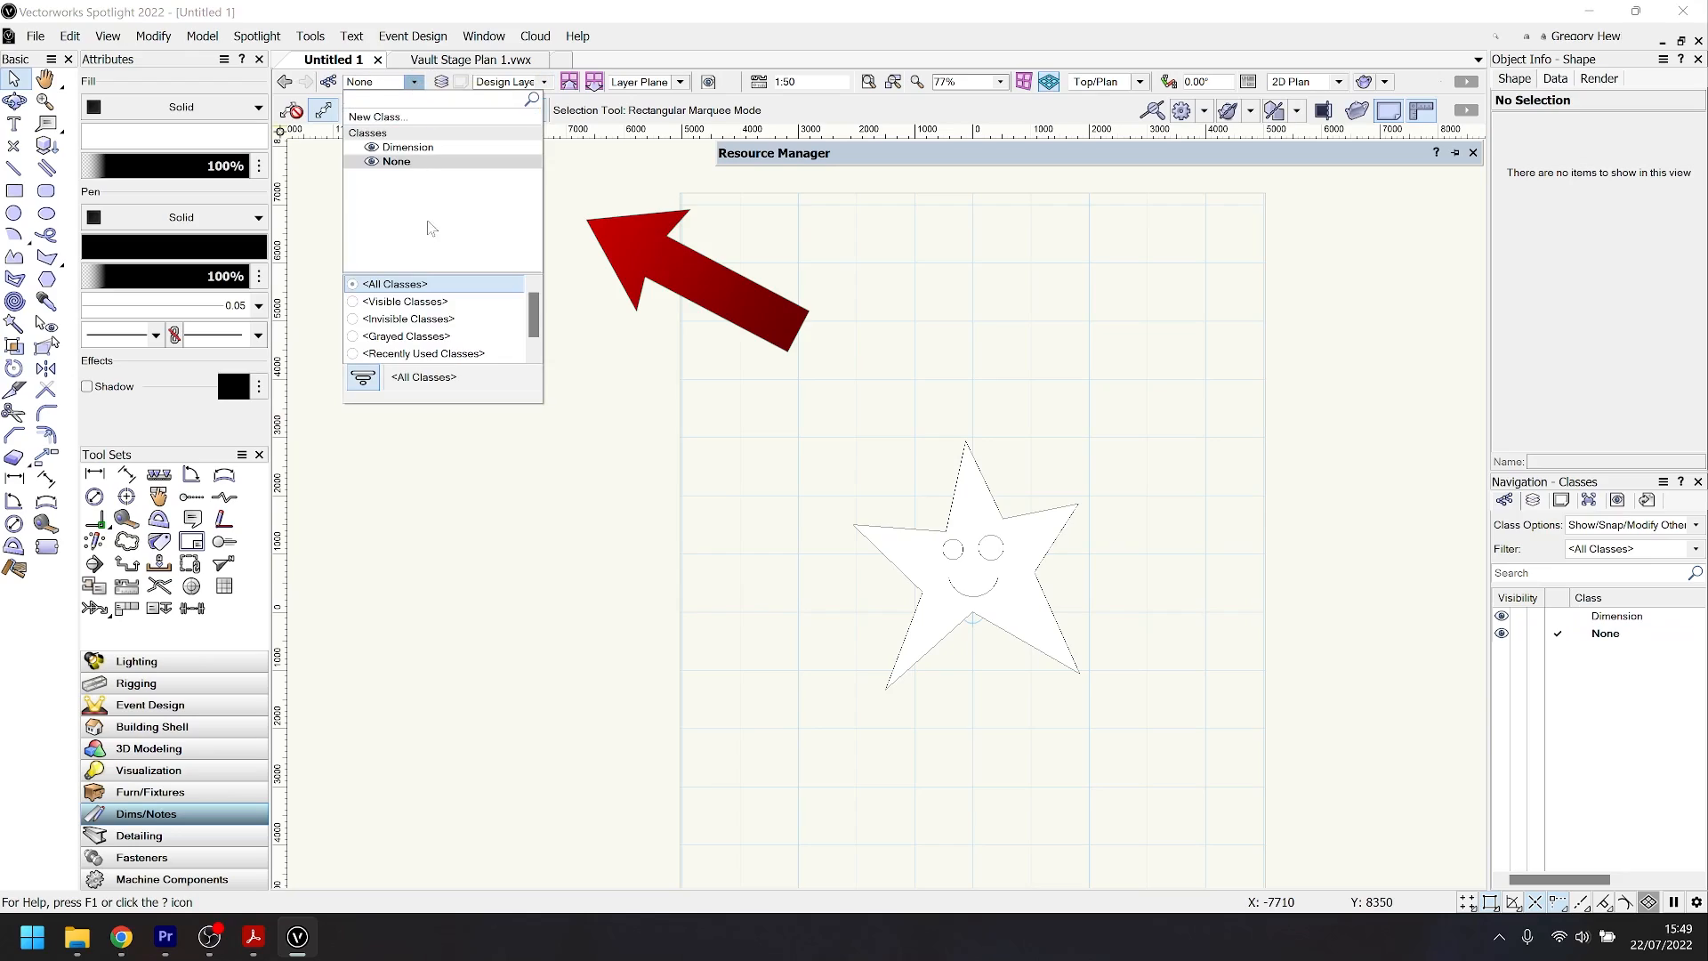
left_click(1318, 411)
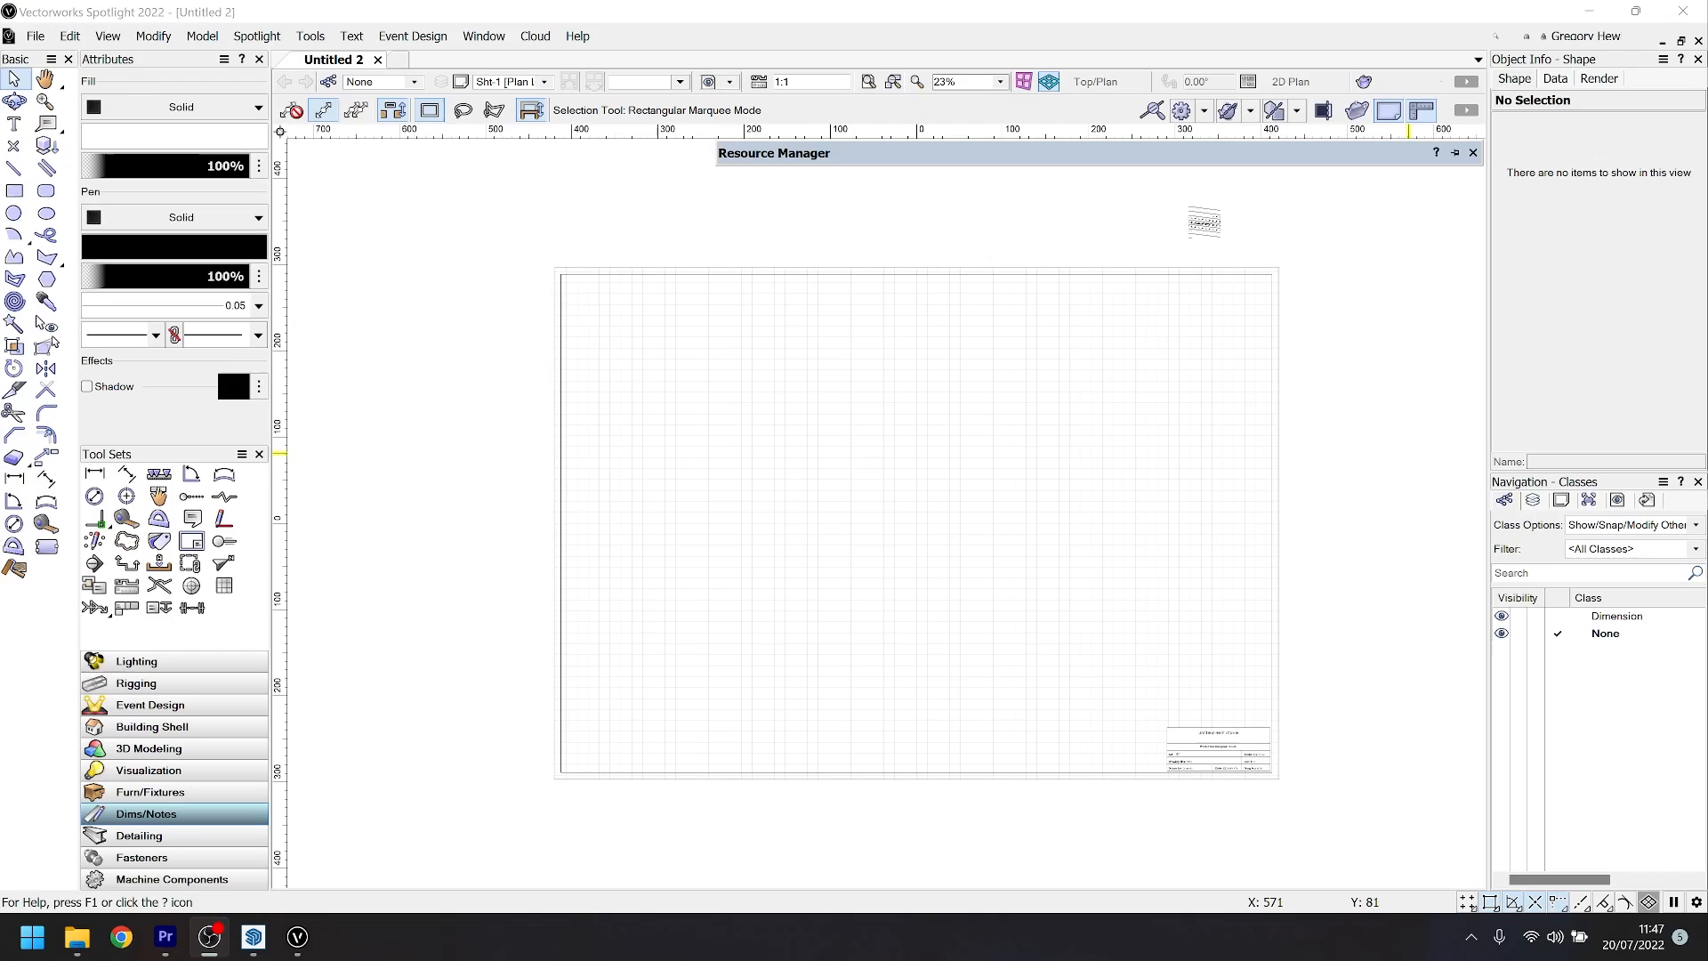
- Set the design layer scale to 1:50 under Metric/Engineering
left_click(1468, 82)
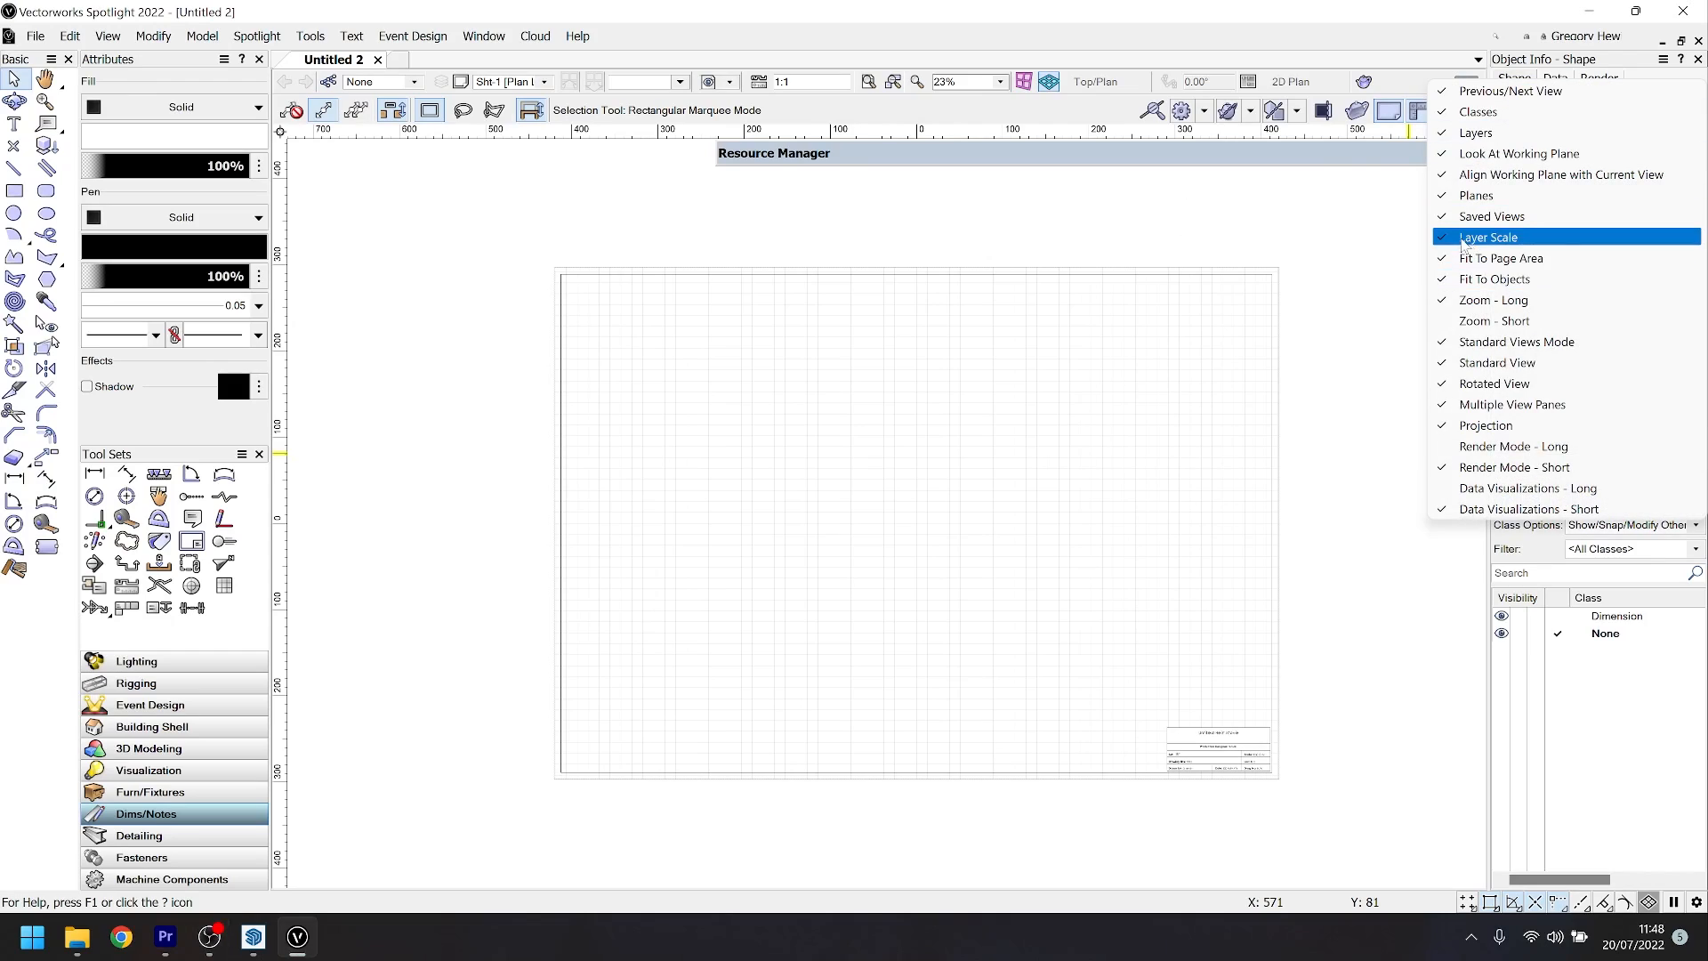
left_click(1488, 236)
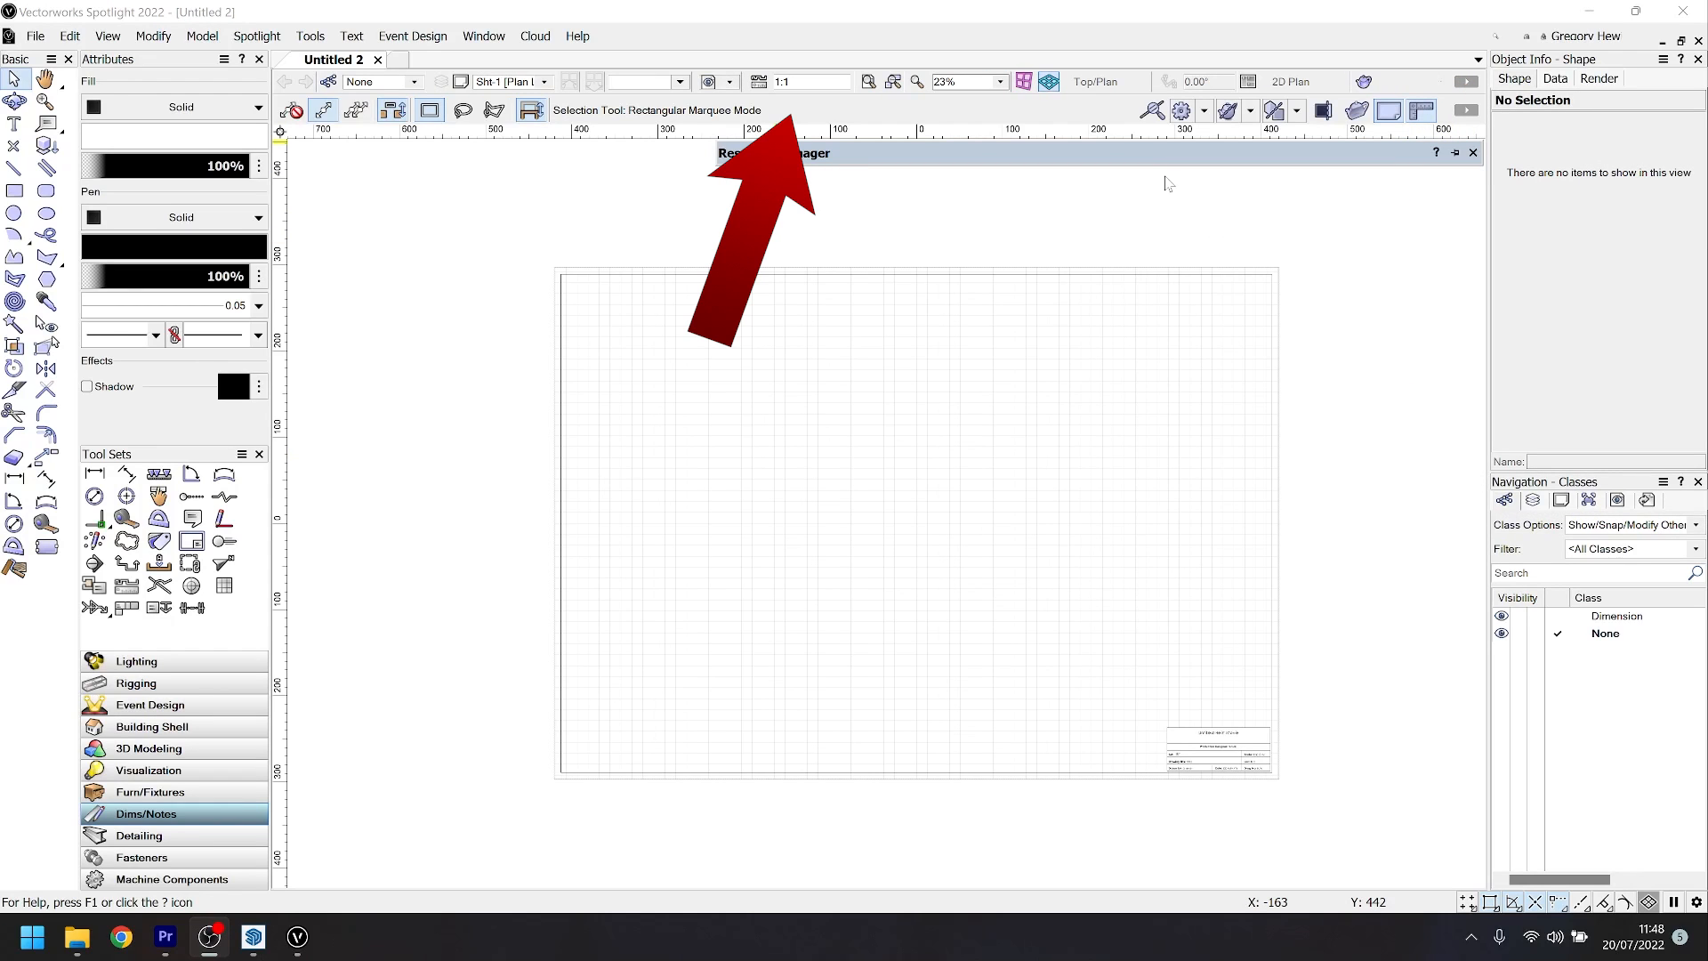
mouse_move(758, 106)
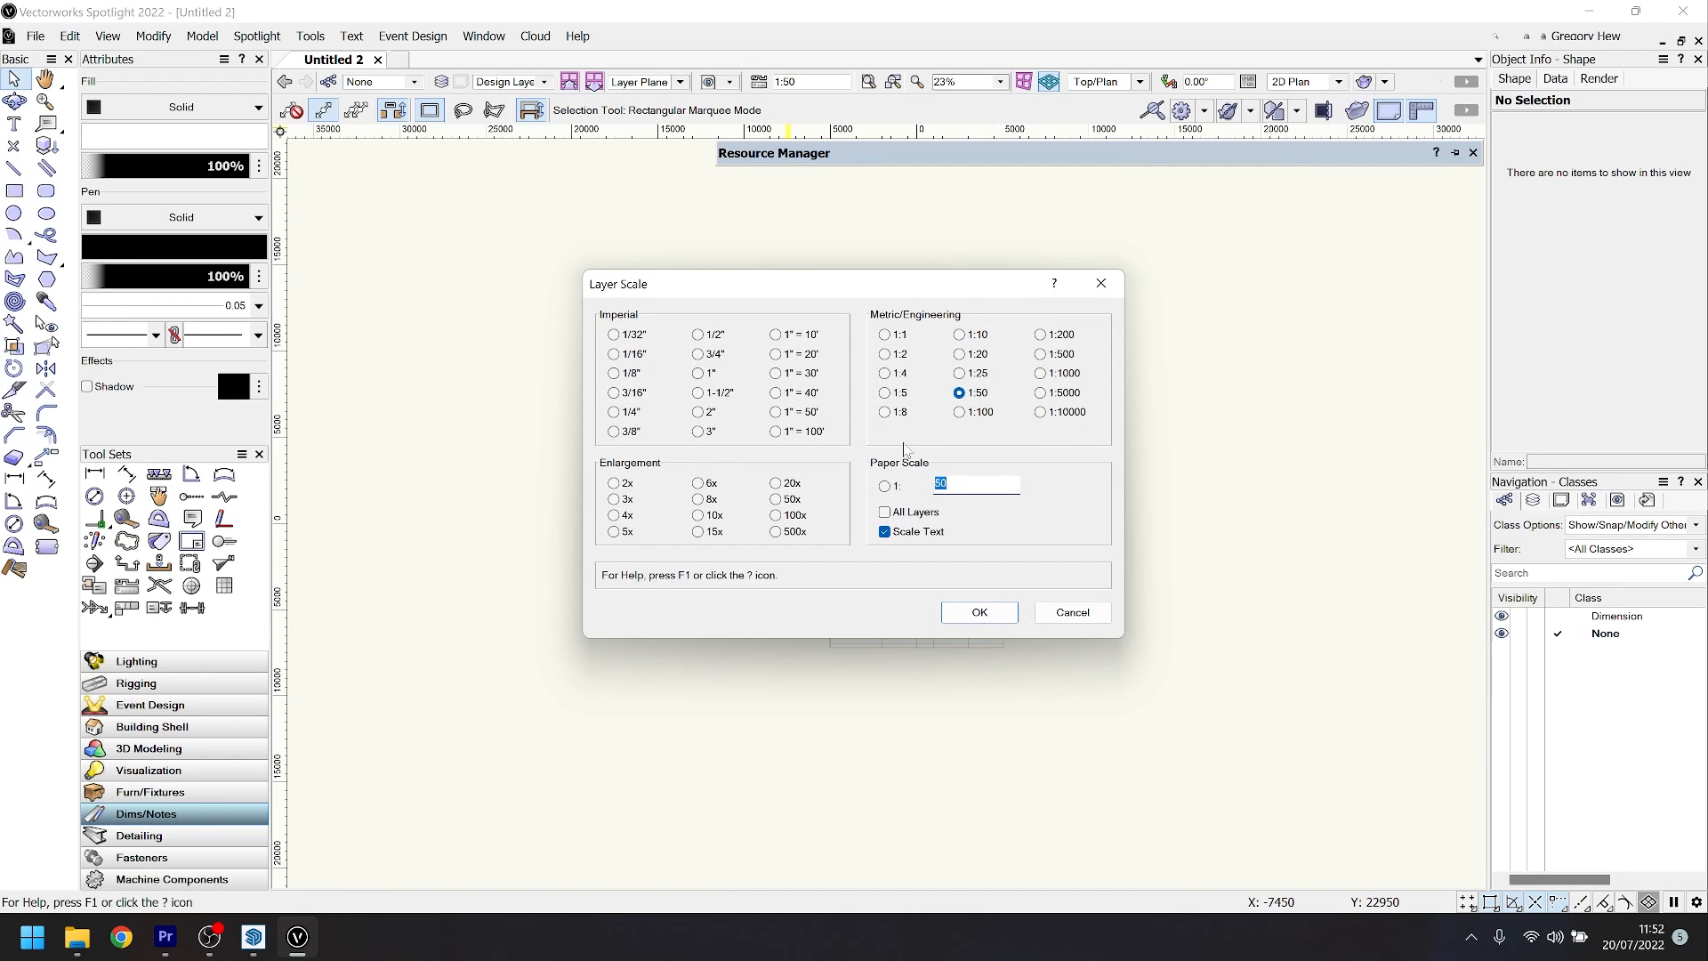
mouse_move(746, 723)
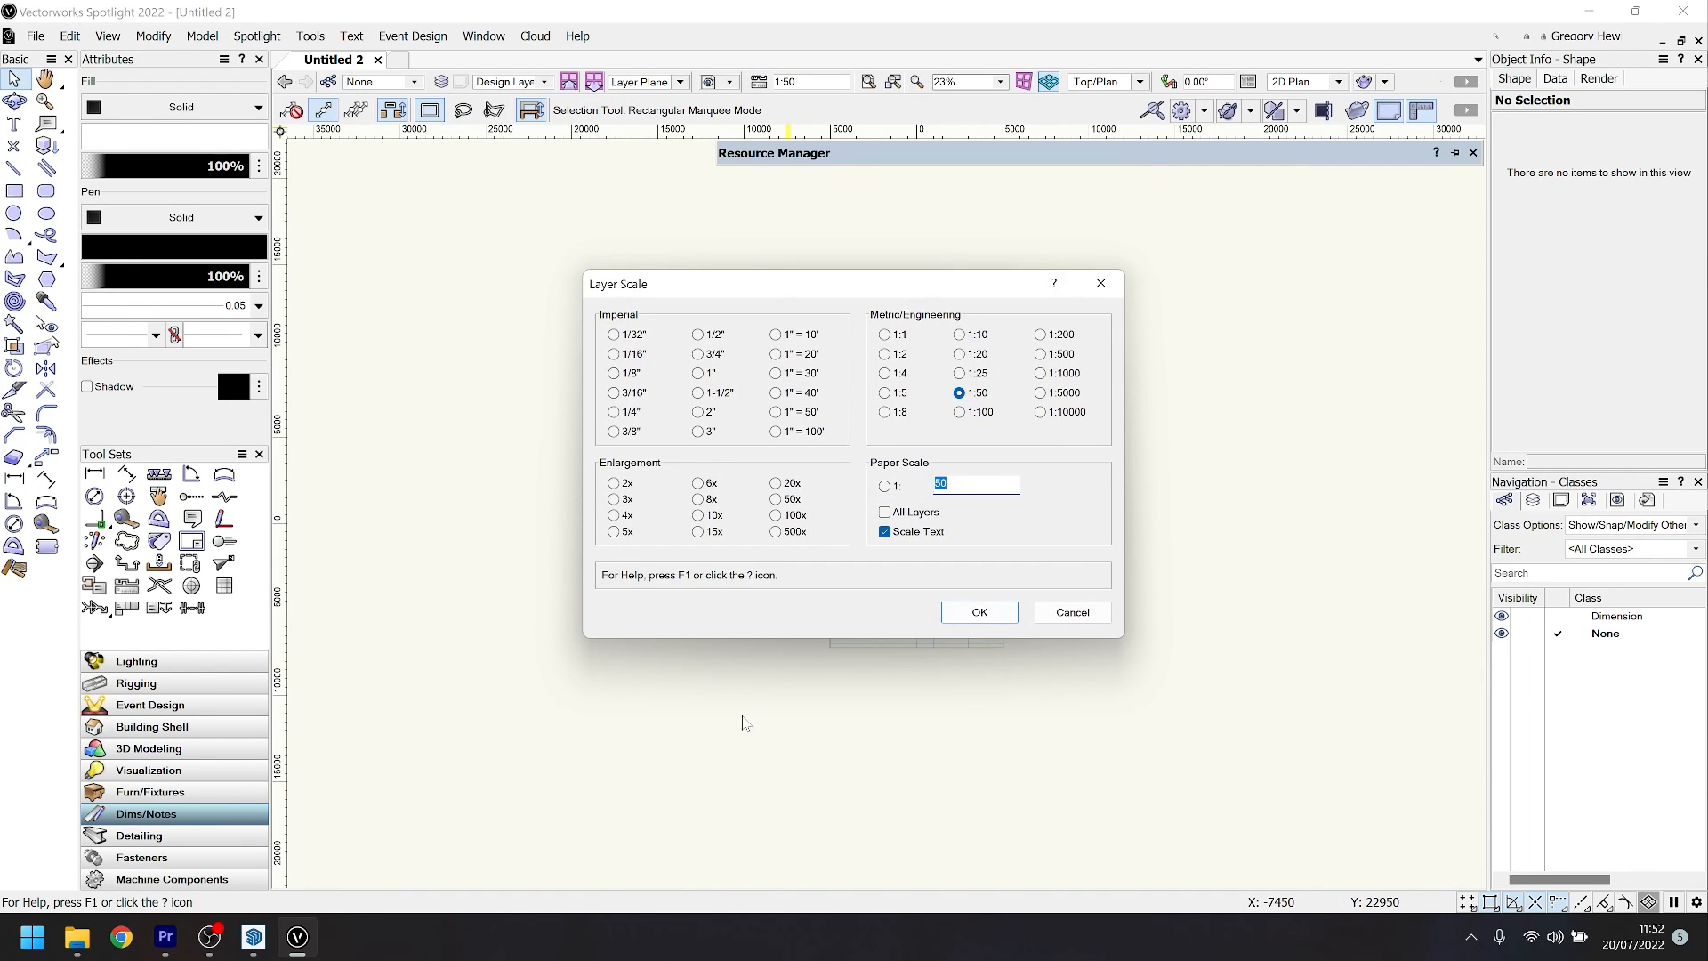
left_click(977, 610)
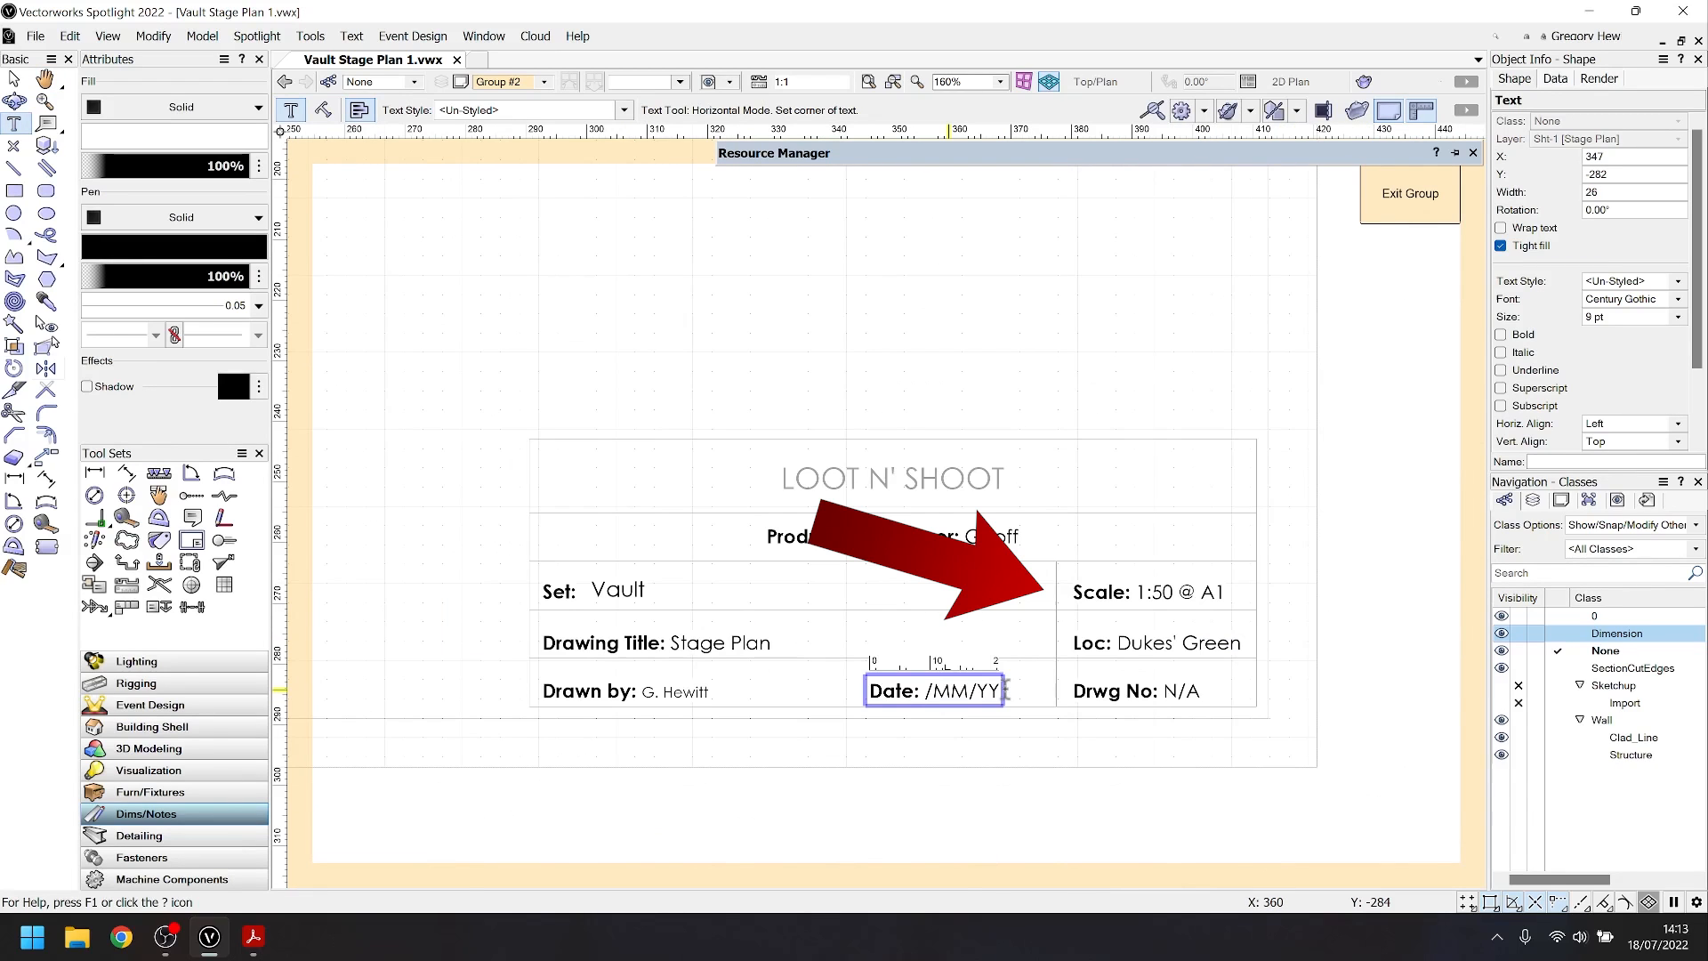
- Enter 18 in the title block Date field, then launch the Title Block Manager from the File menu
type("18")
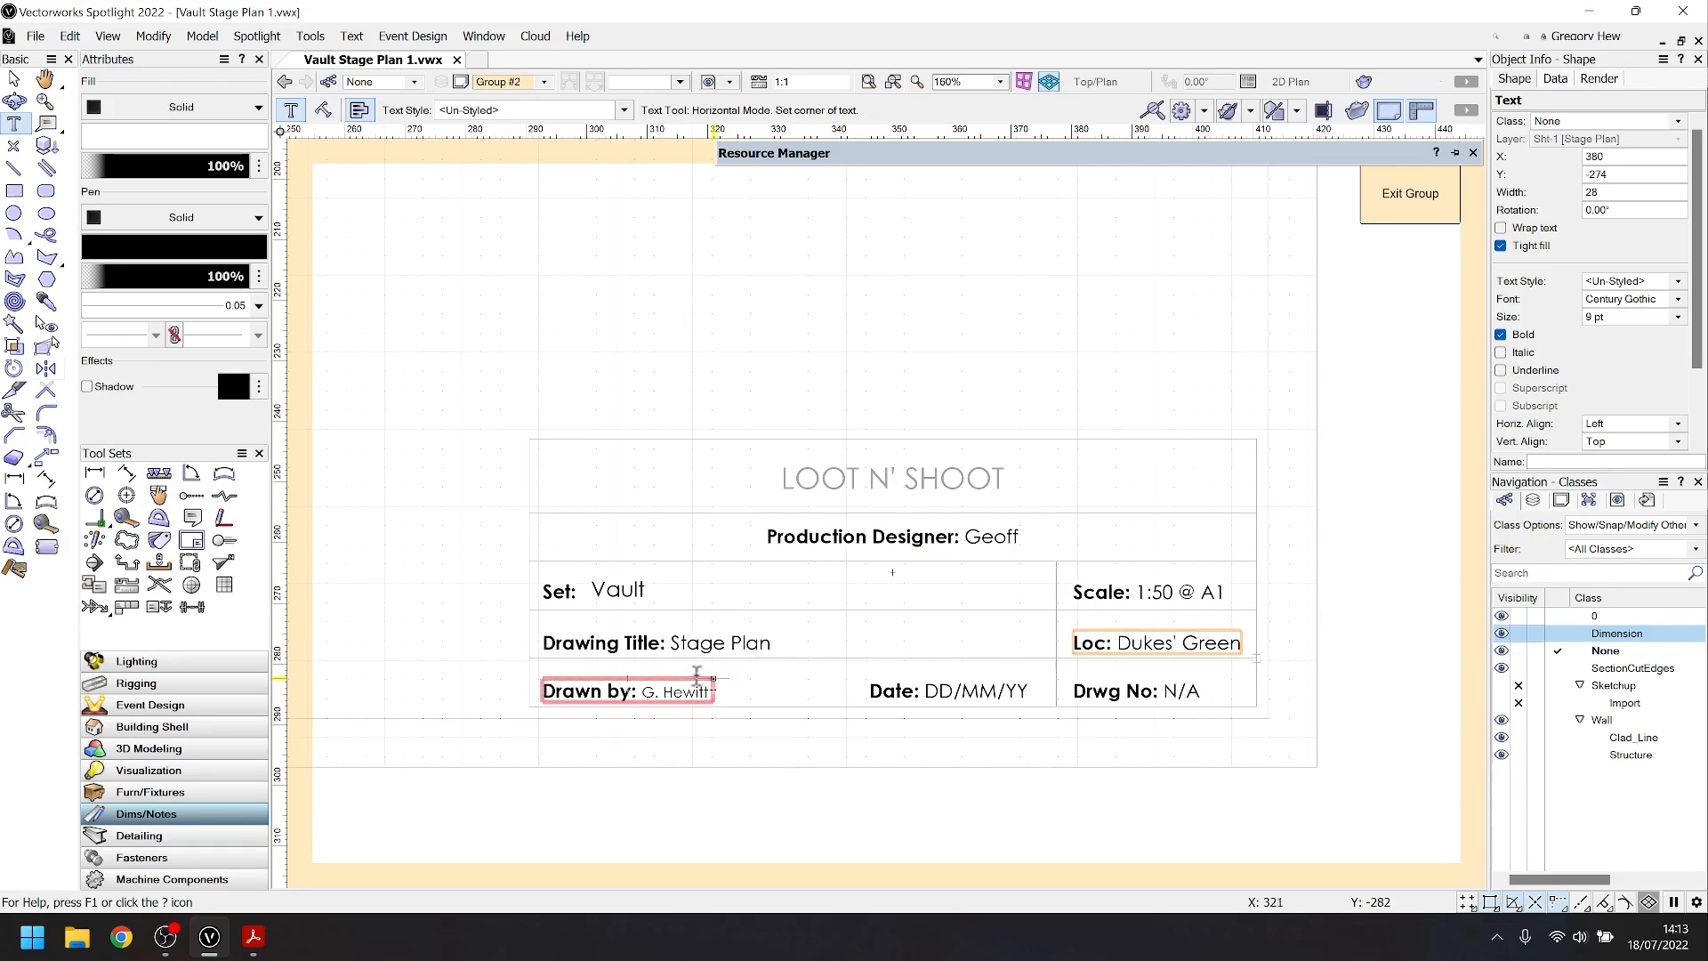
left_click(948, 691)
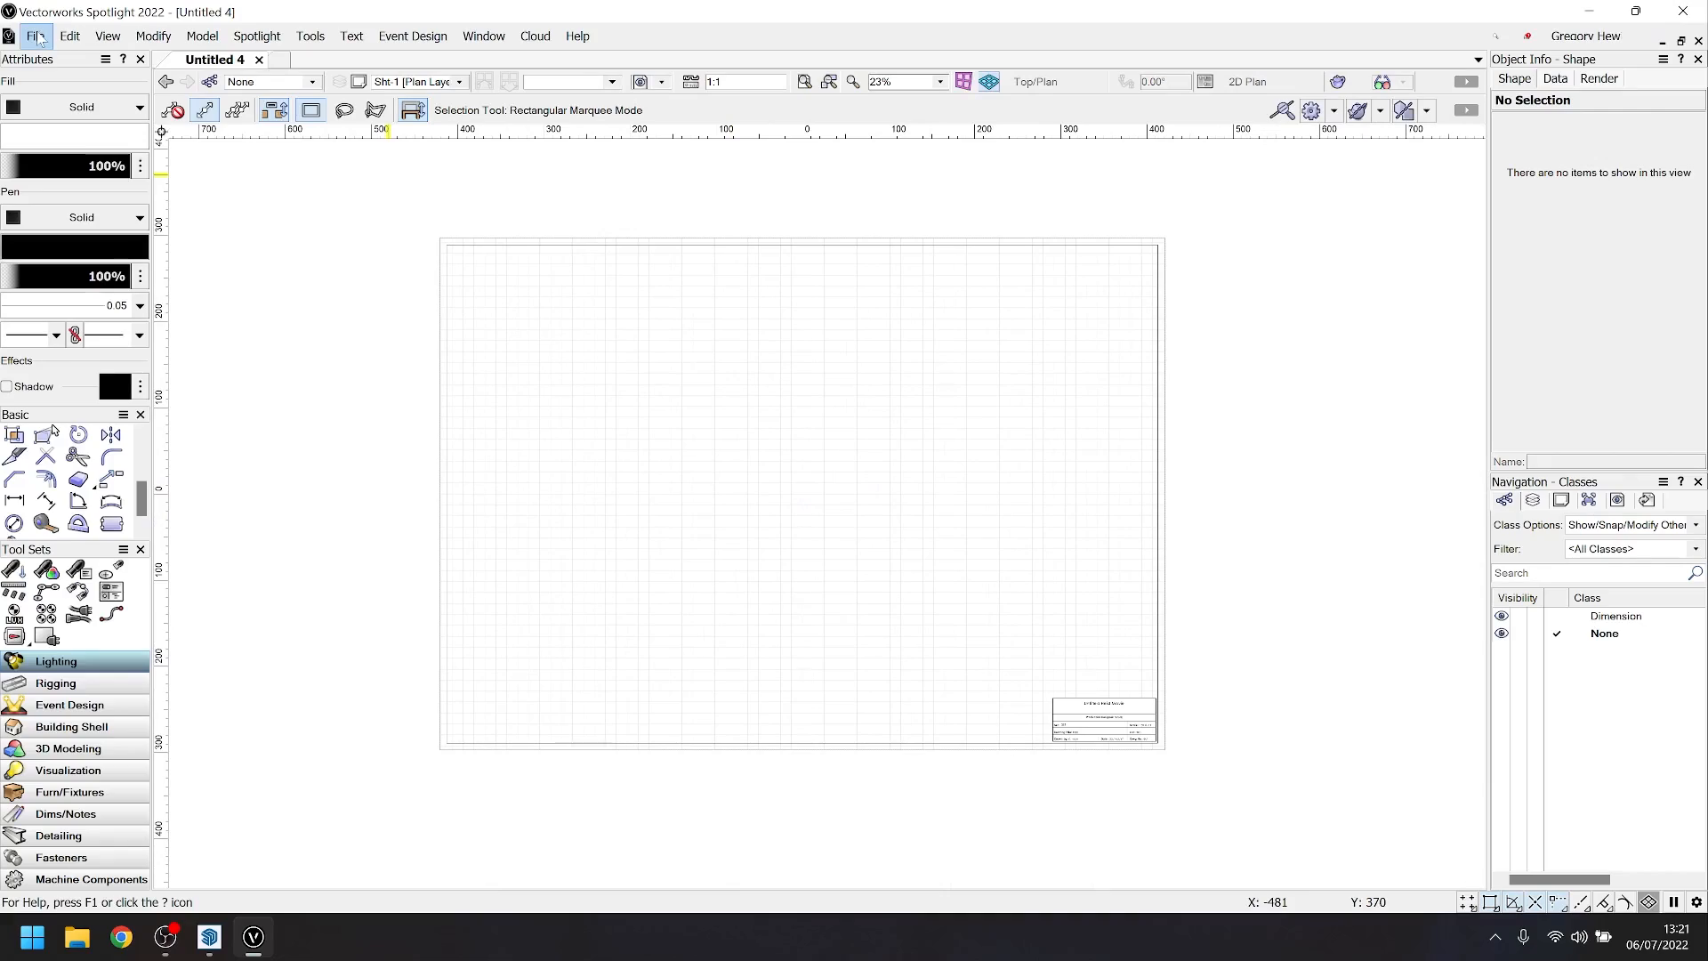
left_click(36, 35)
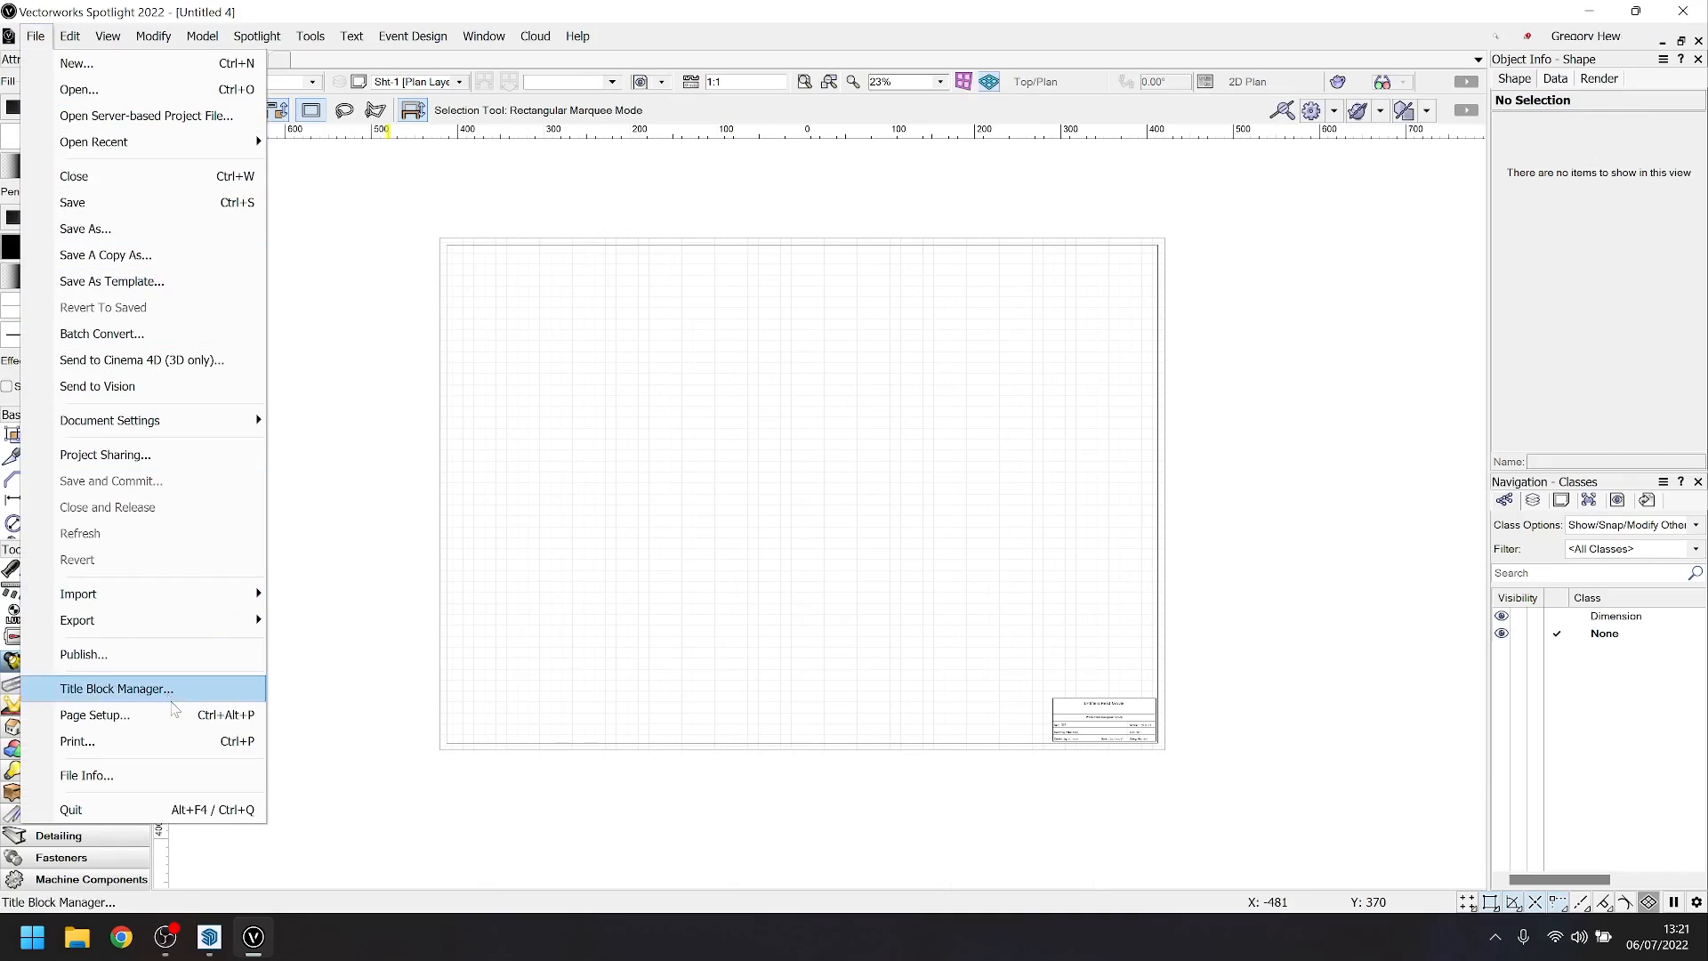
left_click(95, 715)
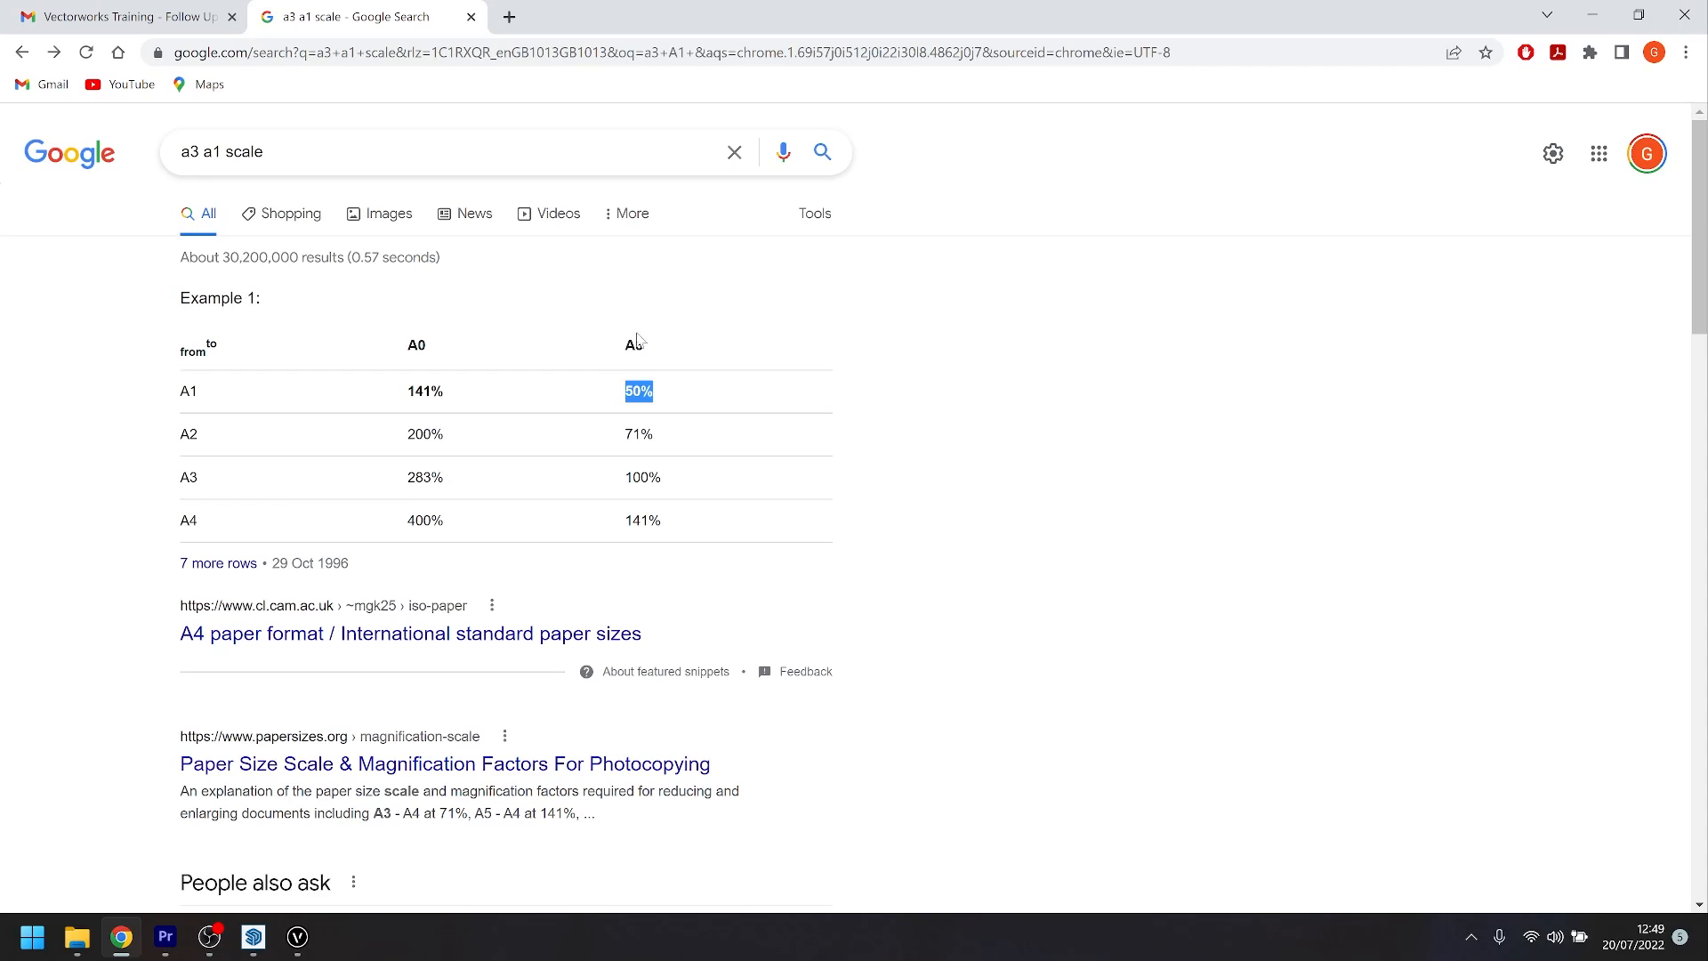
mouse_move(249, 332)
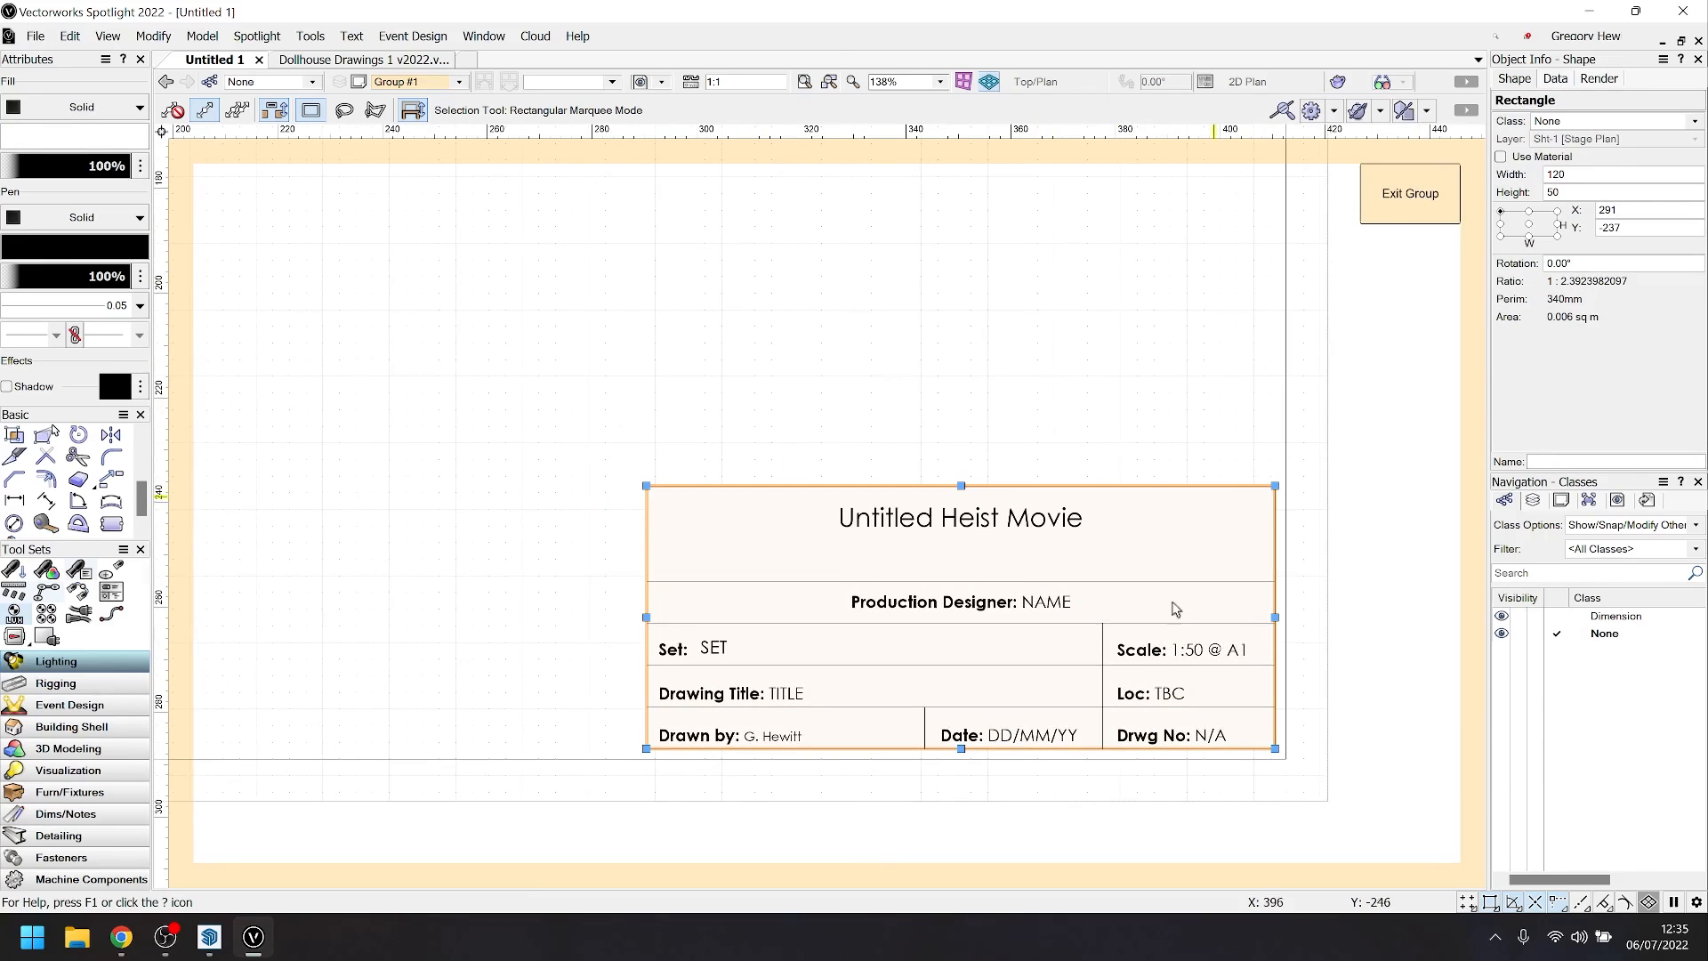
left_click(207, 937)
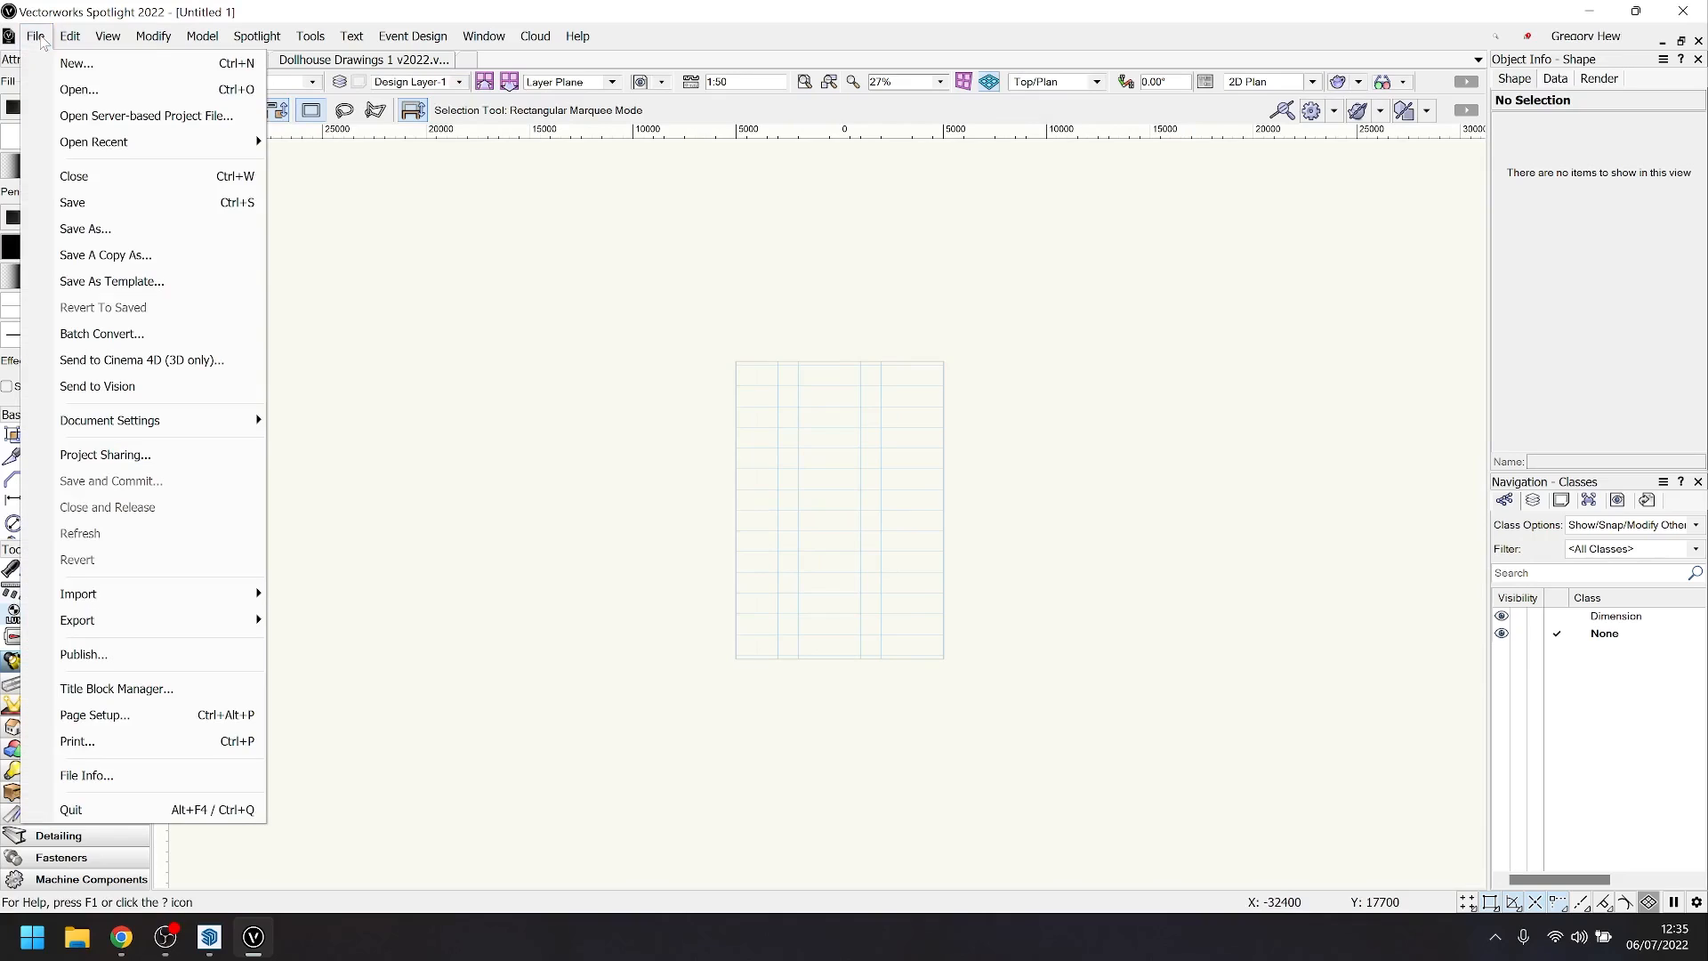
mouse_move(78, 592)
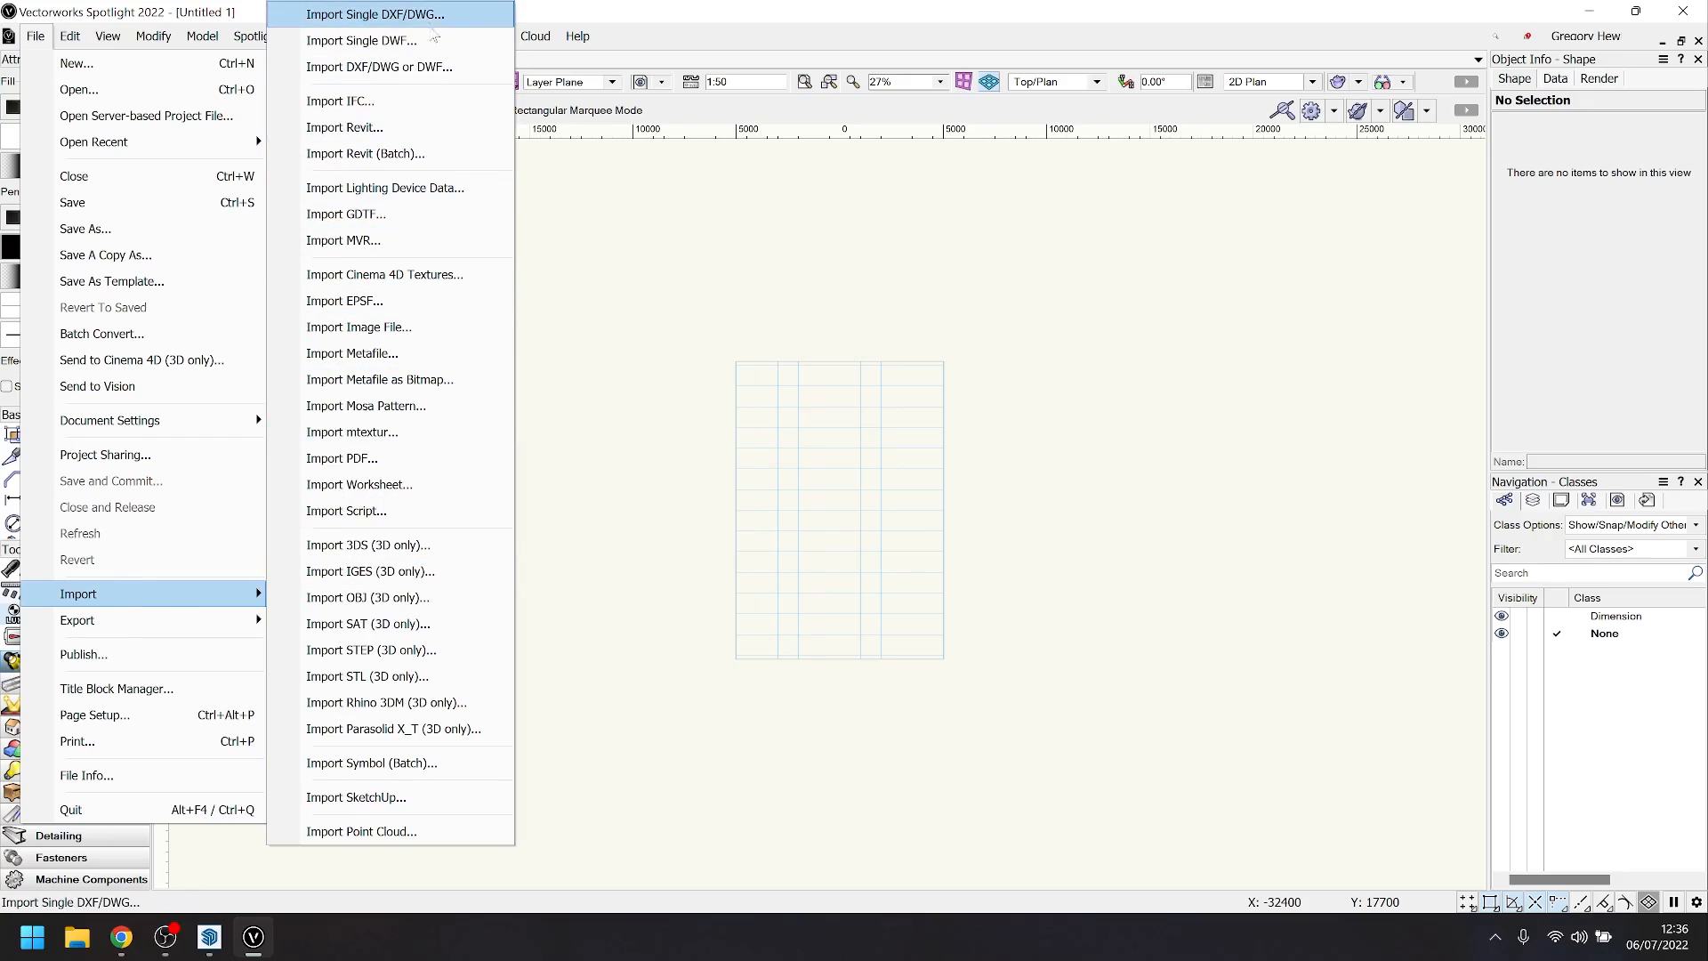
- Import a single DXF/DWG drawing, accepting the colour-to-line-weight mapping
left_click(377, 15)
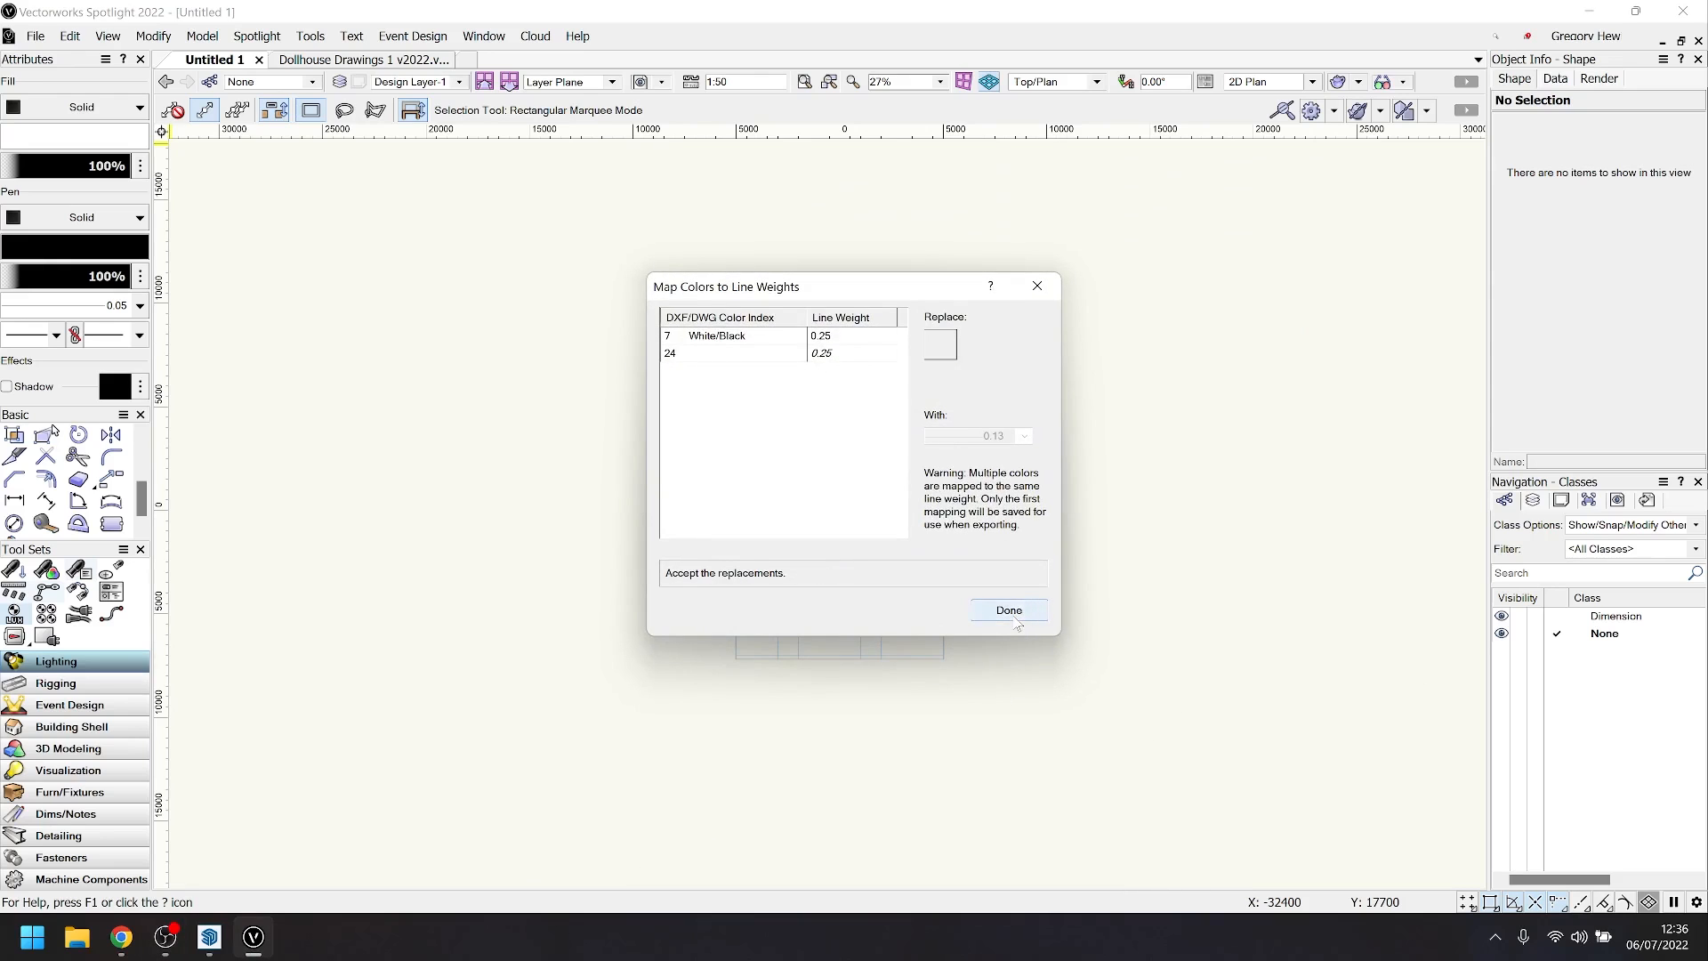
left_click(1007, 609)
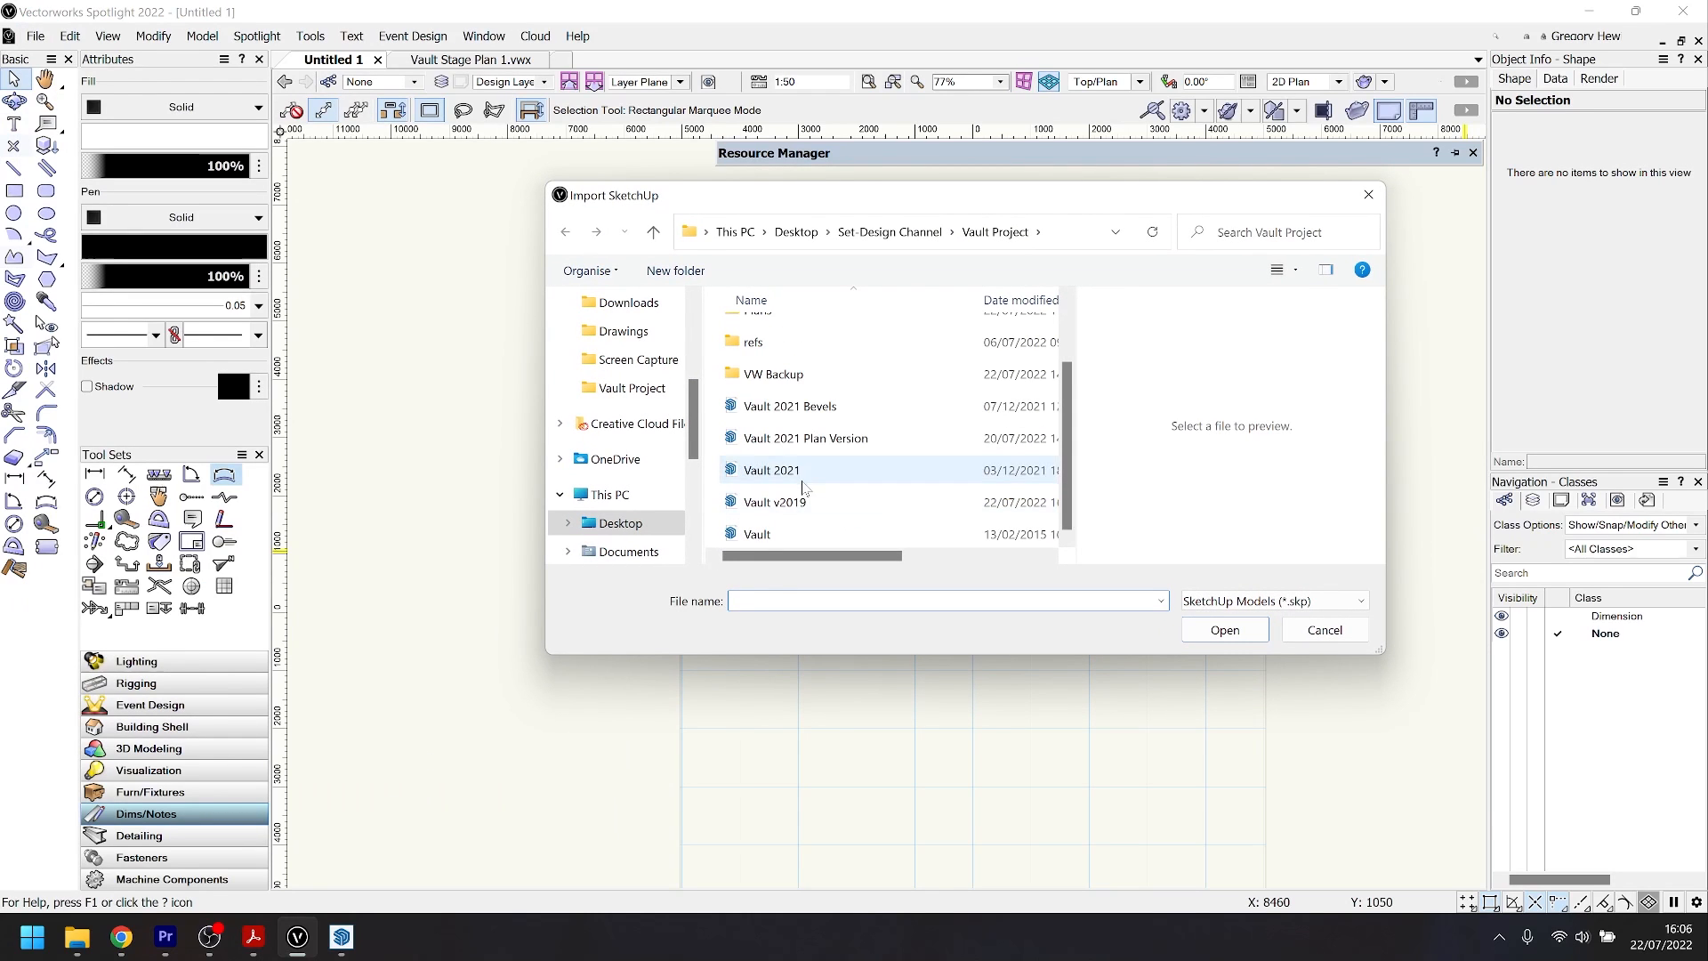
- Import the Vault v2019 SketchUp model with faces as walls, slabs and roof faces
left_click(774, 501)
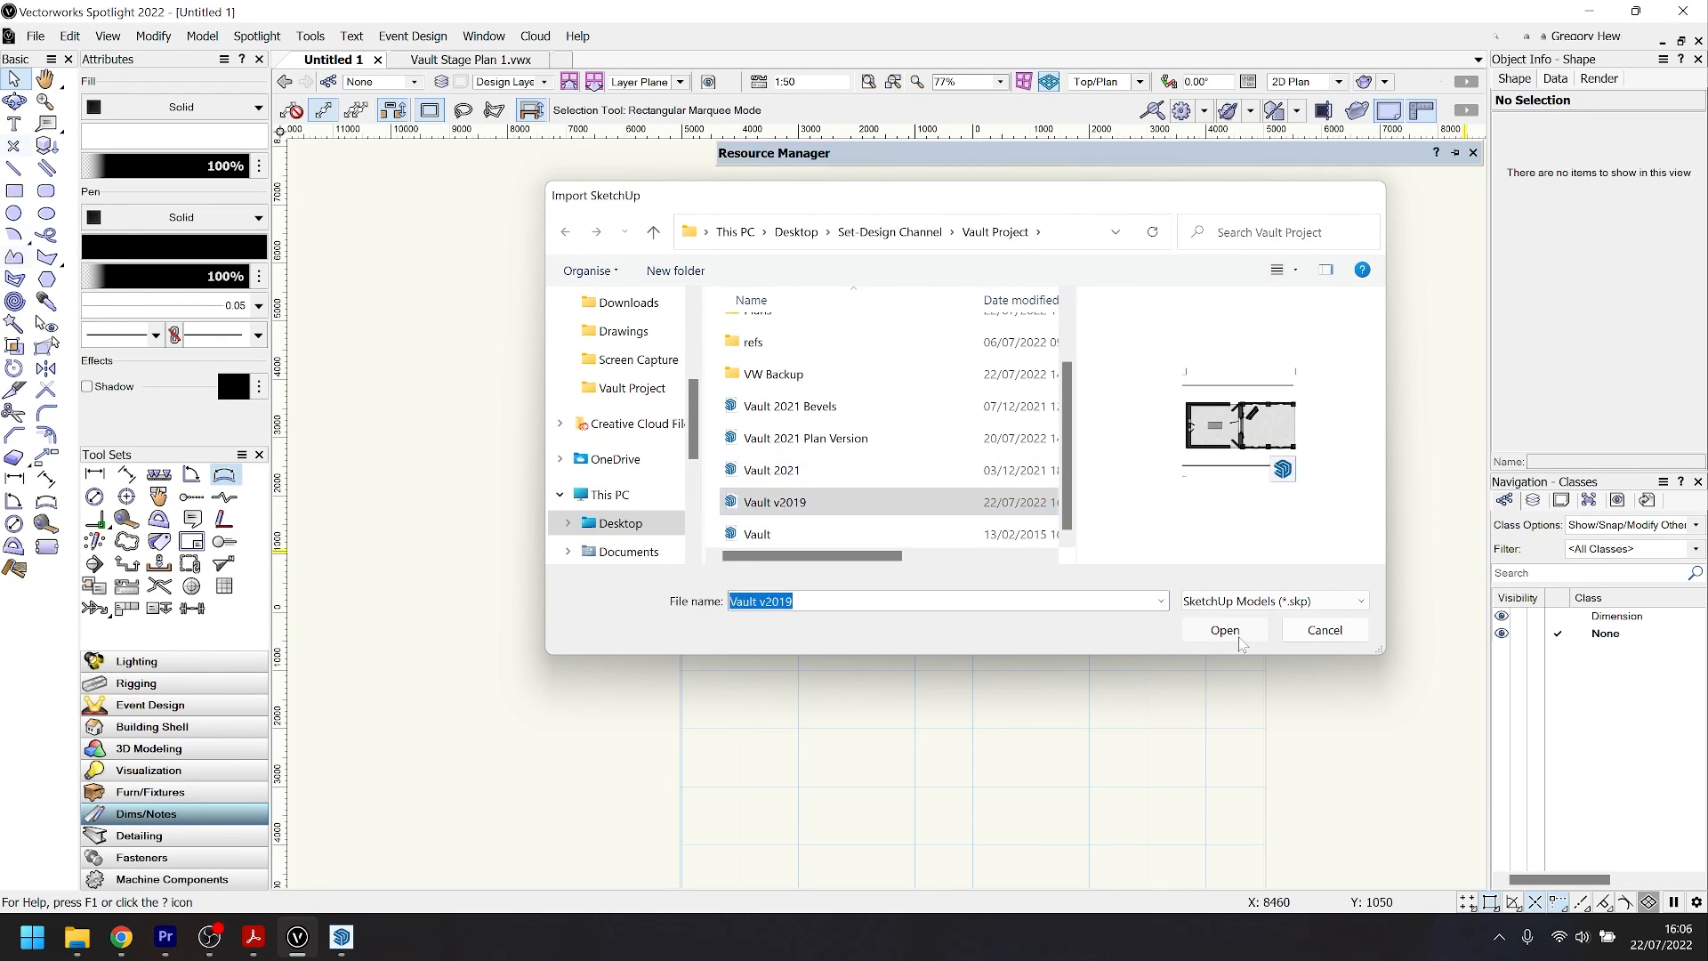
left_click(1224, 630)
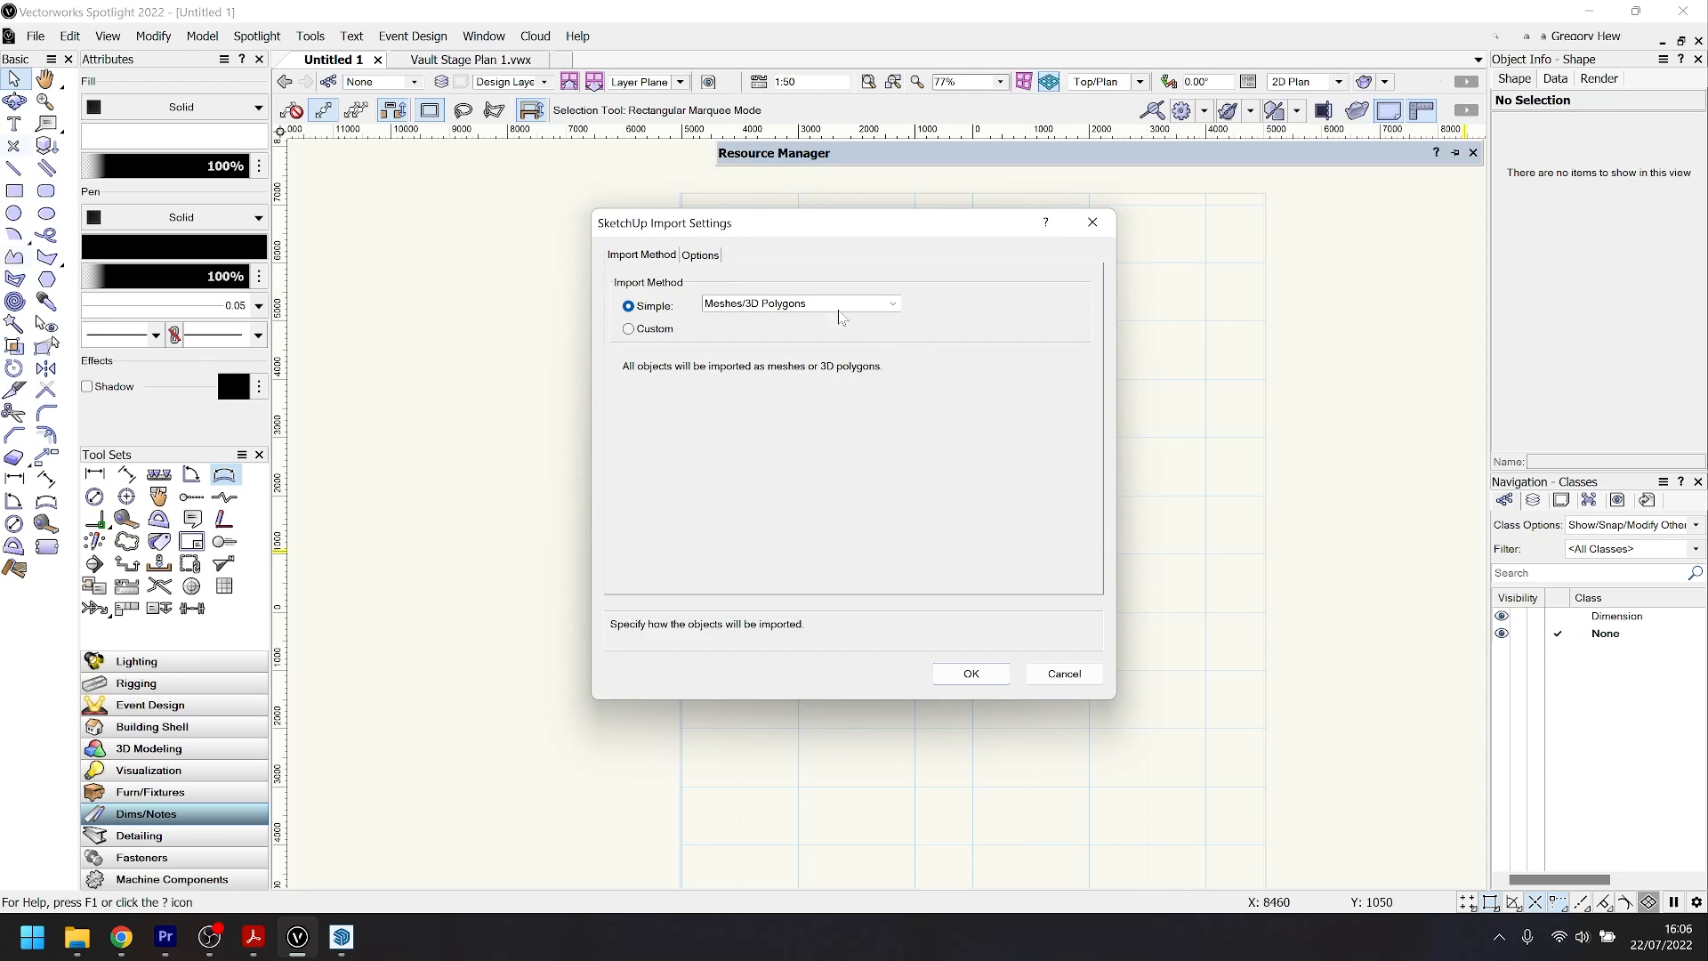
left_click(800, 302)
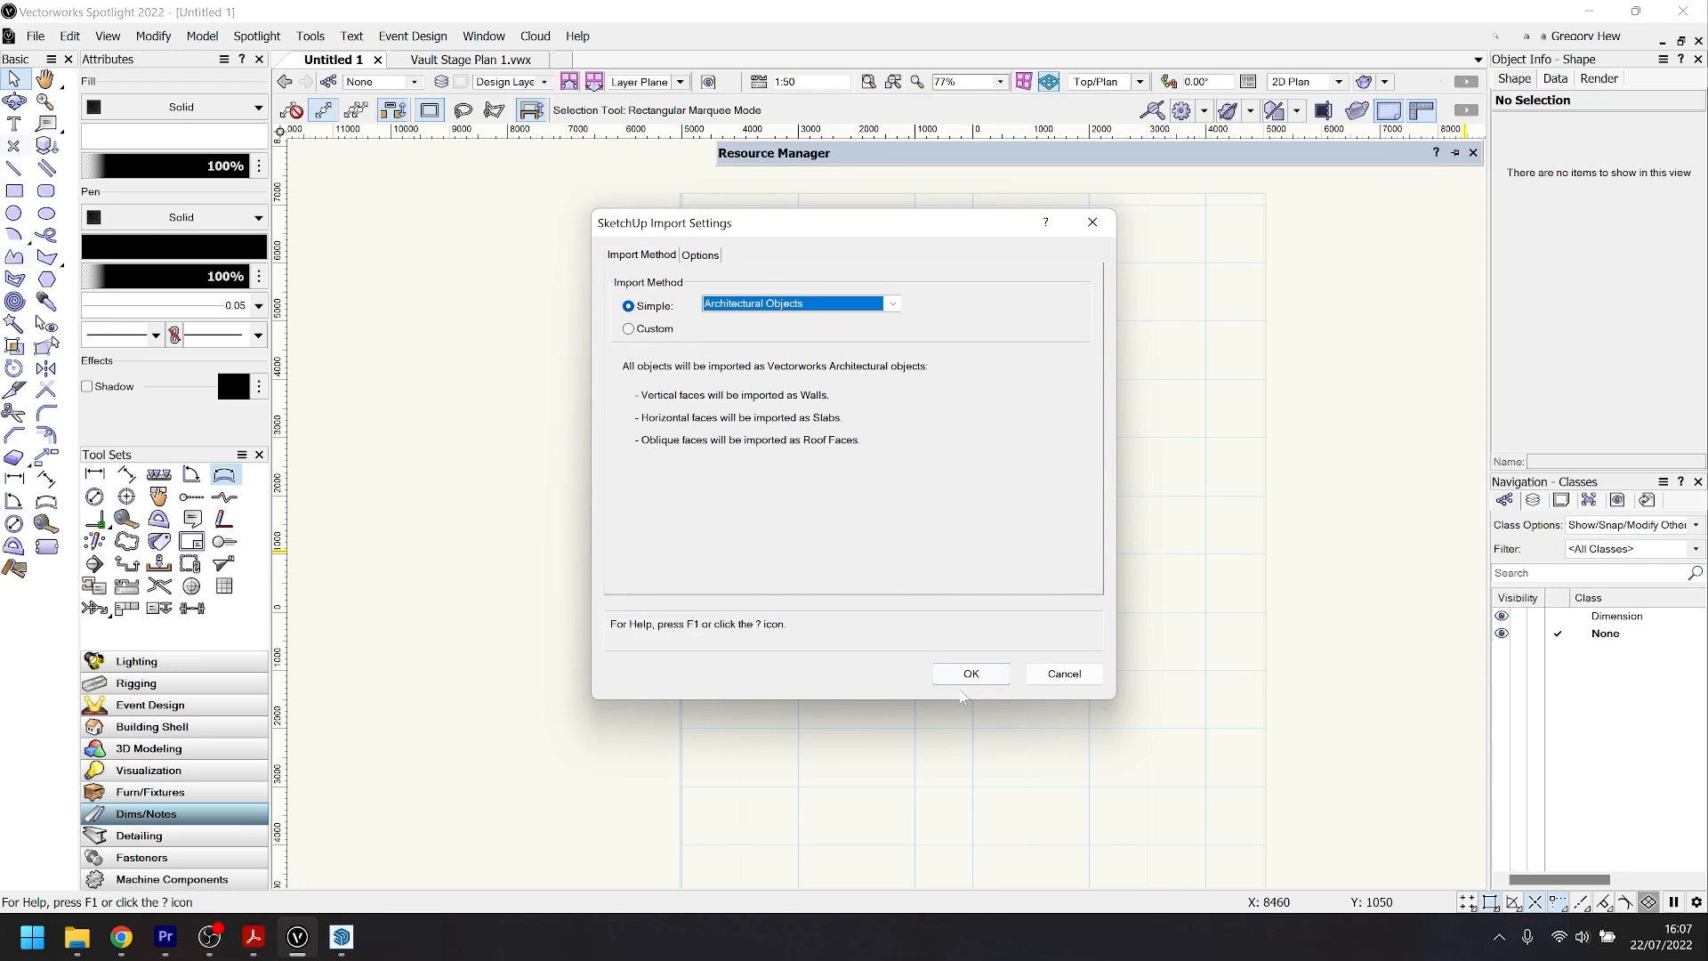
left_click(968, 673)
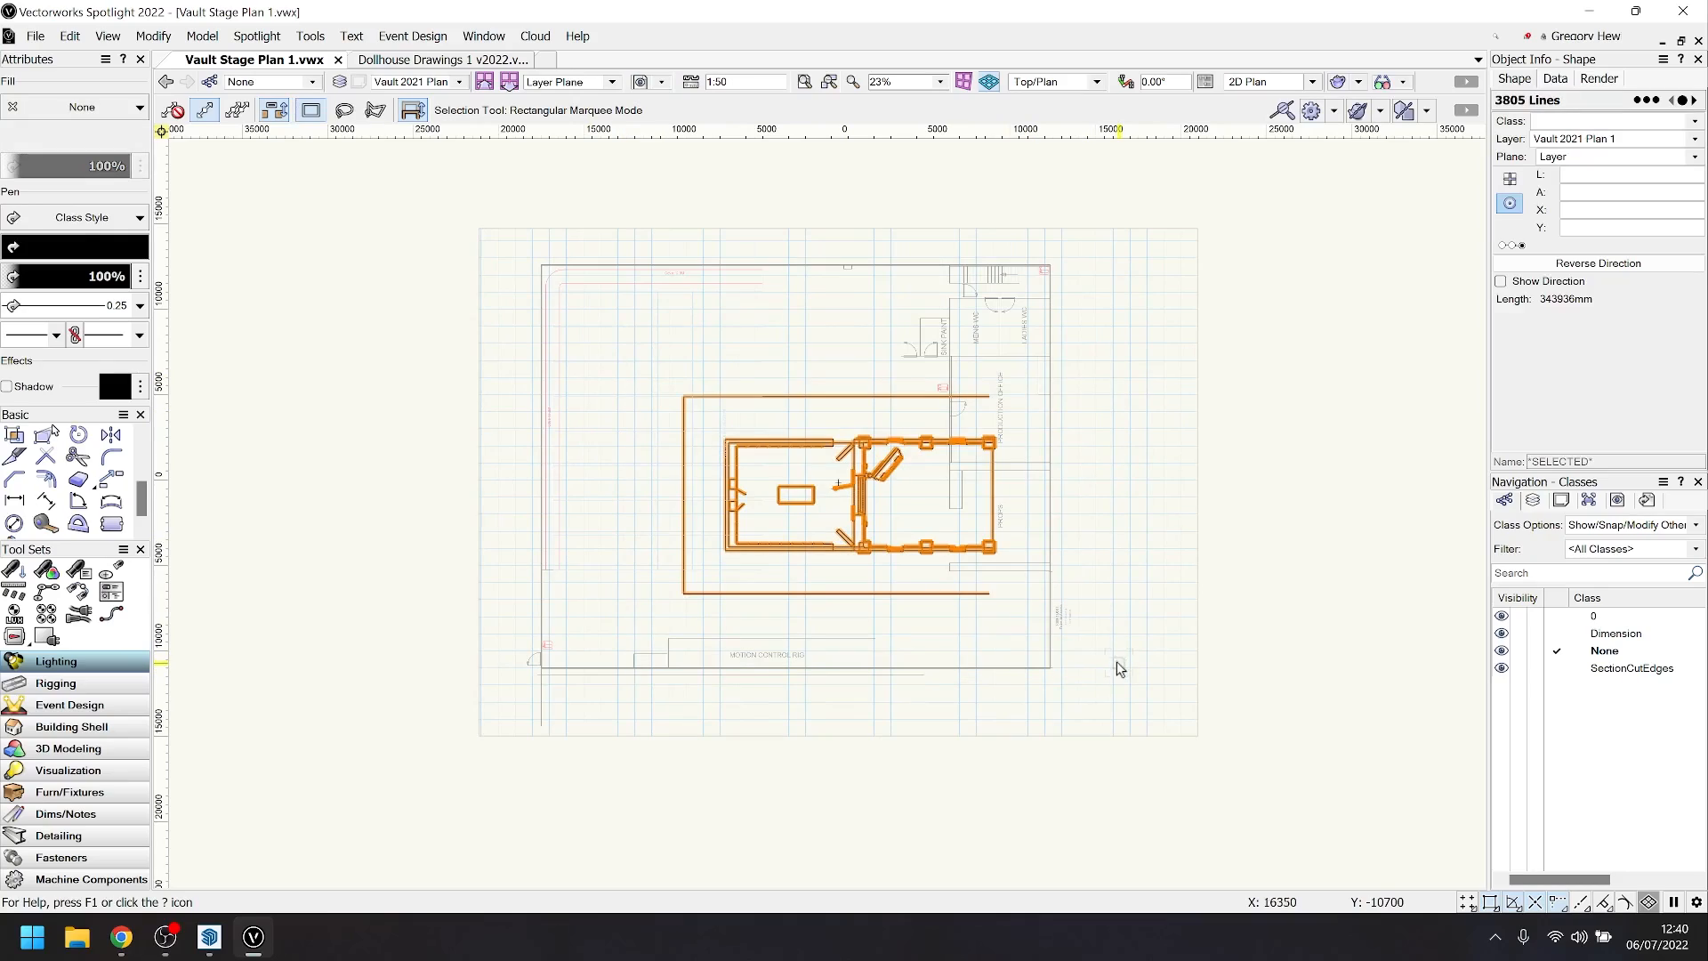
- Move the imported vault group inside the studio floor plan
left_click(676, 502)
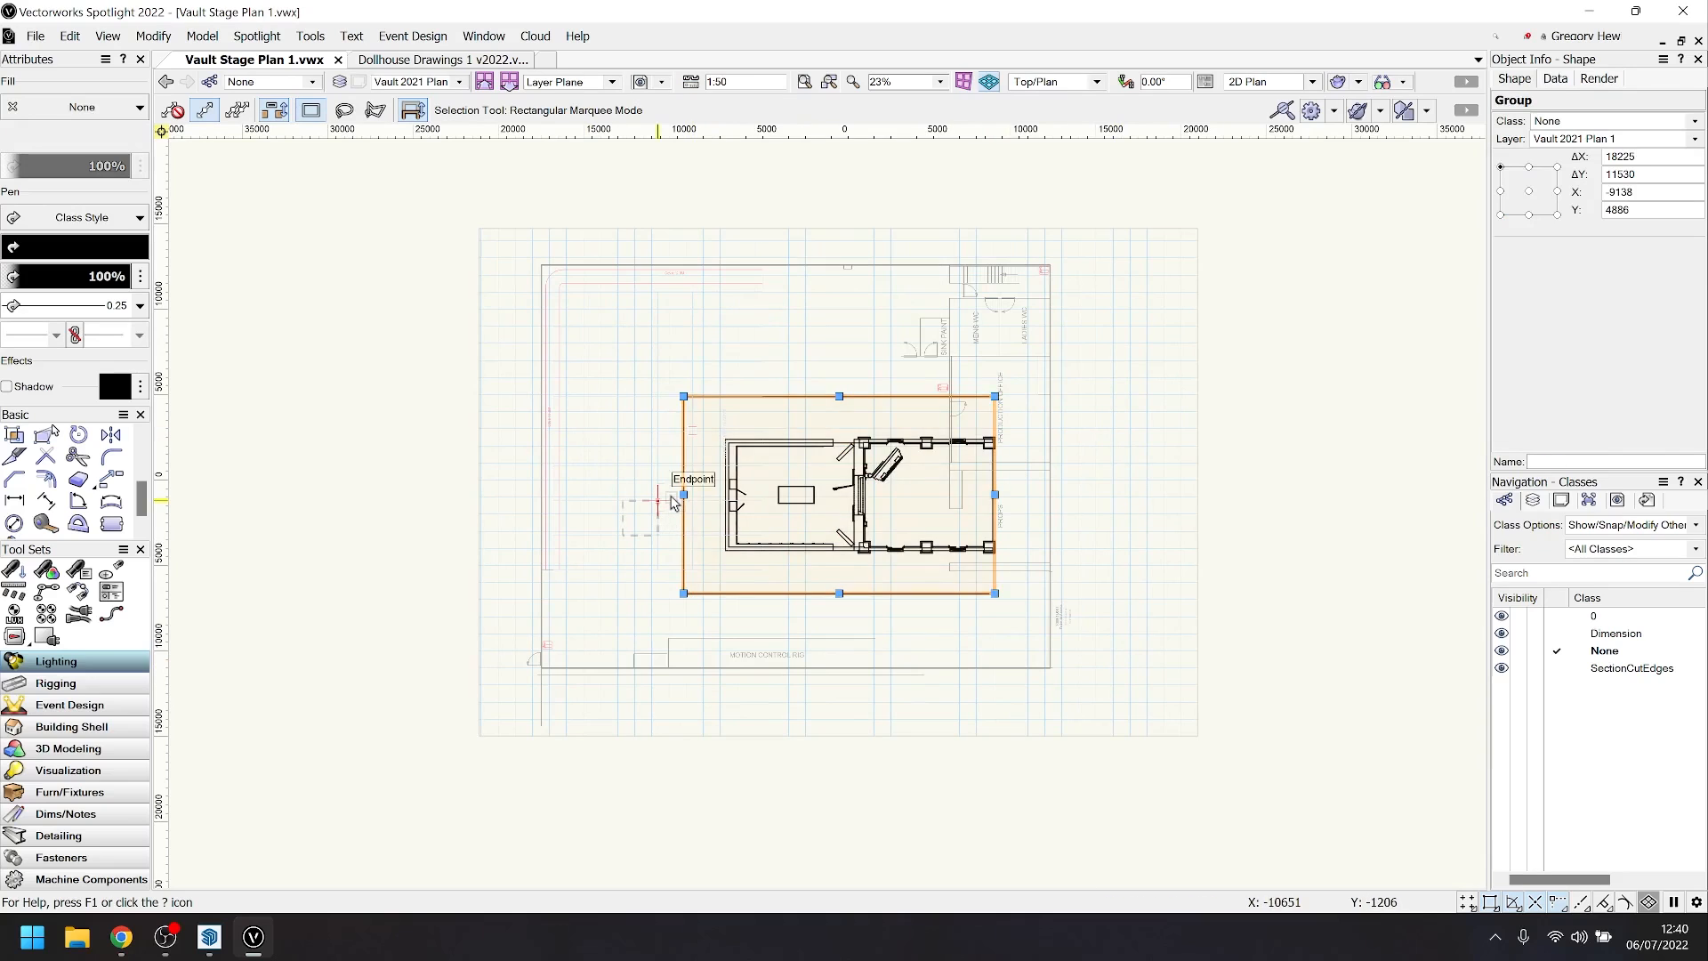
left_click(107, 35)
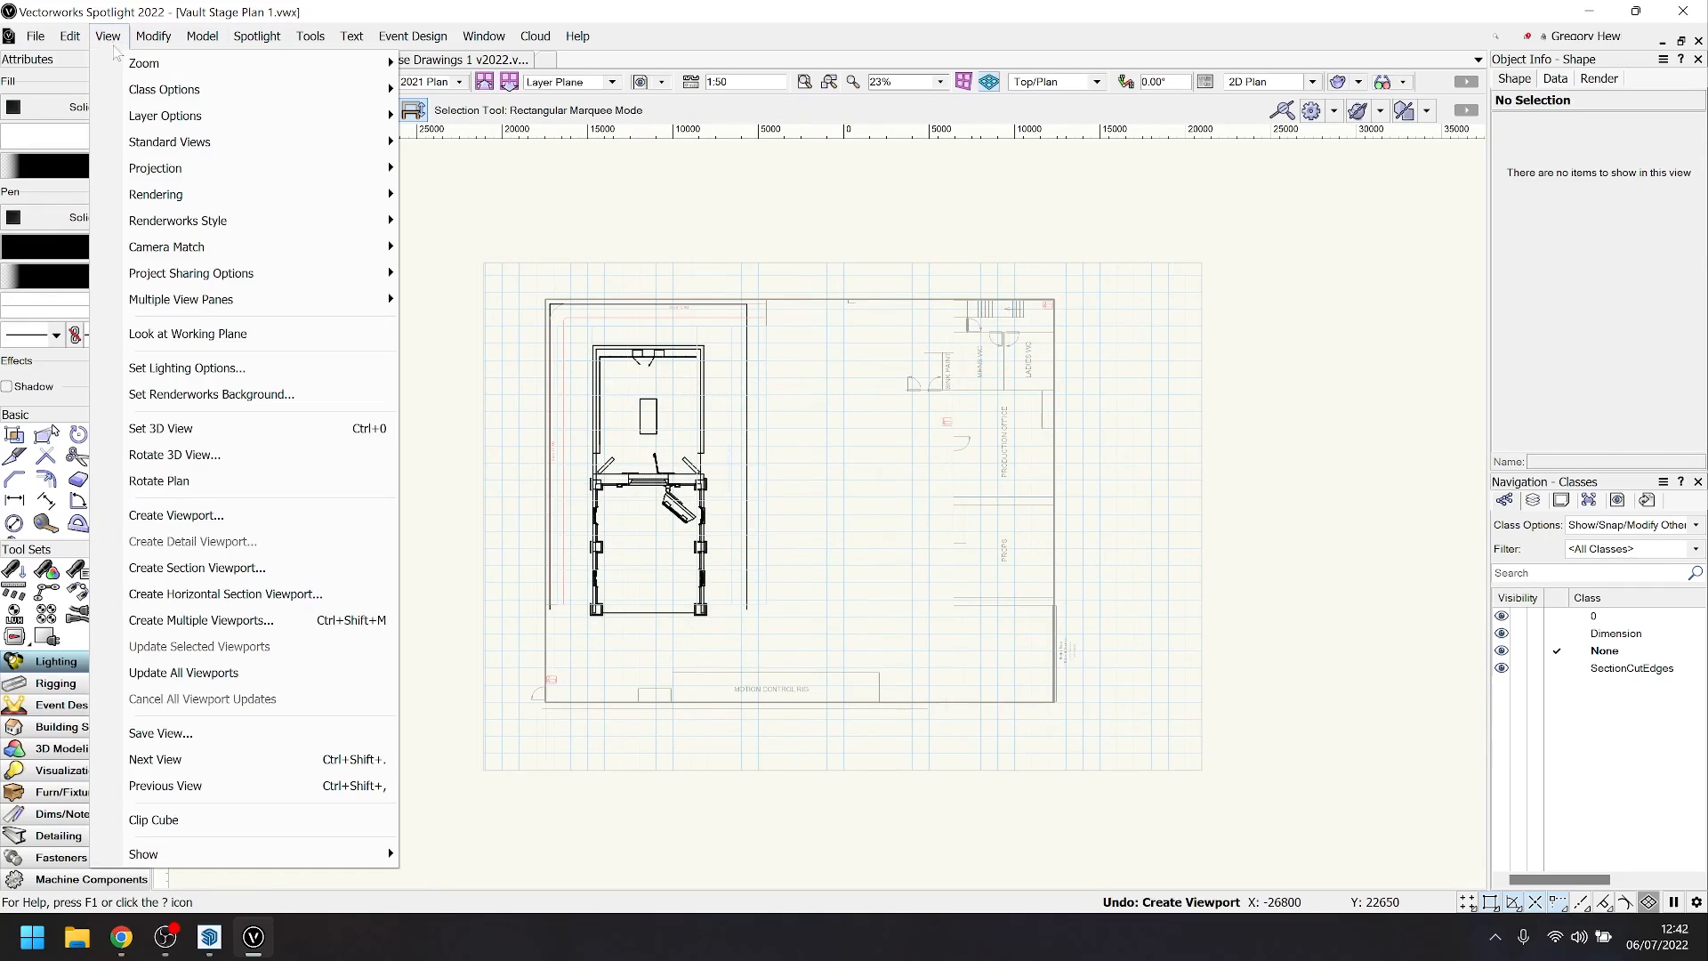
- Create a 1:50 viewport of the plan on Sht-1 [Stage Plan] with the drawing label turned off
left_click(176, 514)
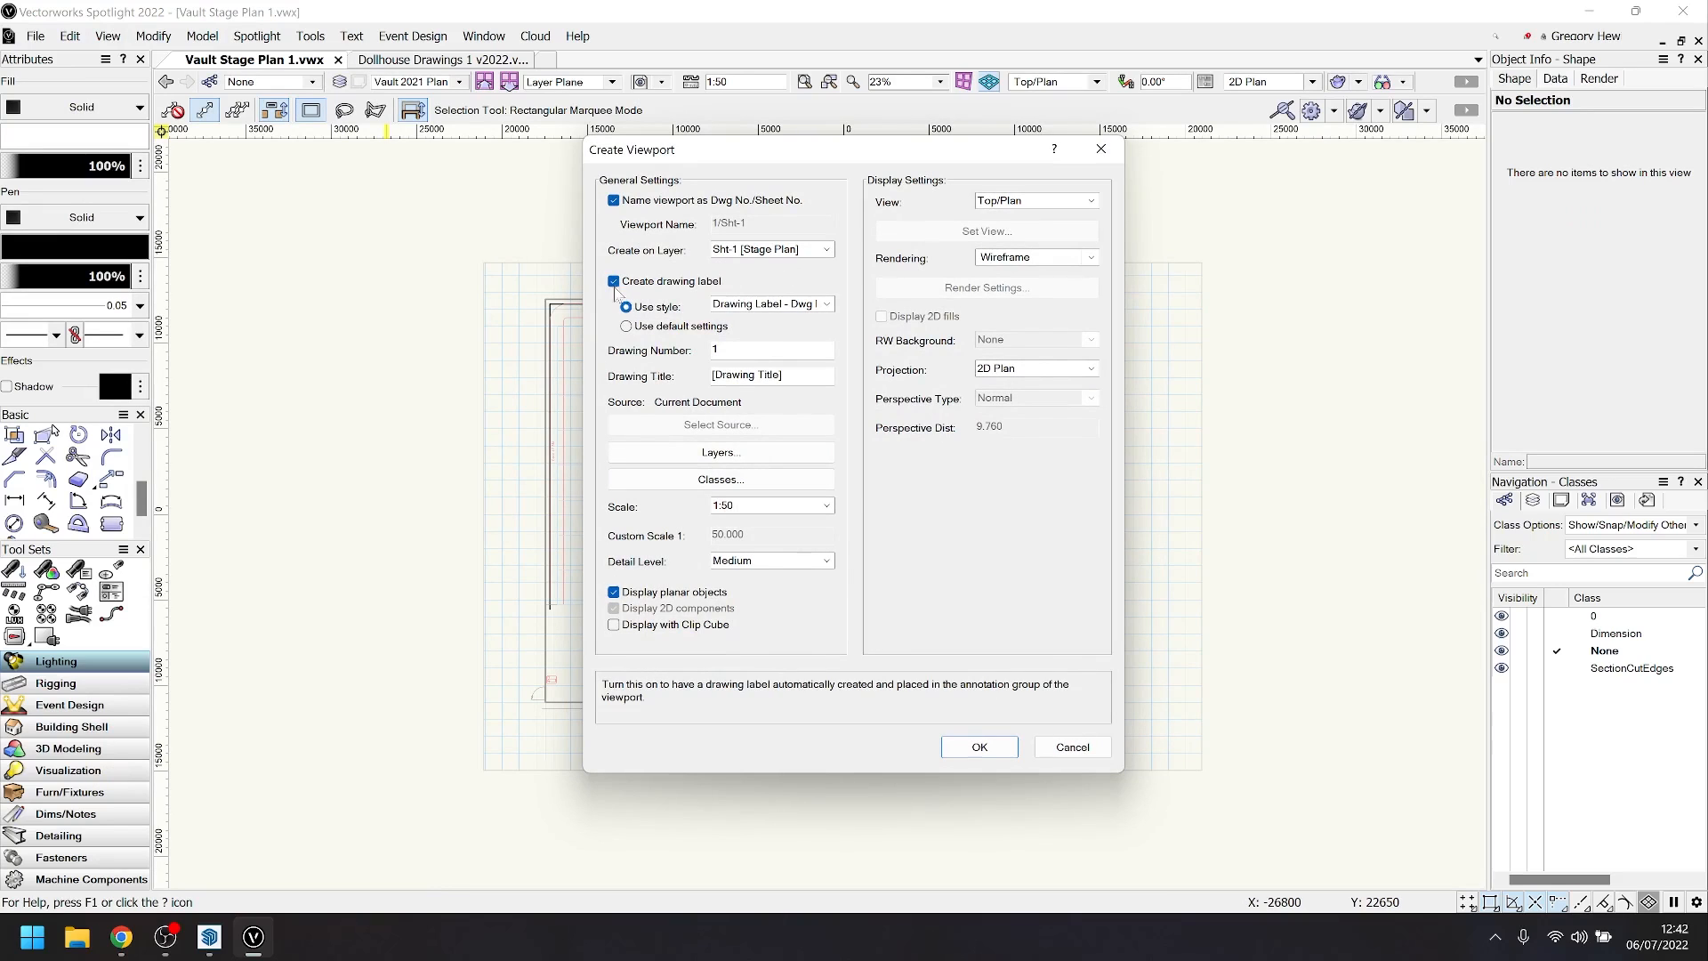
left_click(614, 281)
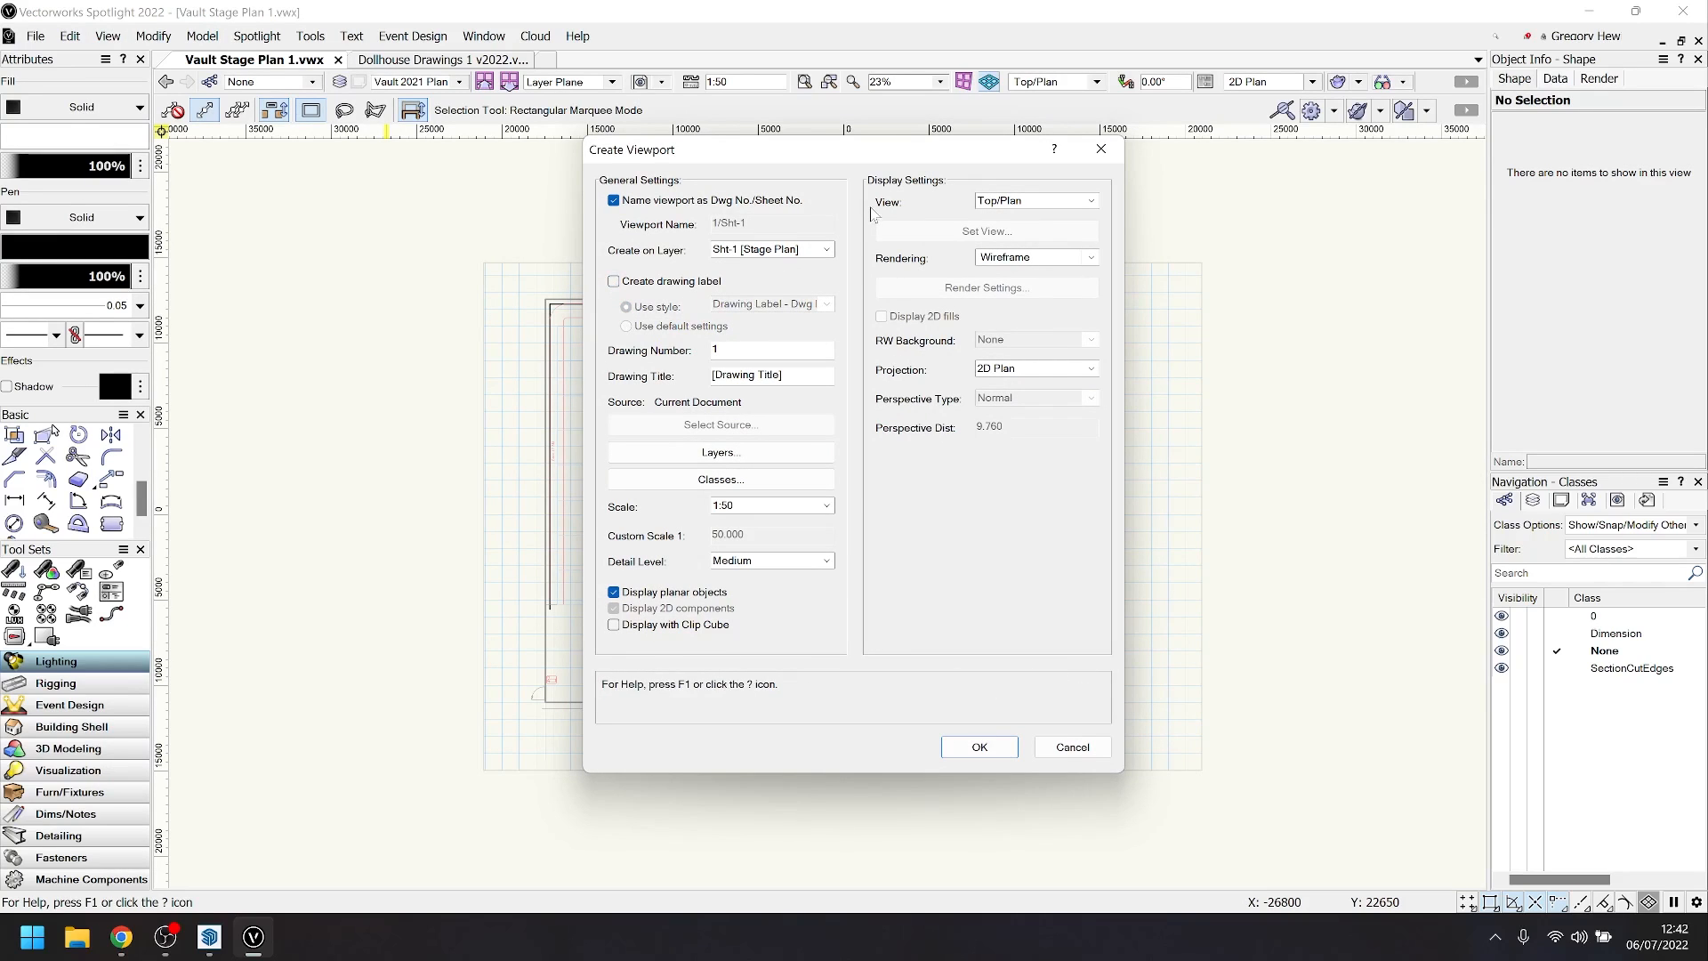
mouse_move(913, 699)
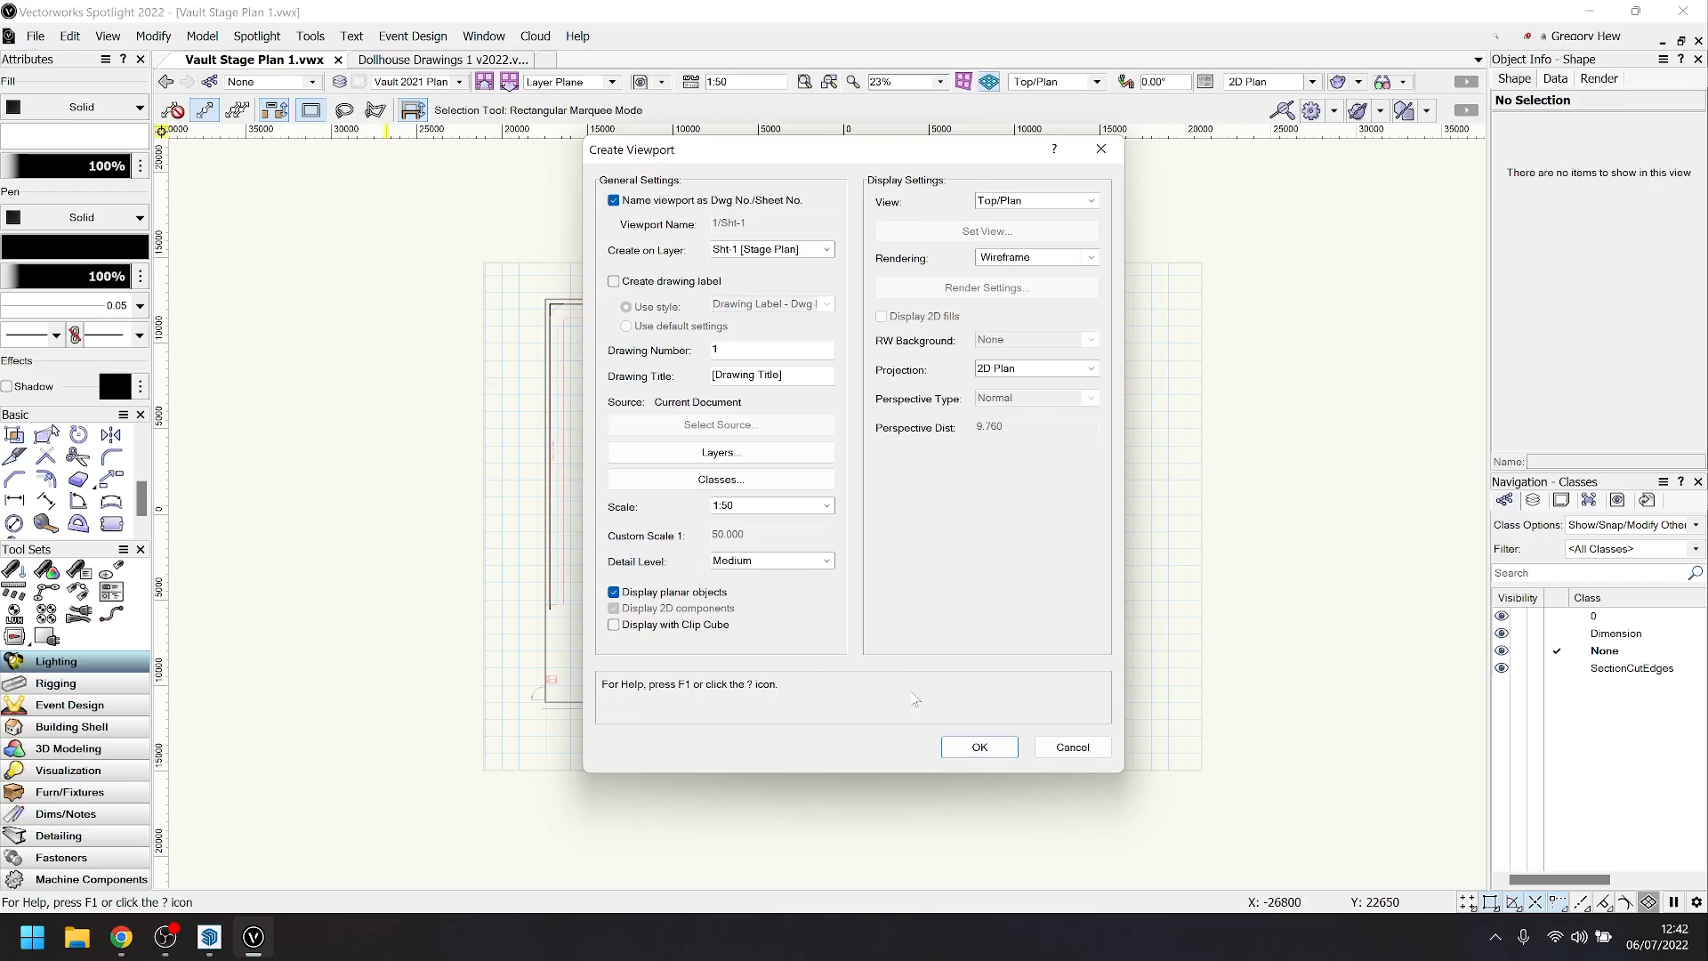
left_click(977, 748)
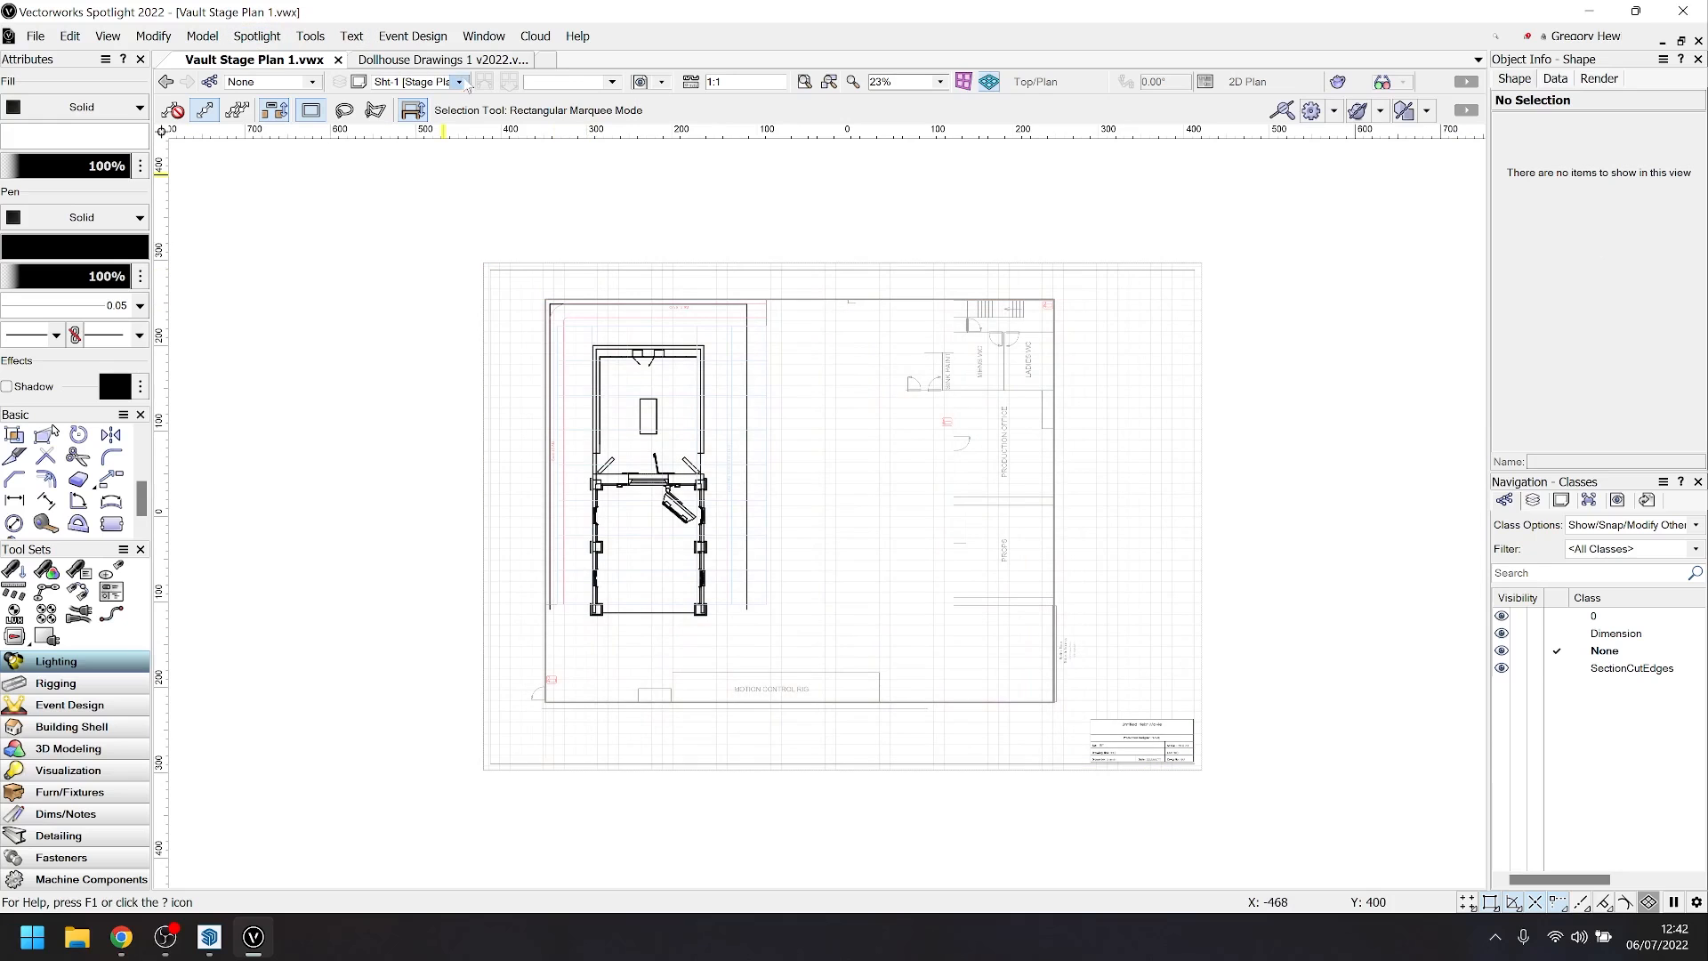
left_click(457, 81)
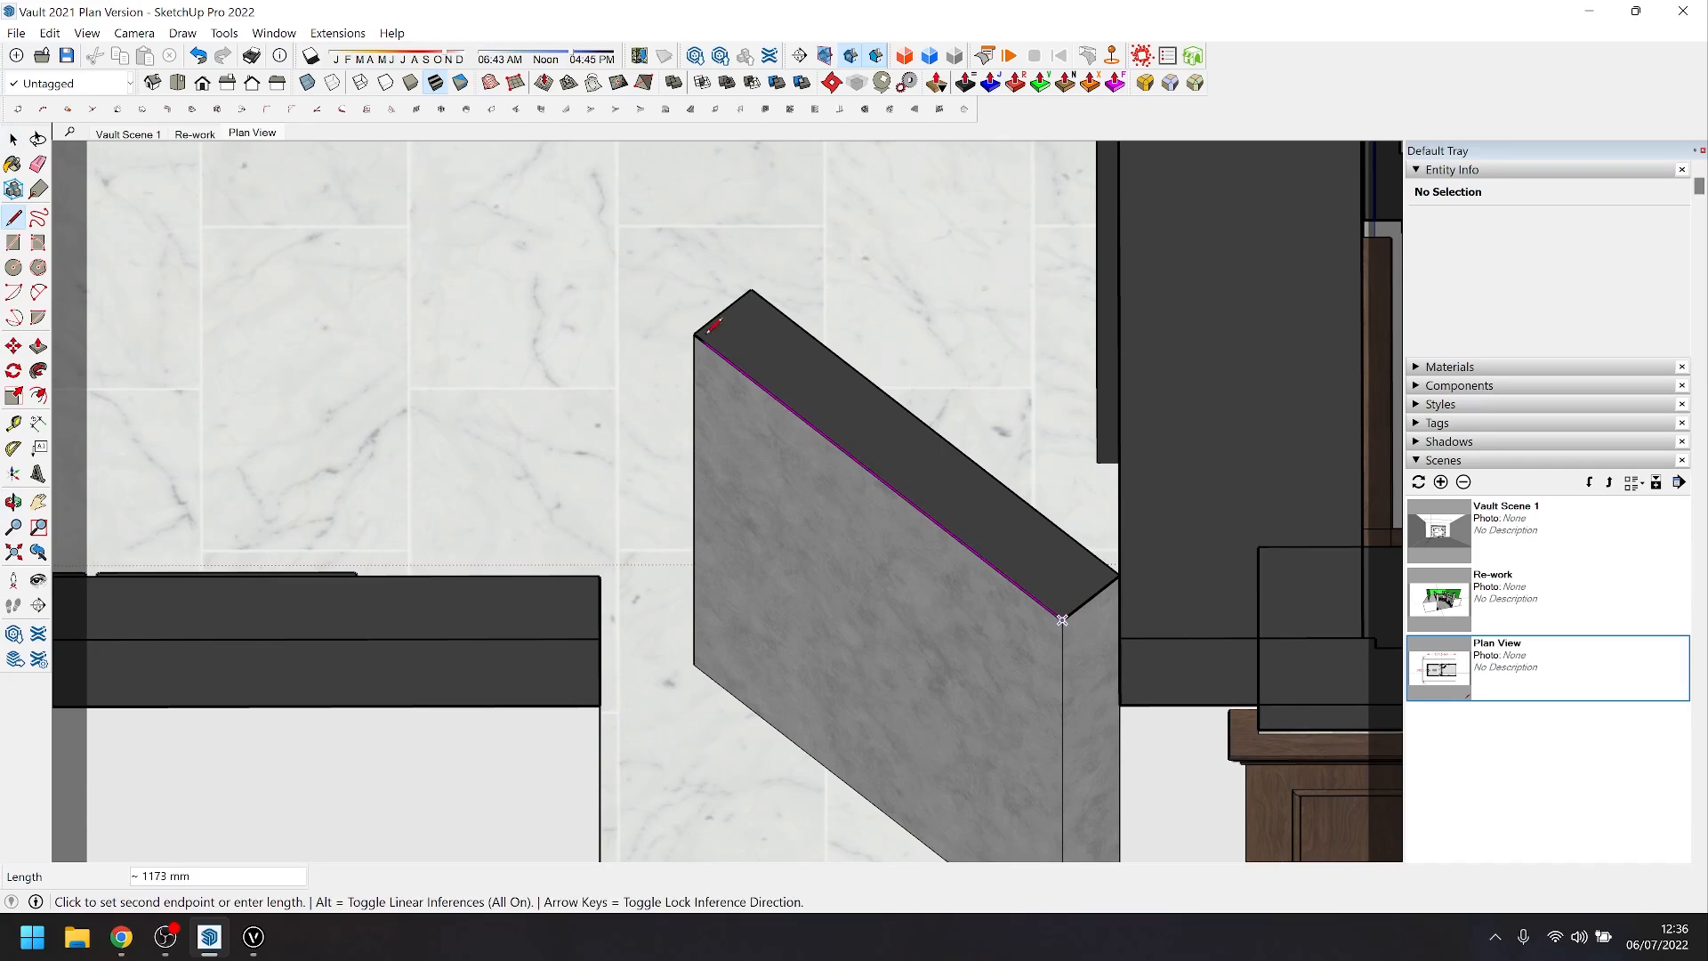
mouse_move(697, 335)
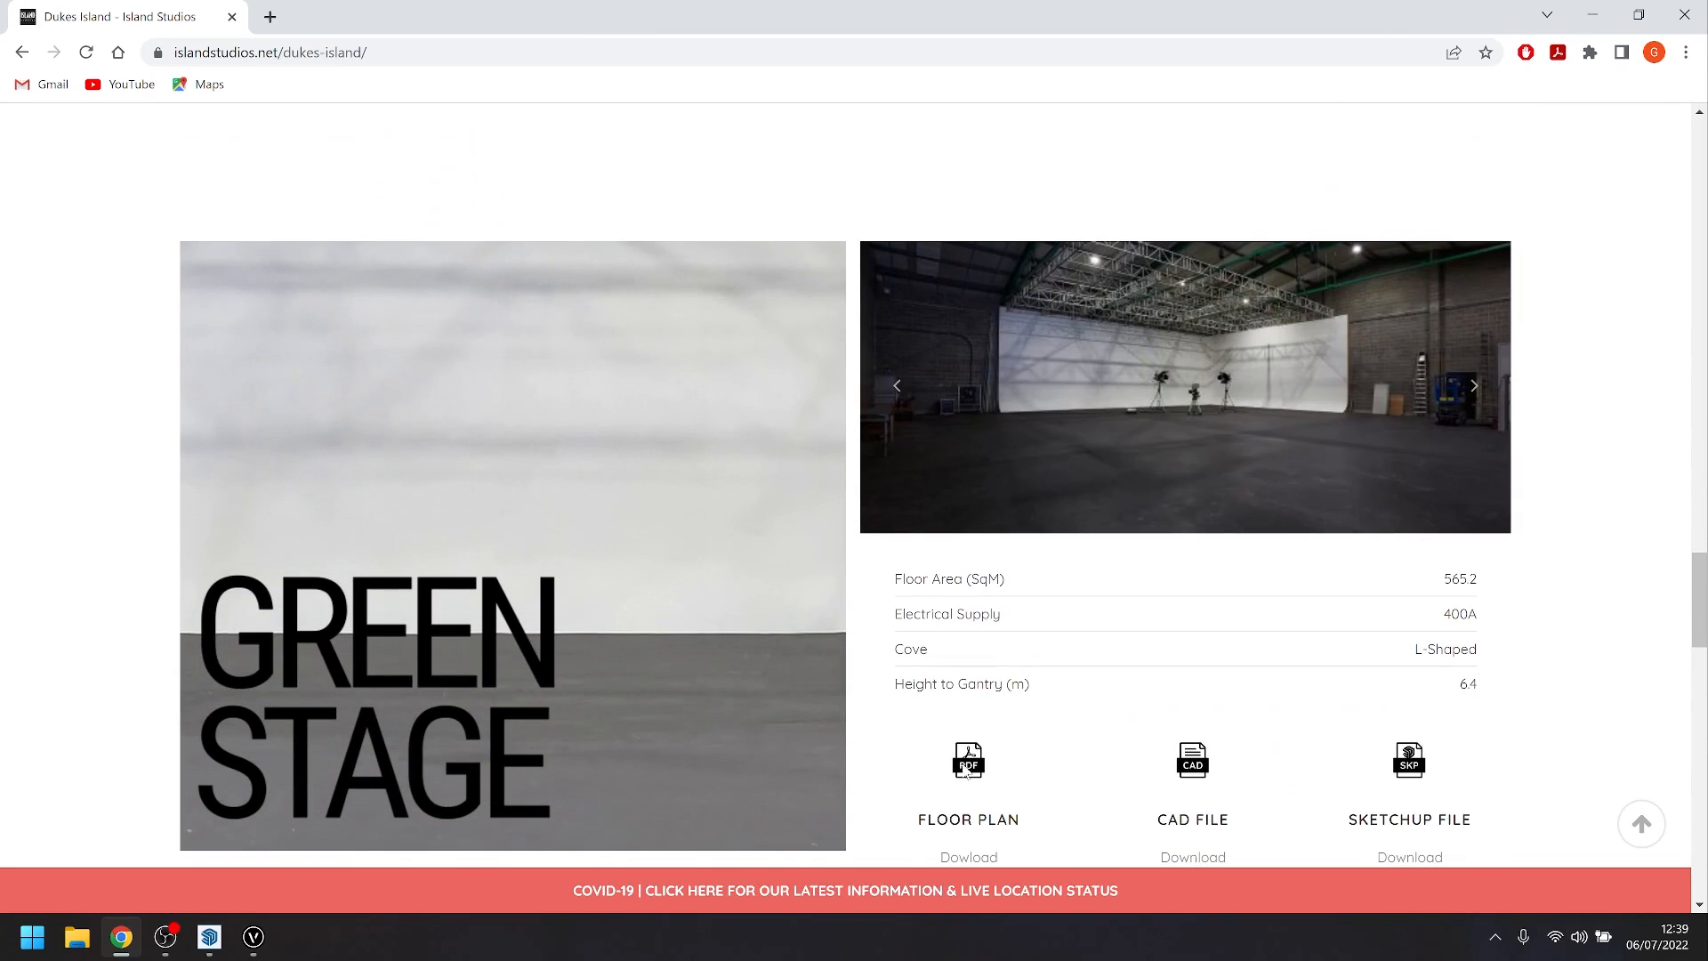
- Download the Green Stage CAD file from the Island Studios page
scroll("down", 3)
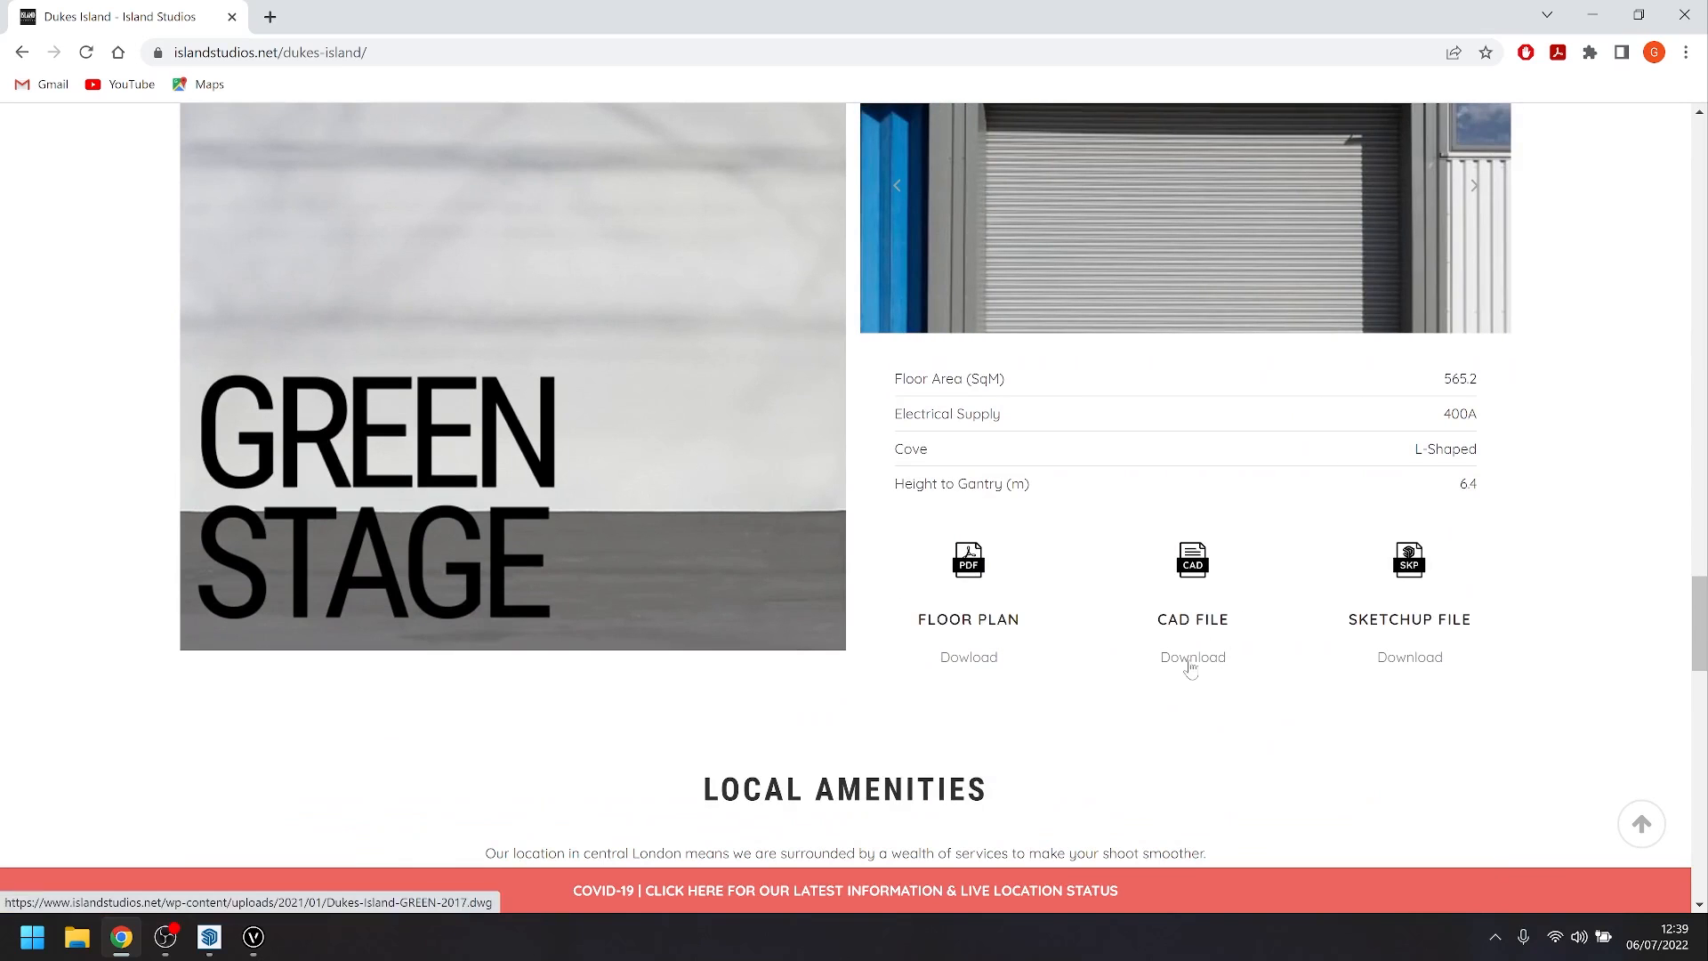
left_click(1192, 657)
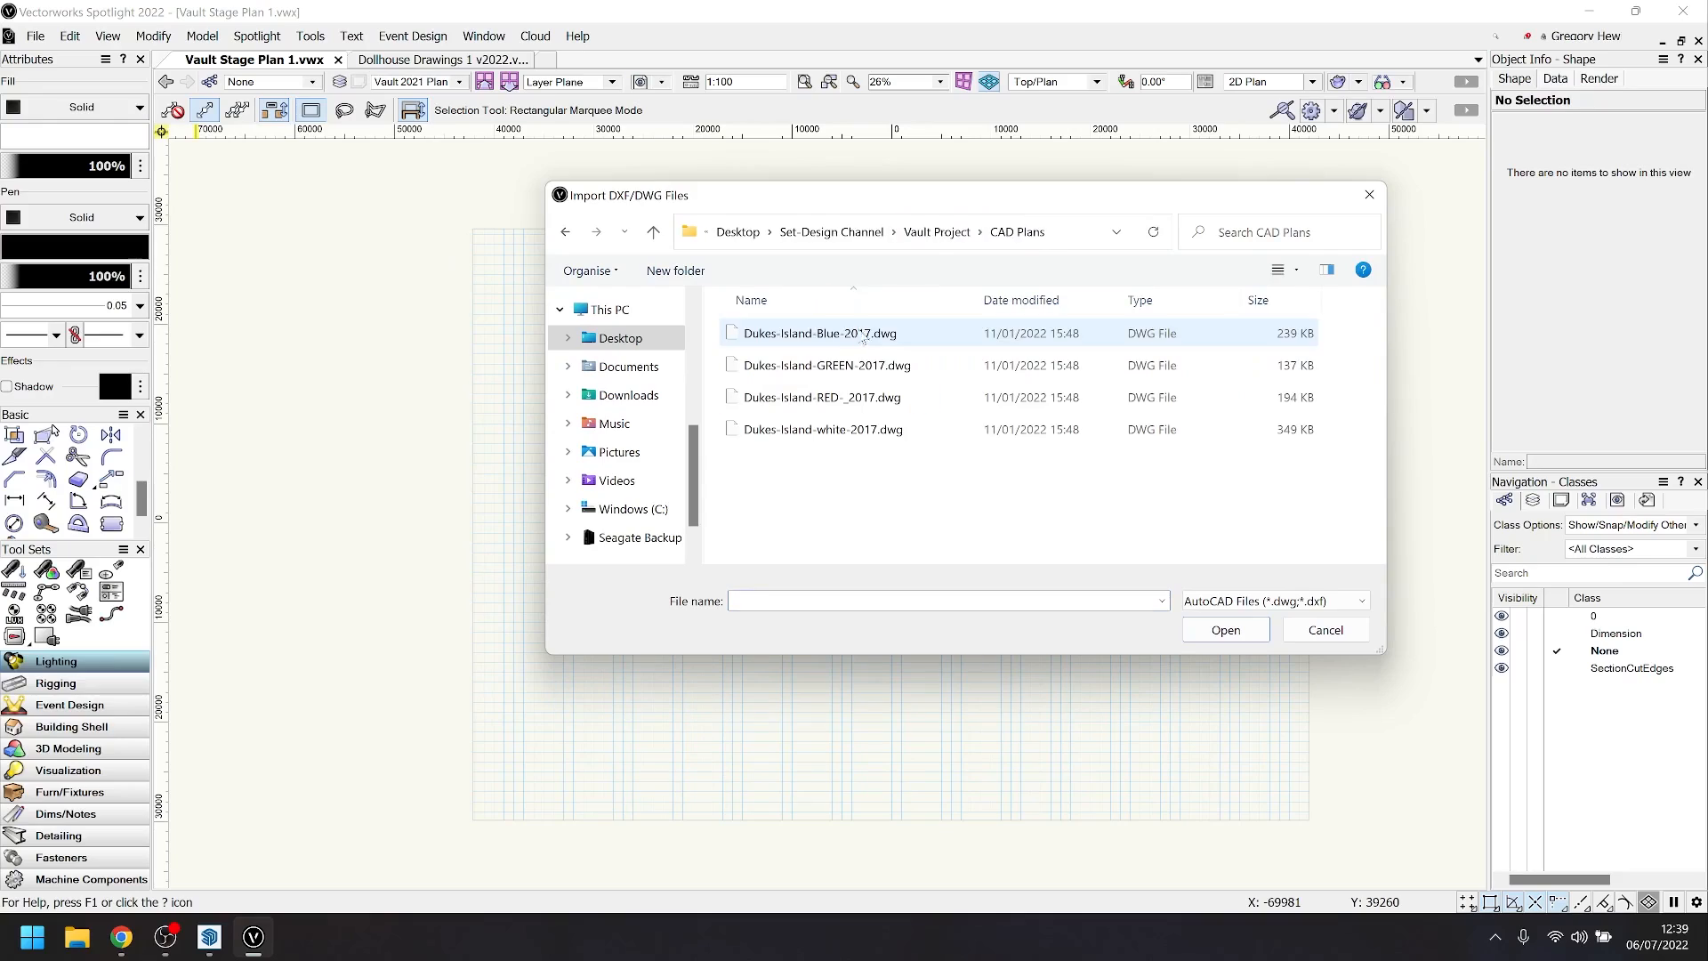
- Import Dukes-Island-GREEN-2017.dwg with millimetre units and a 1:100 layer scale
left_click(823, 365)
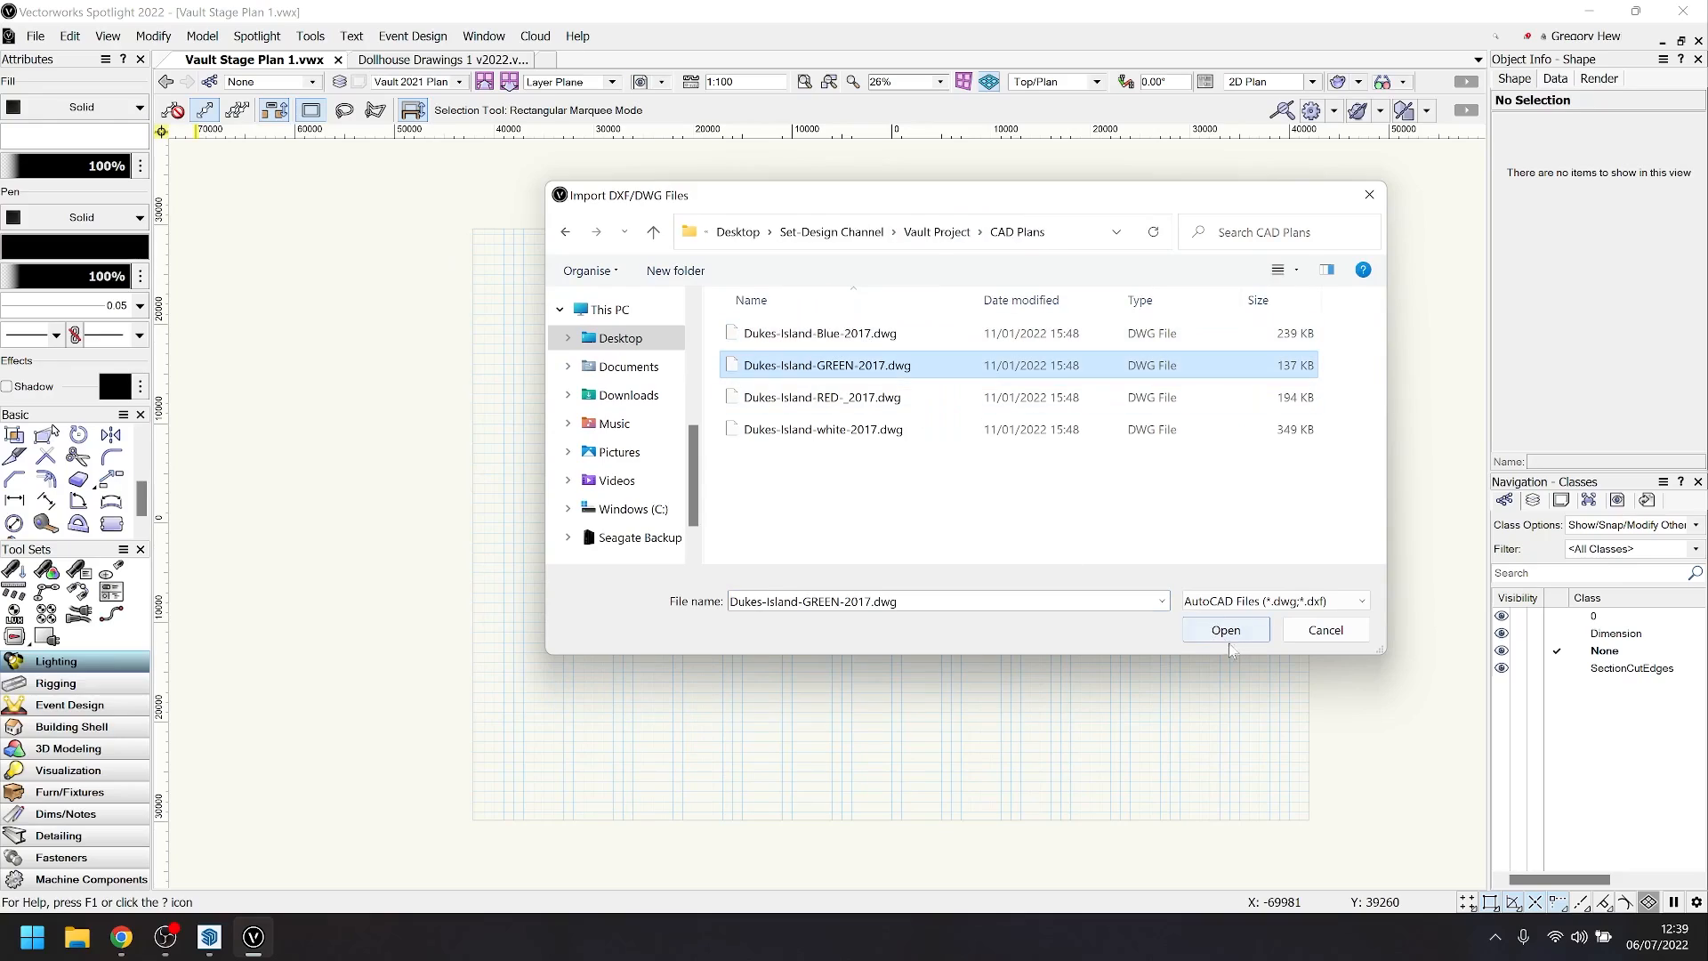
left_click(1224, 630)
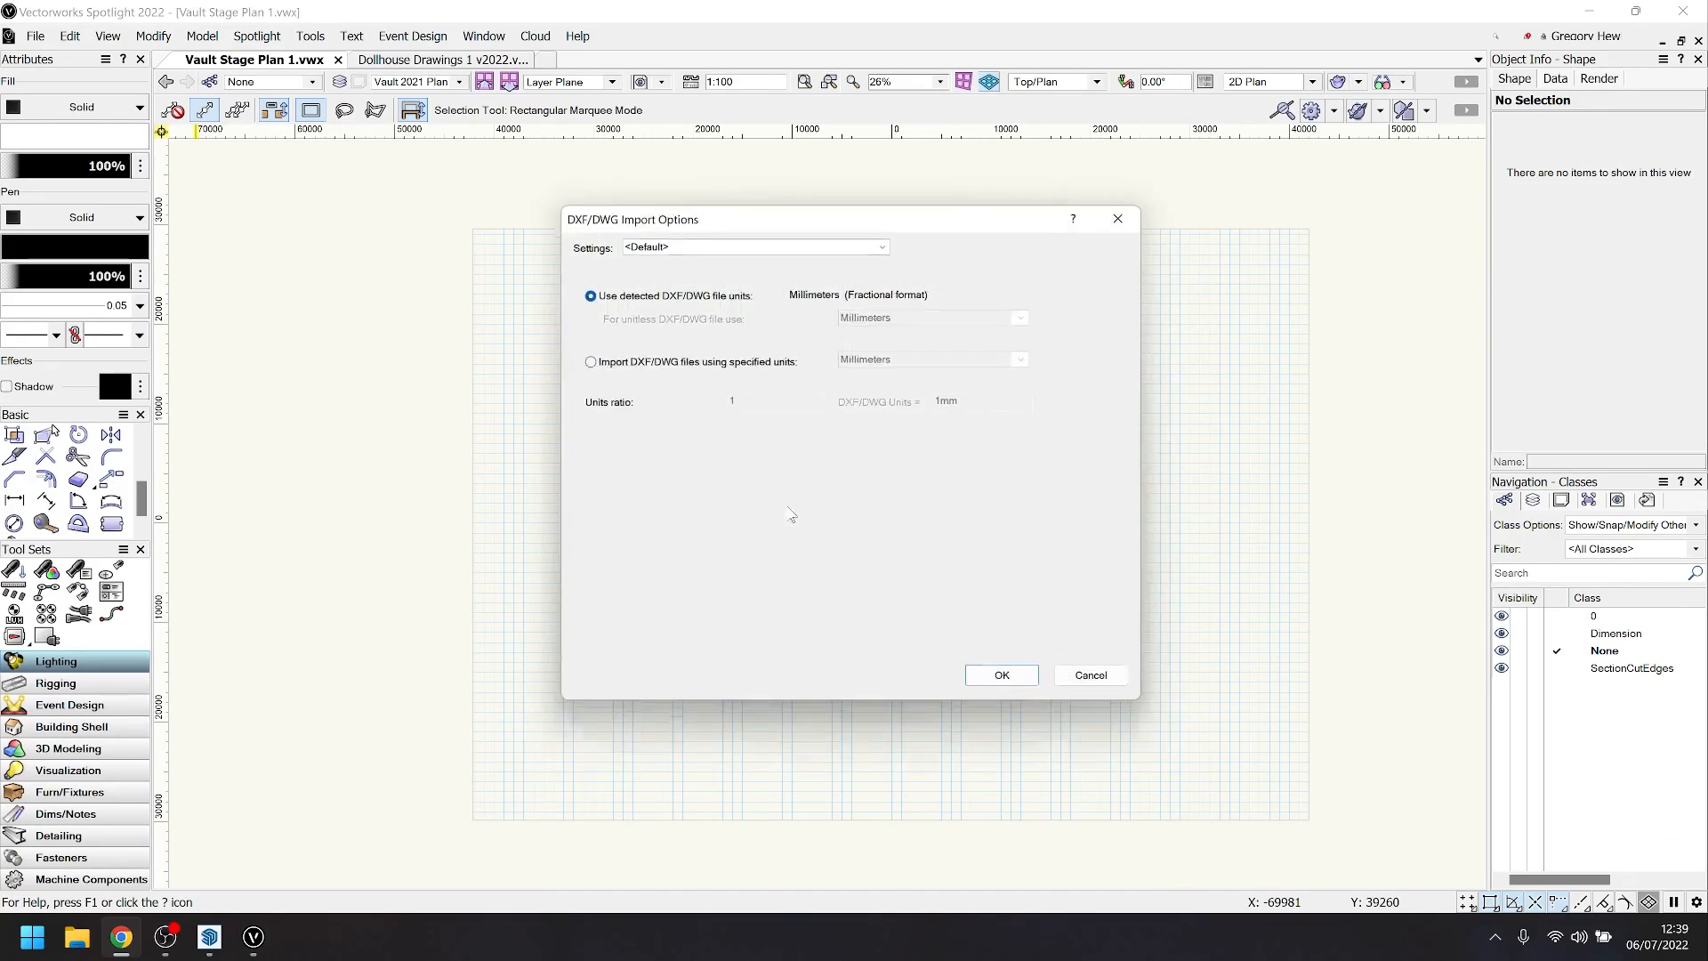
left_click(998, 674)
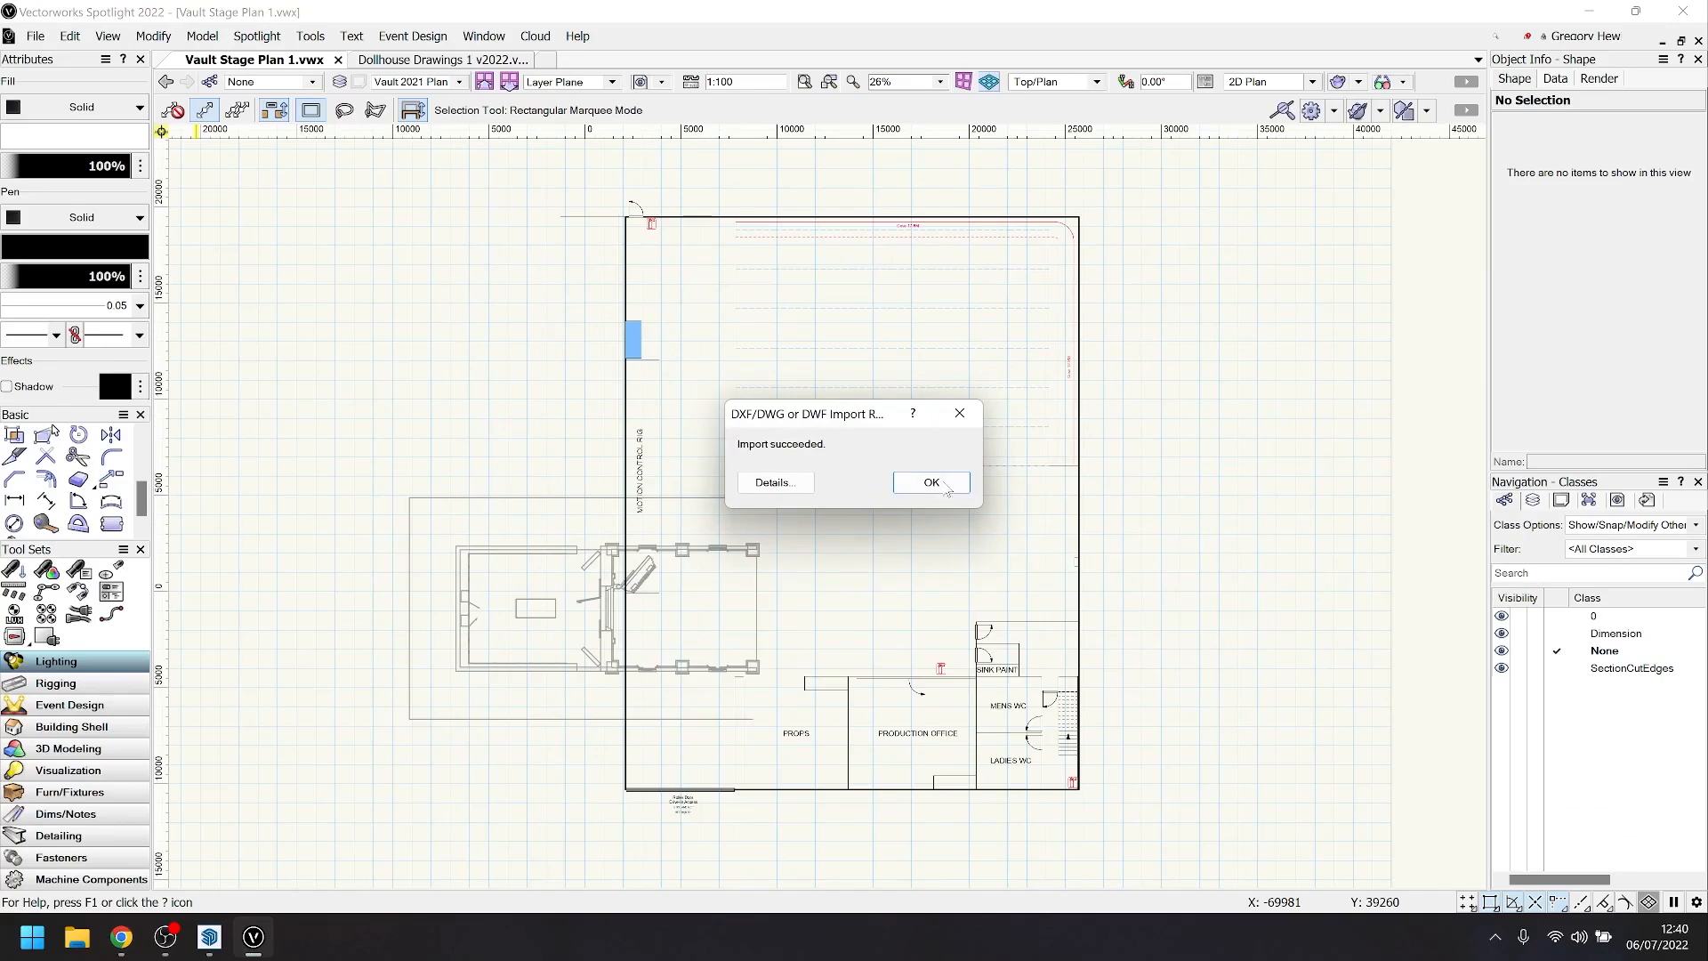
left_click(928, 482)
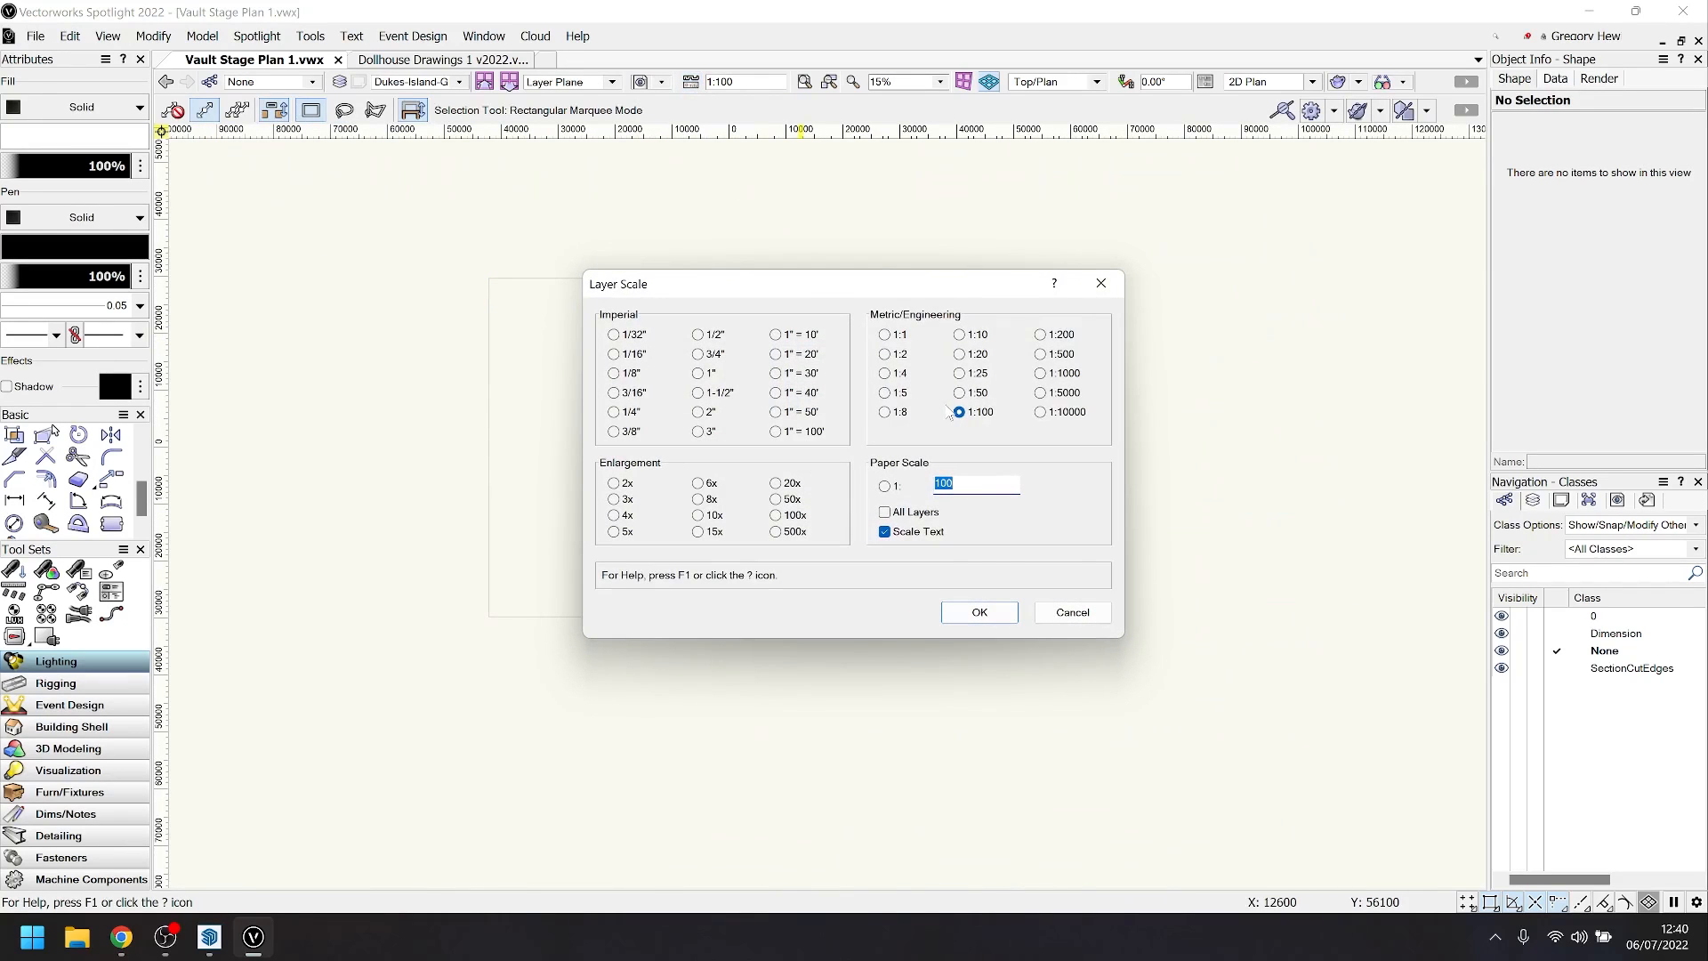
left_click(958, 392)
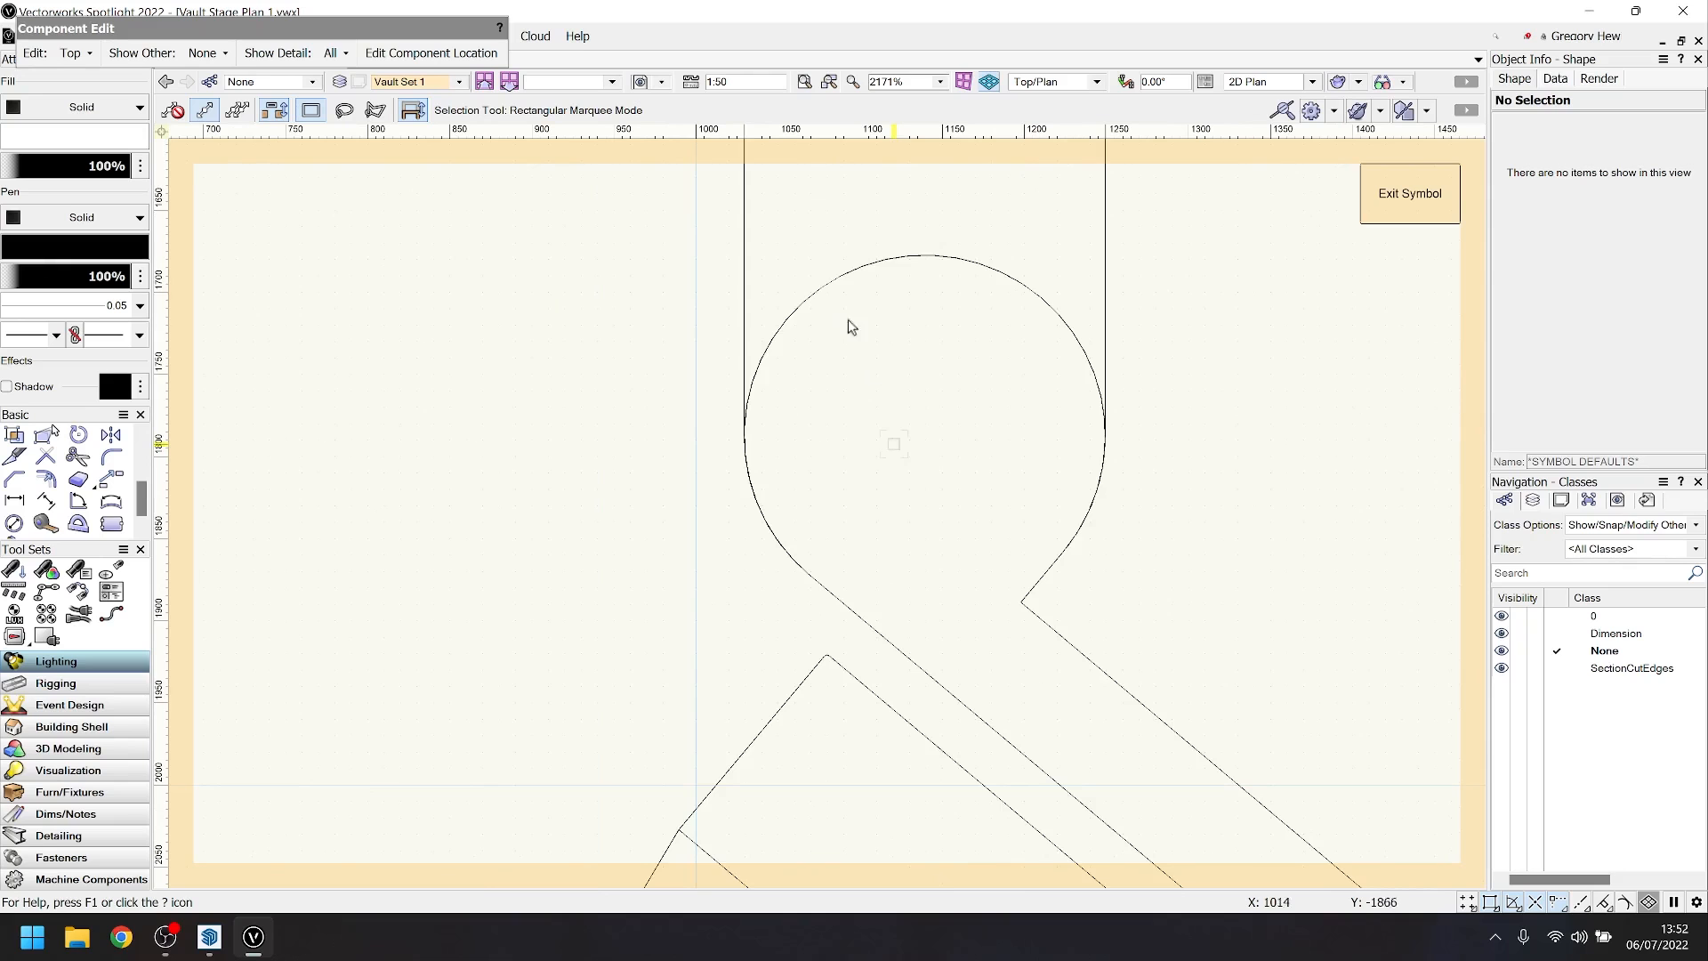
mouse_move(1002, 274)
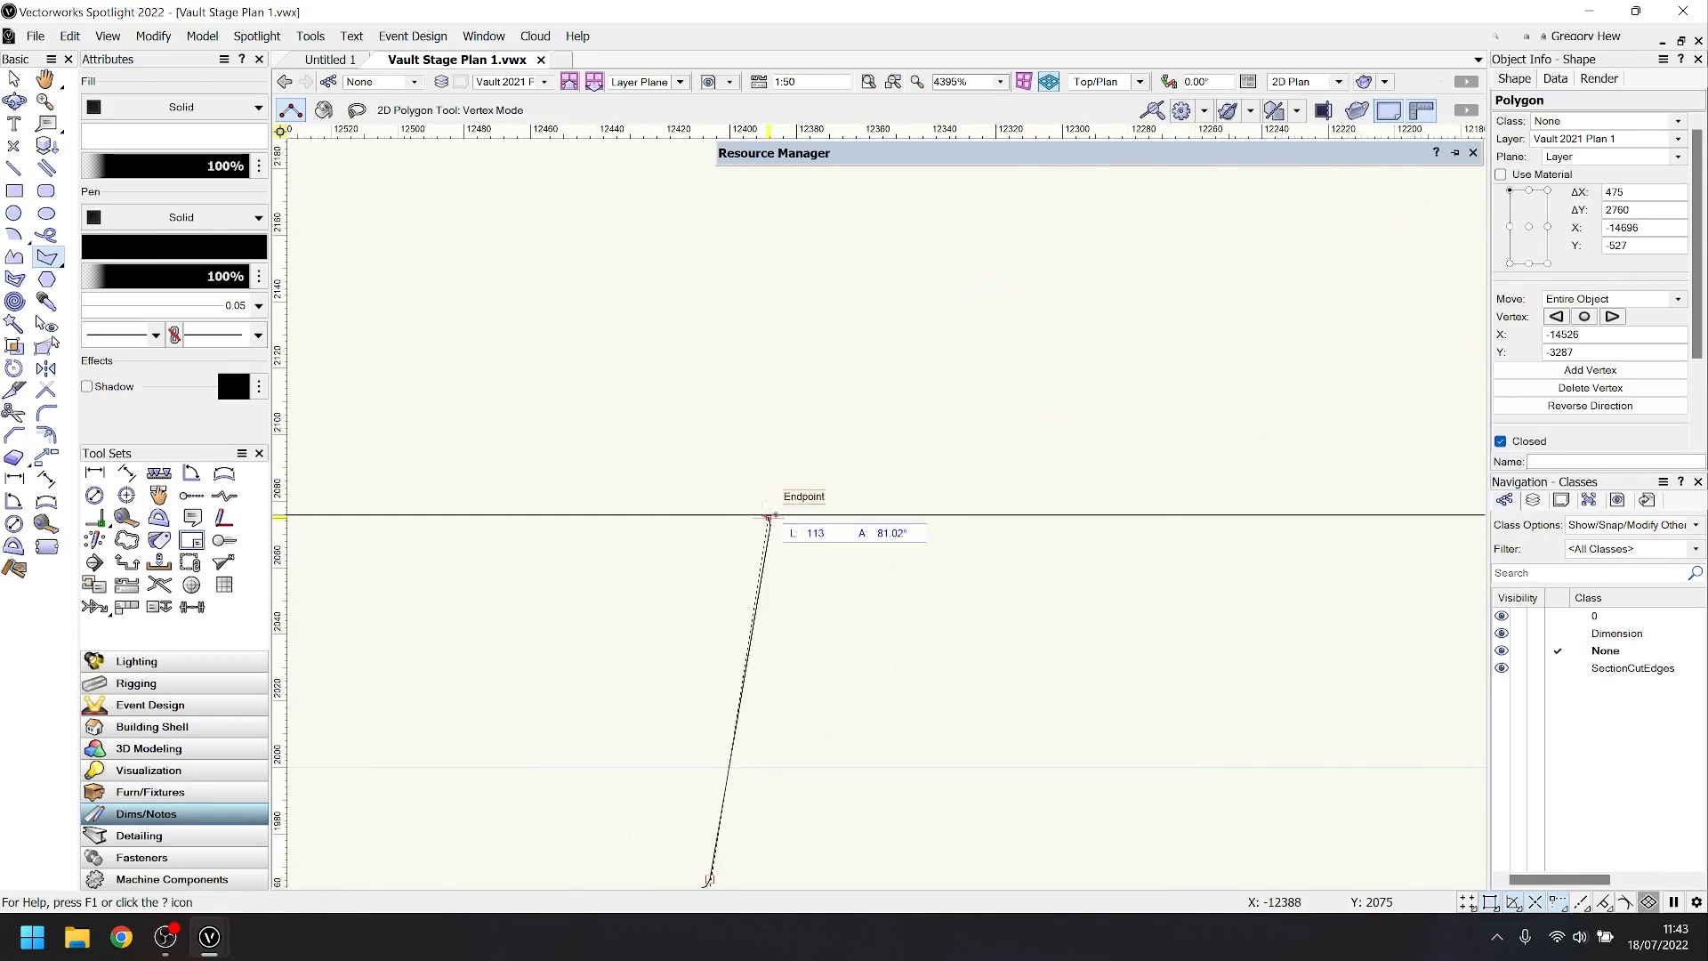
- Scroll the plan view while tracing the vault wall outline
scroll("down", 3)
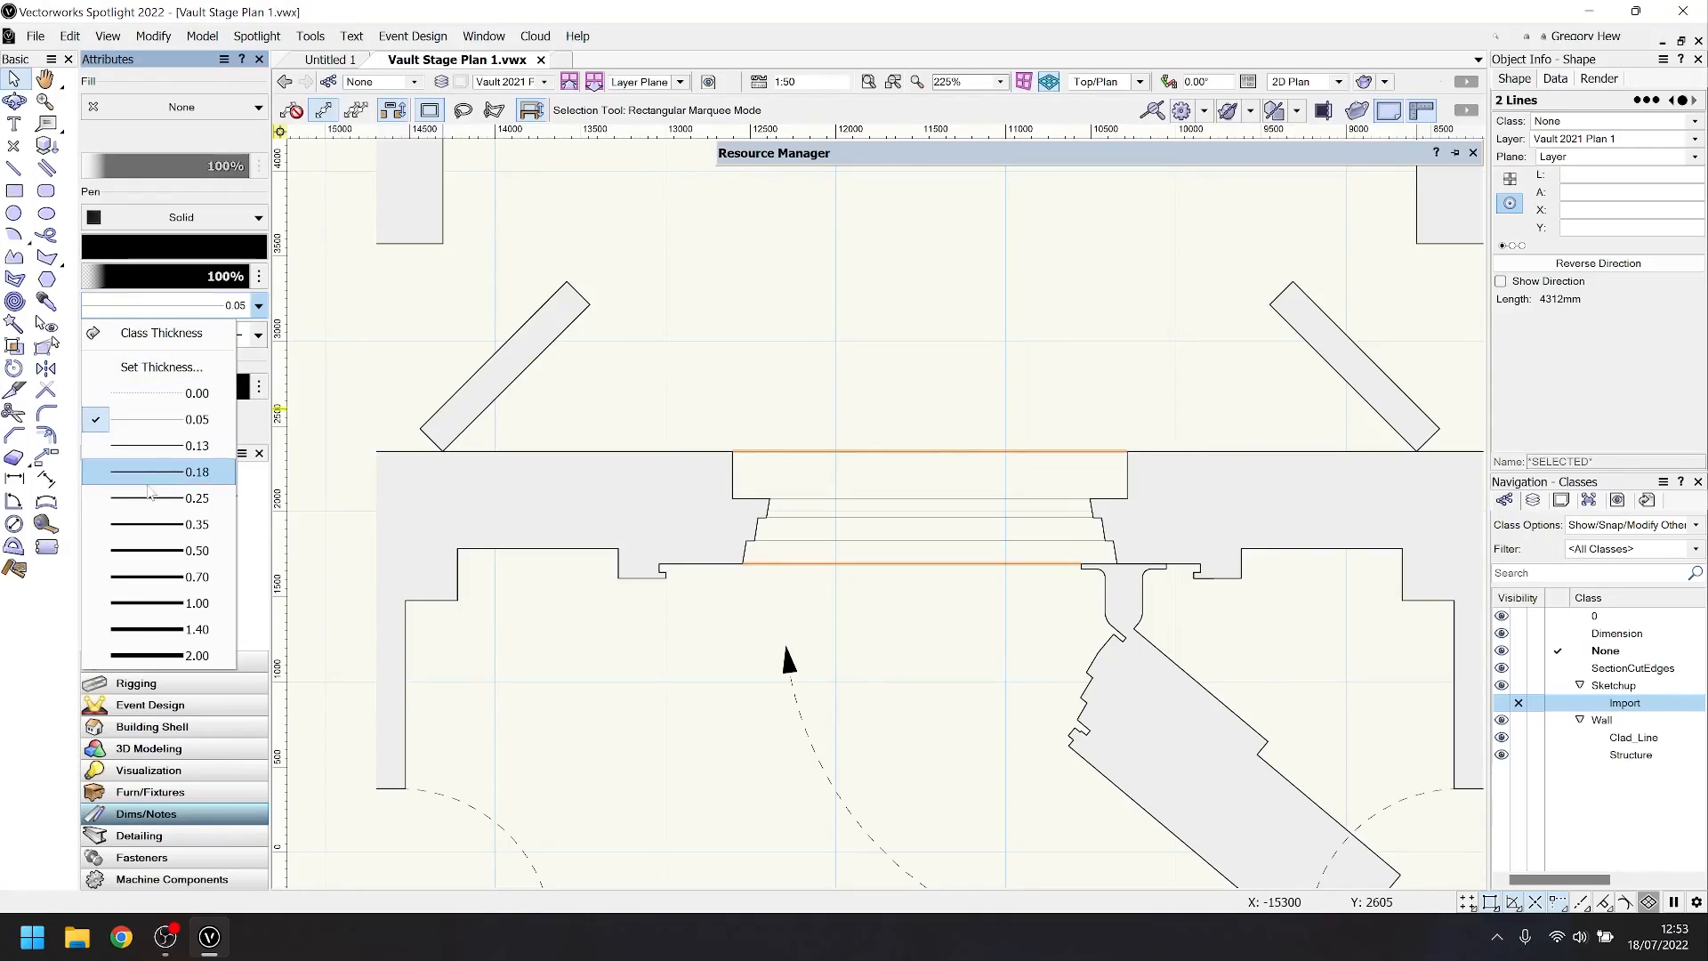
- Give the two vault front lines a 0.18 line weight
left_click(198, 498)
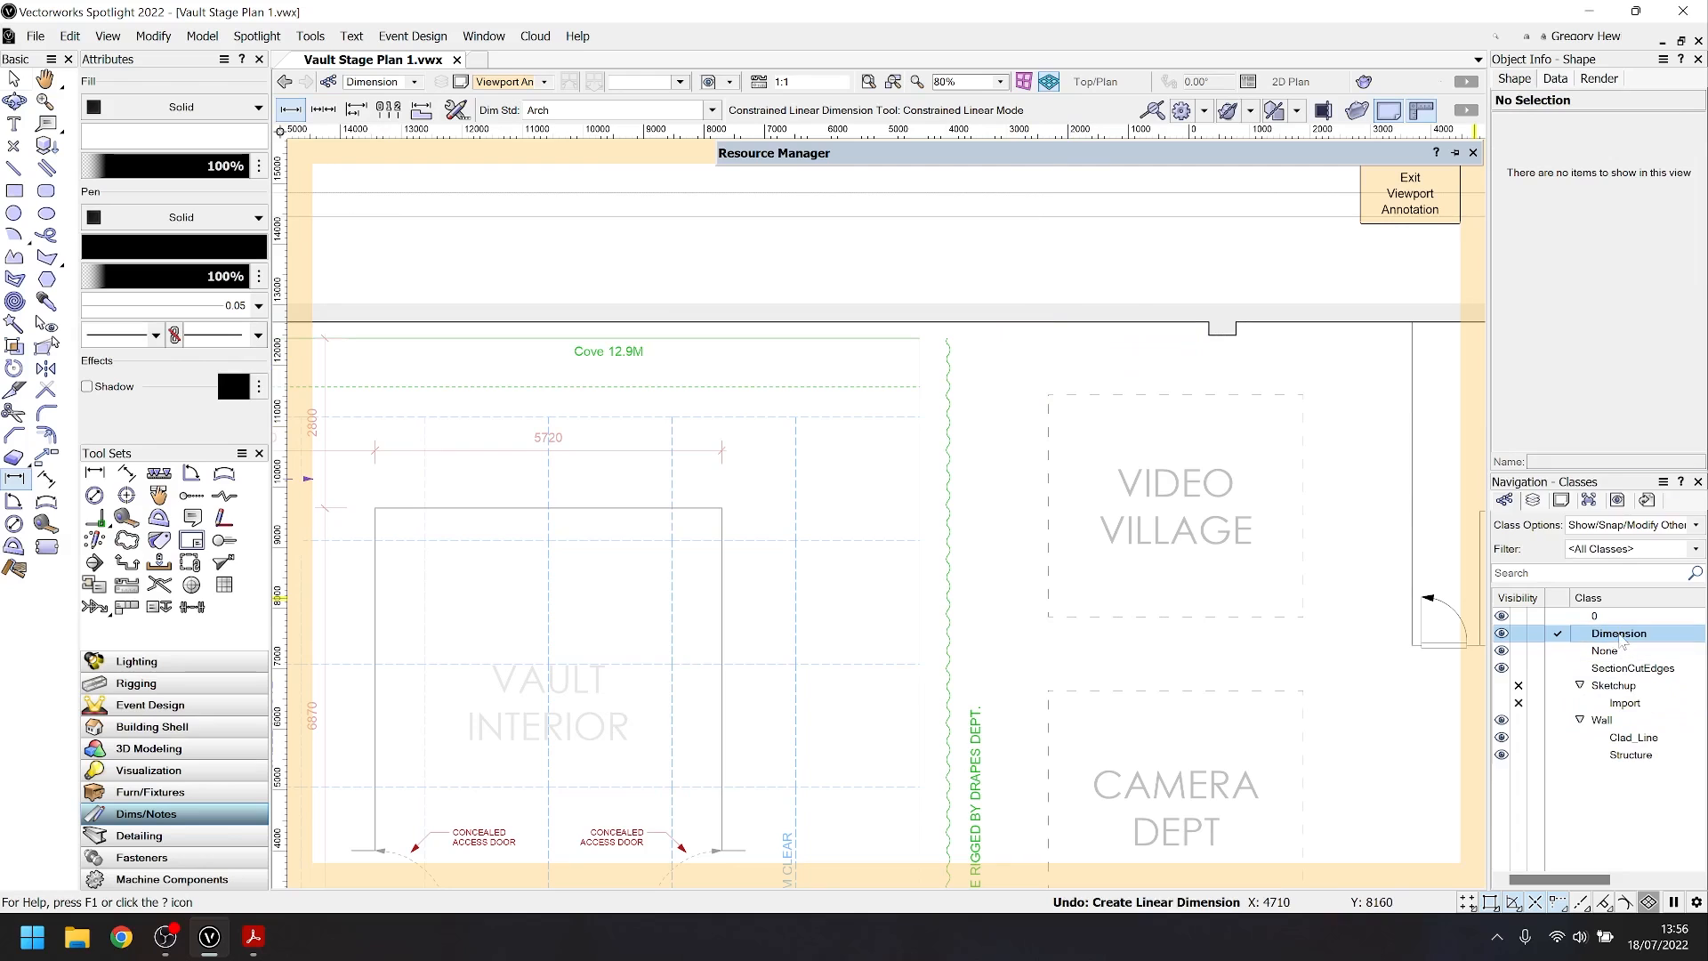
- Set the Dimension class to Use at Creation and update existing dimensions to its attributes
right_click(1619, 634)
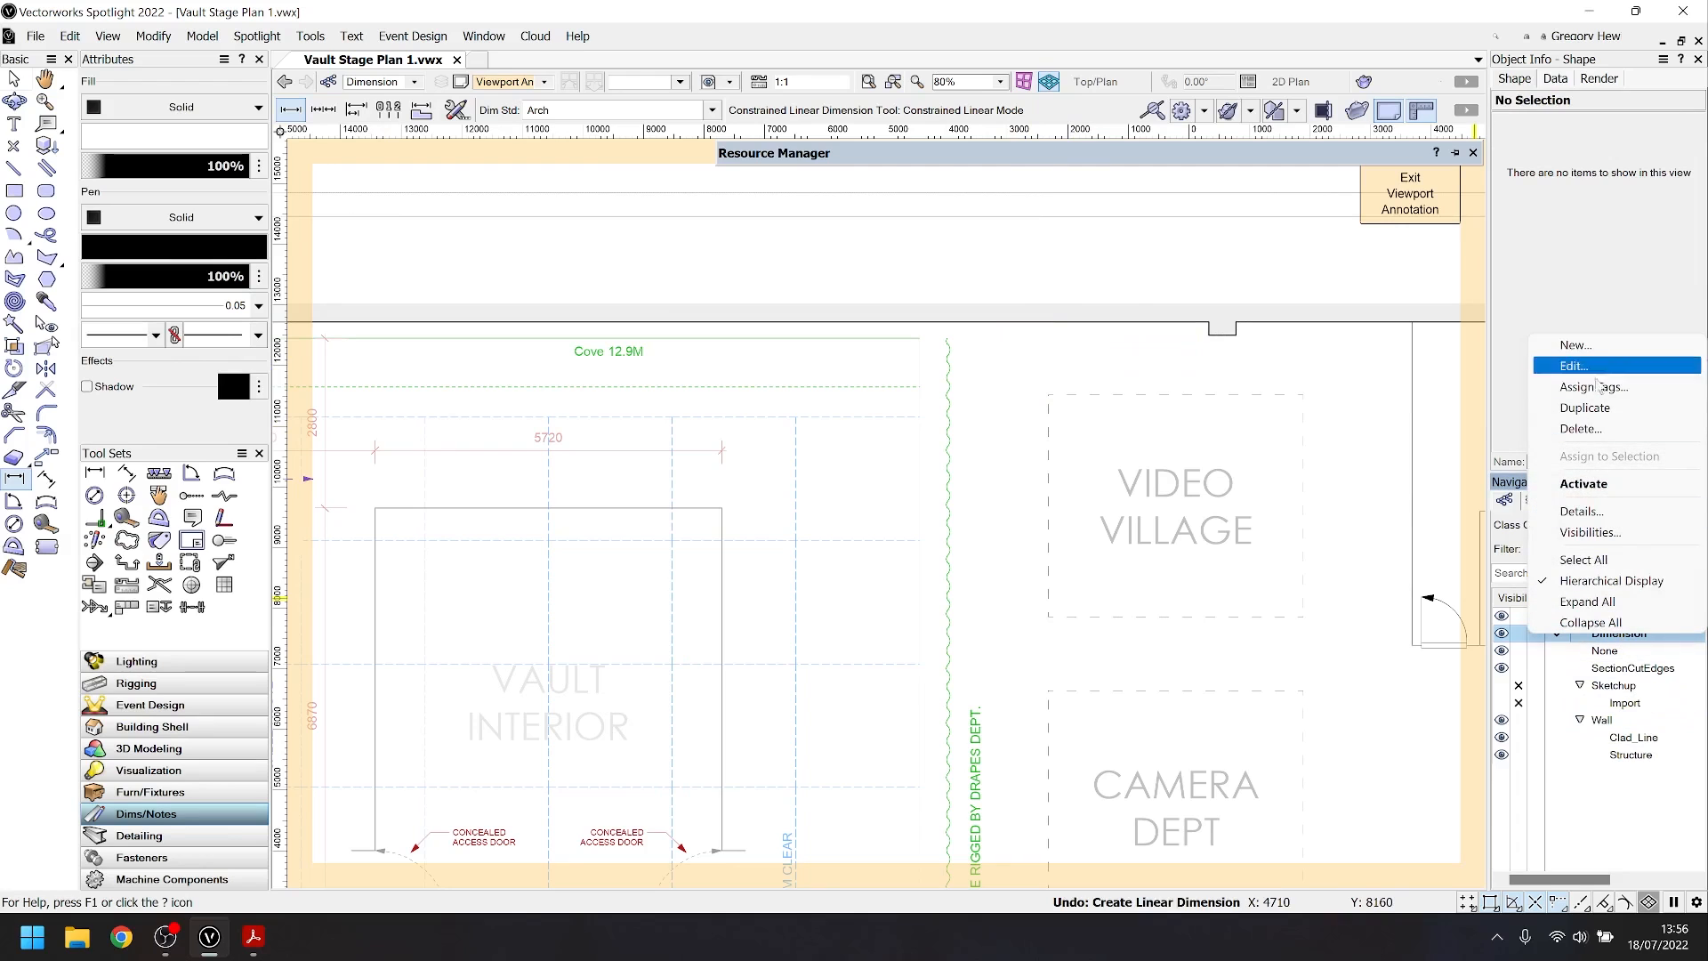
left_click(1571, 364)
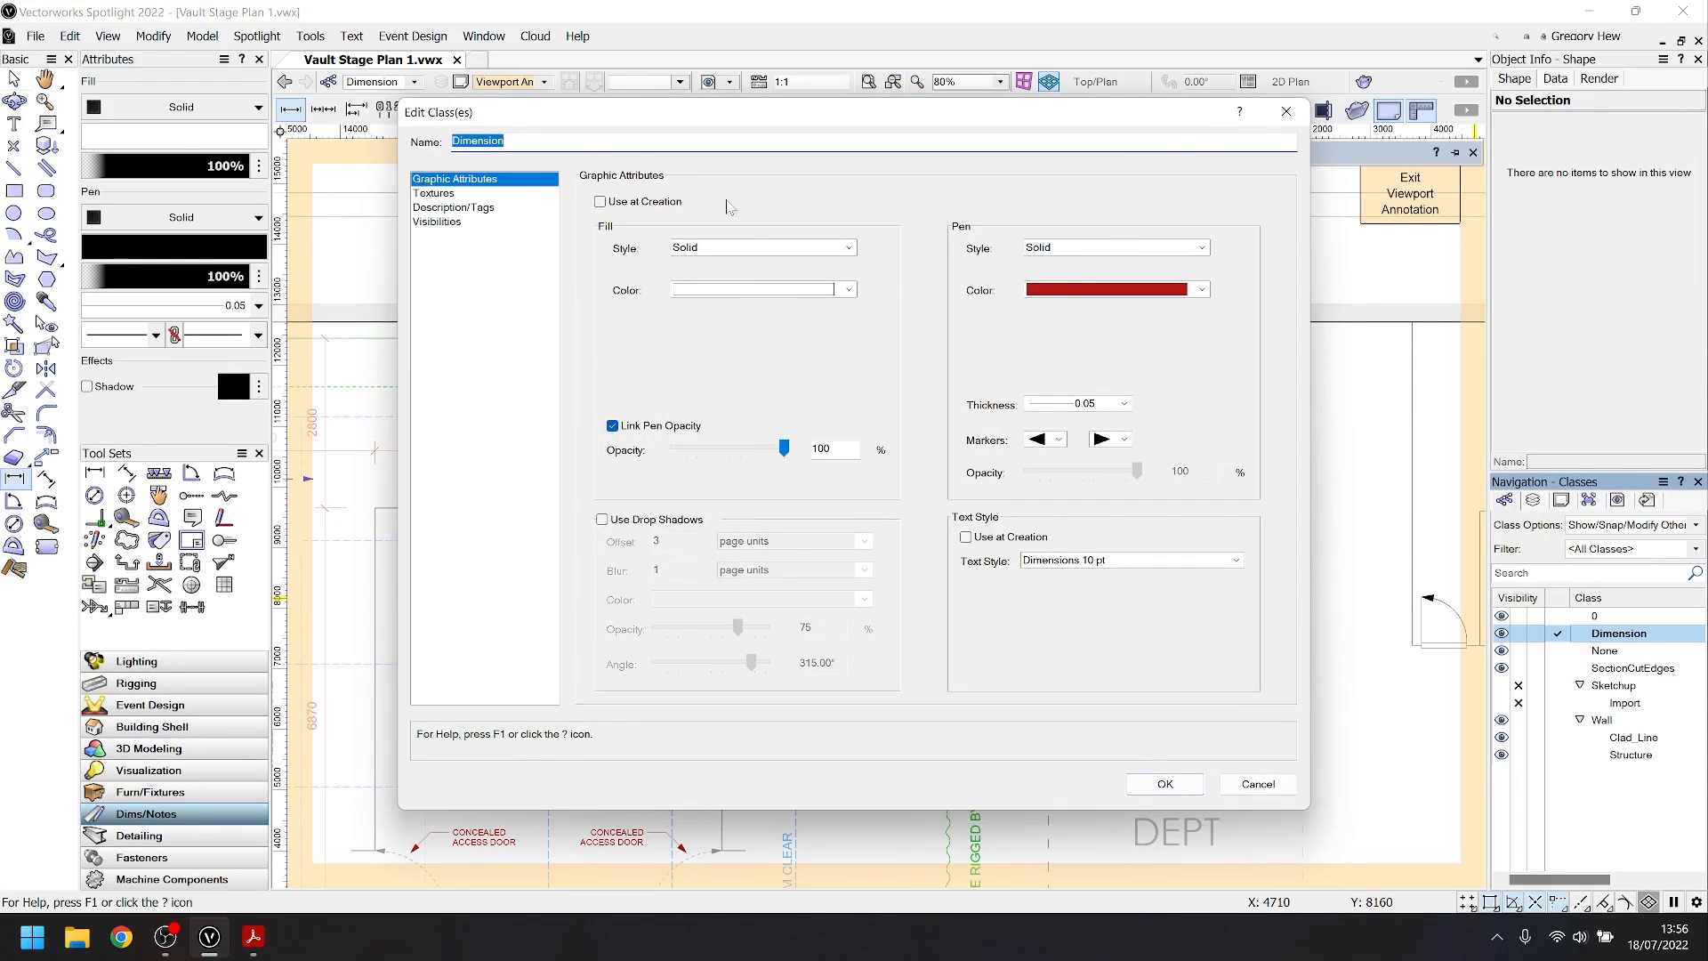
mouse_move(568, 185)
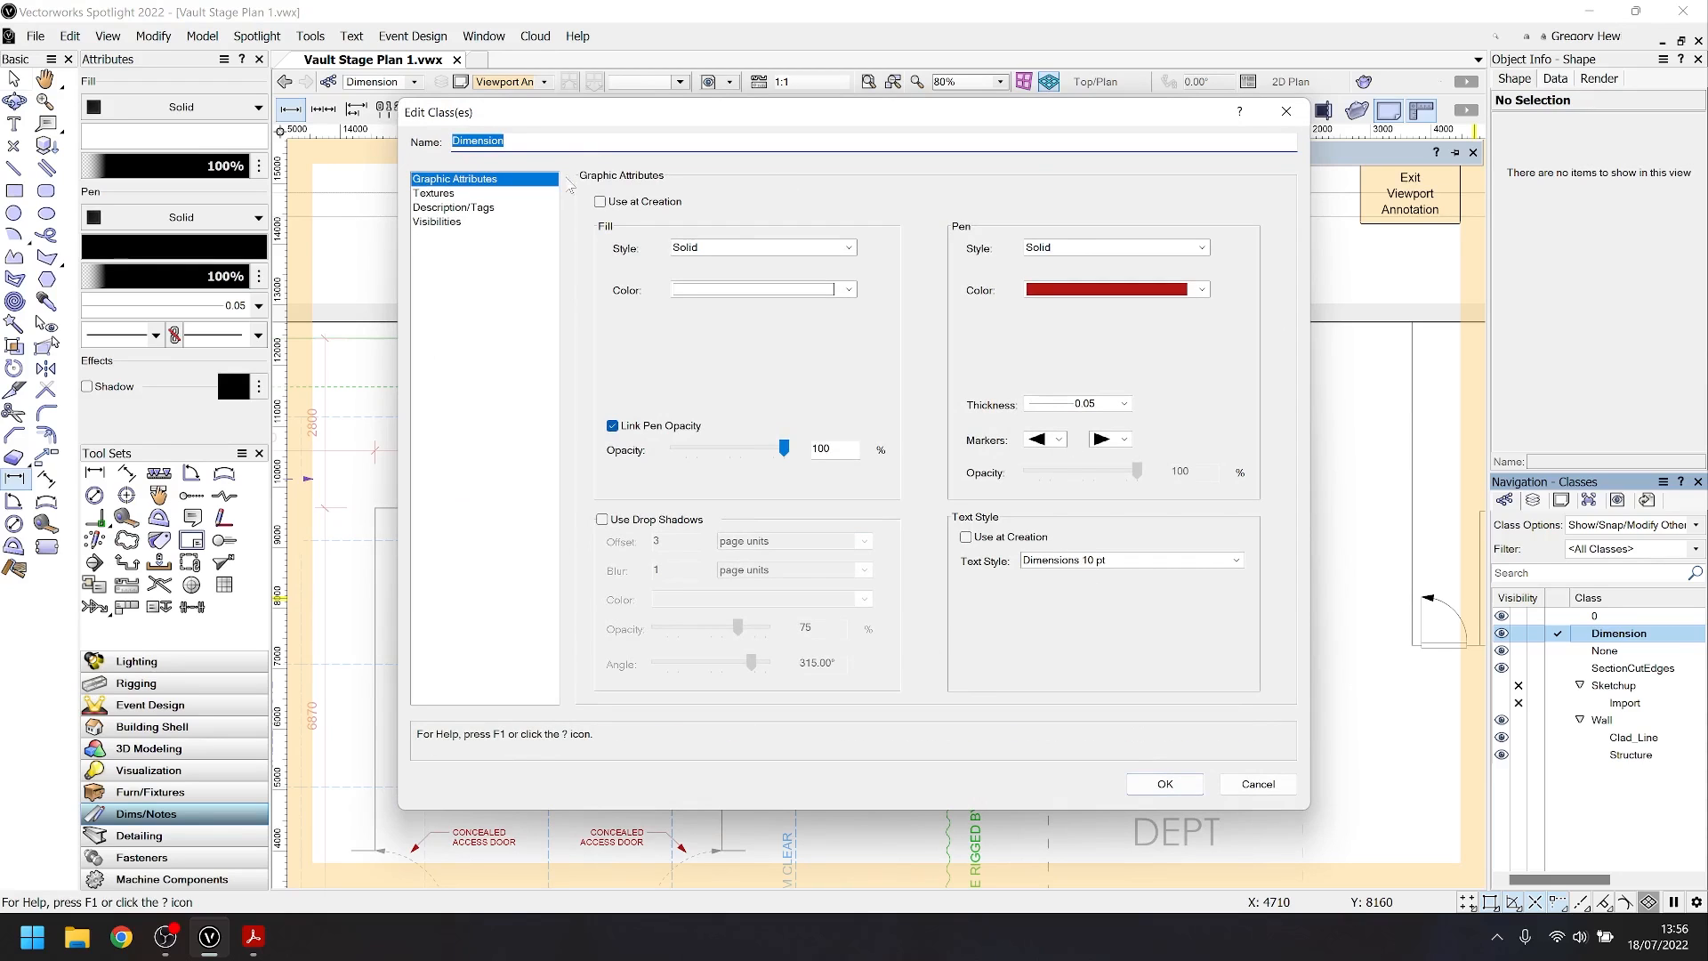
left_click(600, 201)
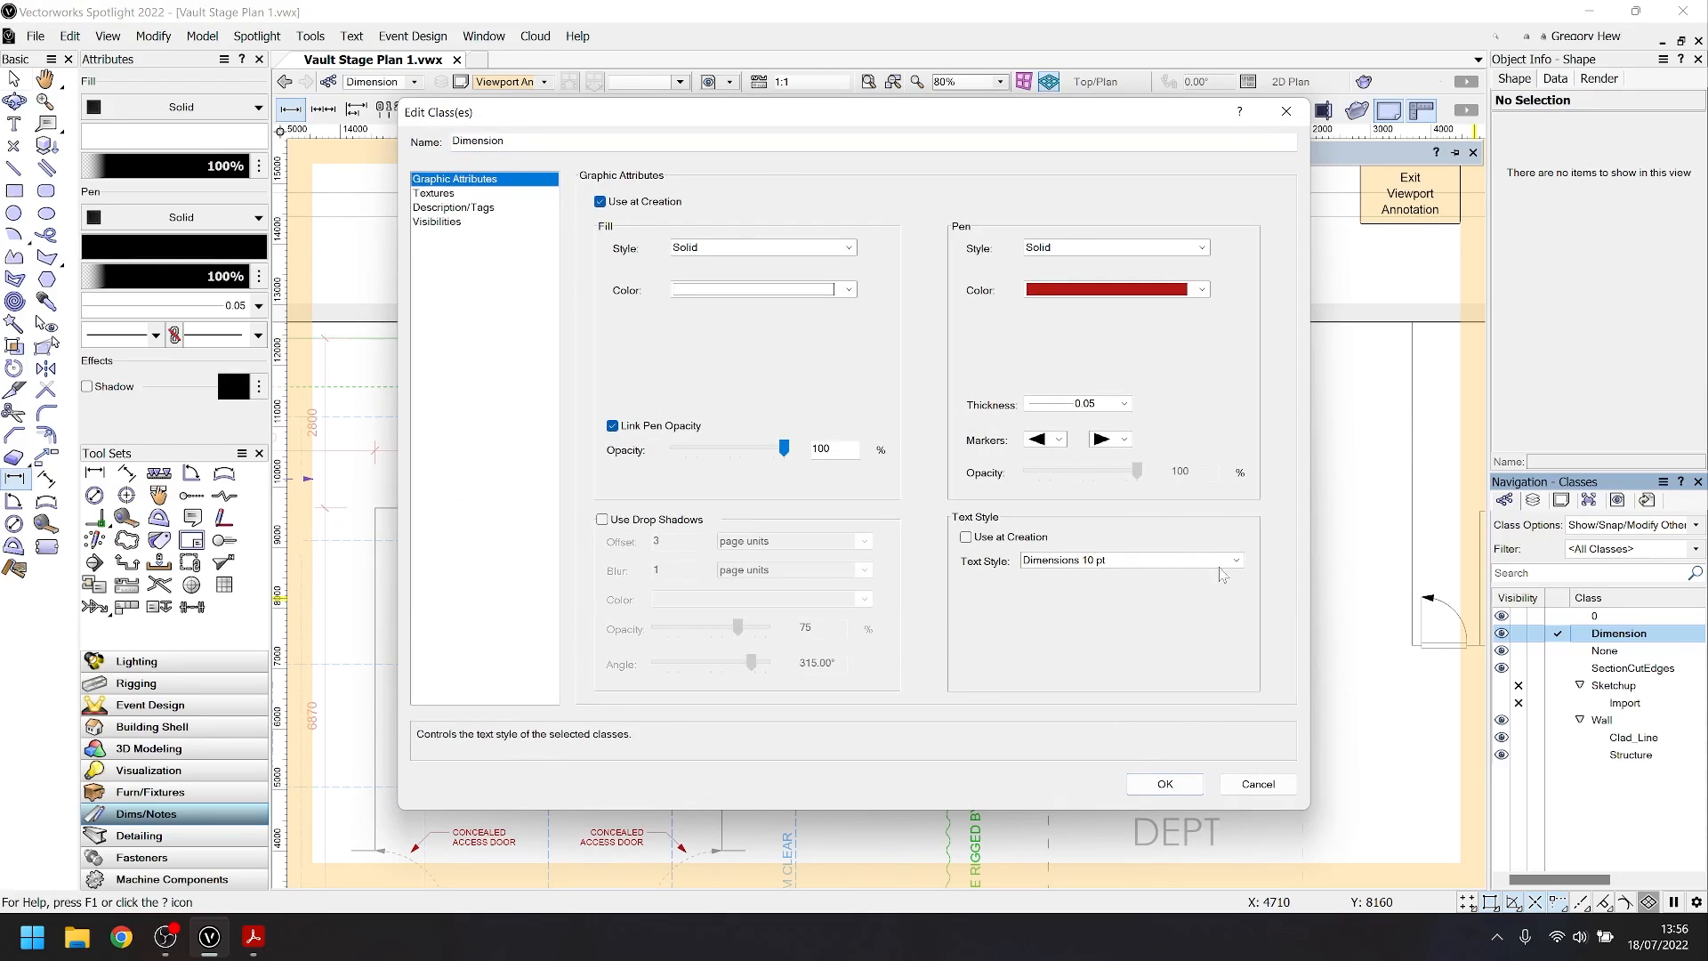
left_click(1162, 783)
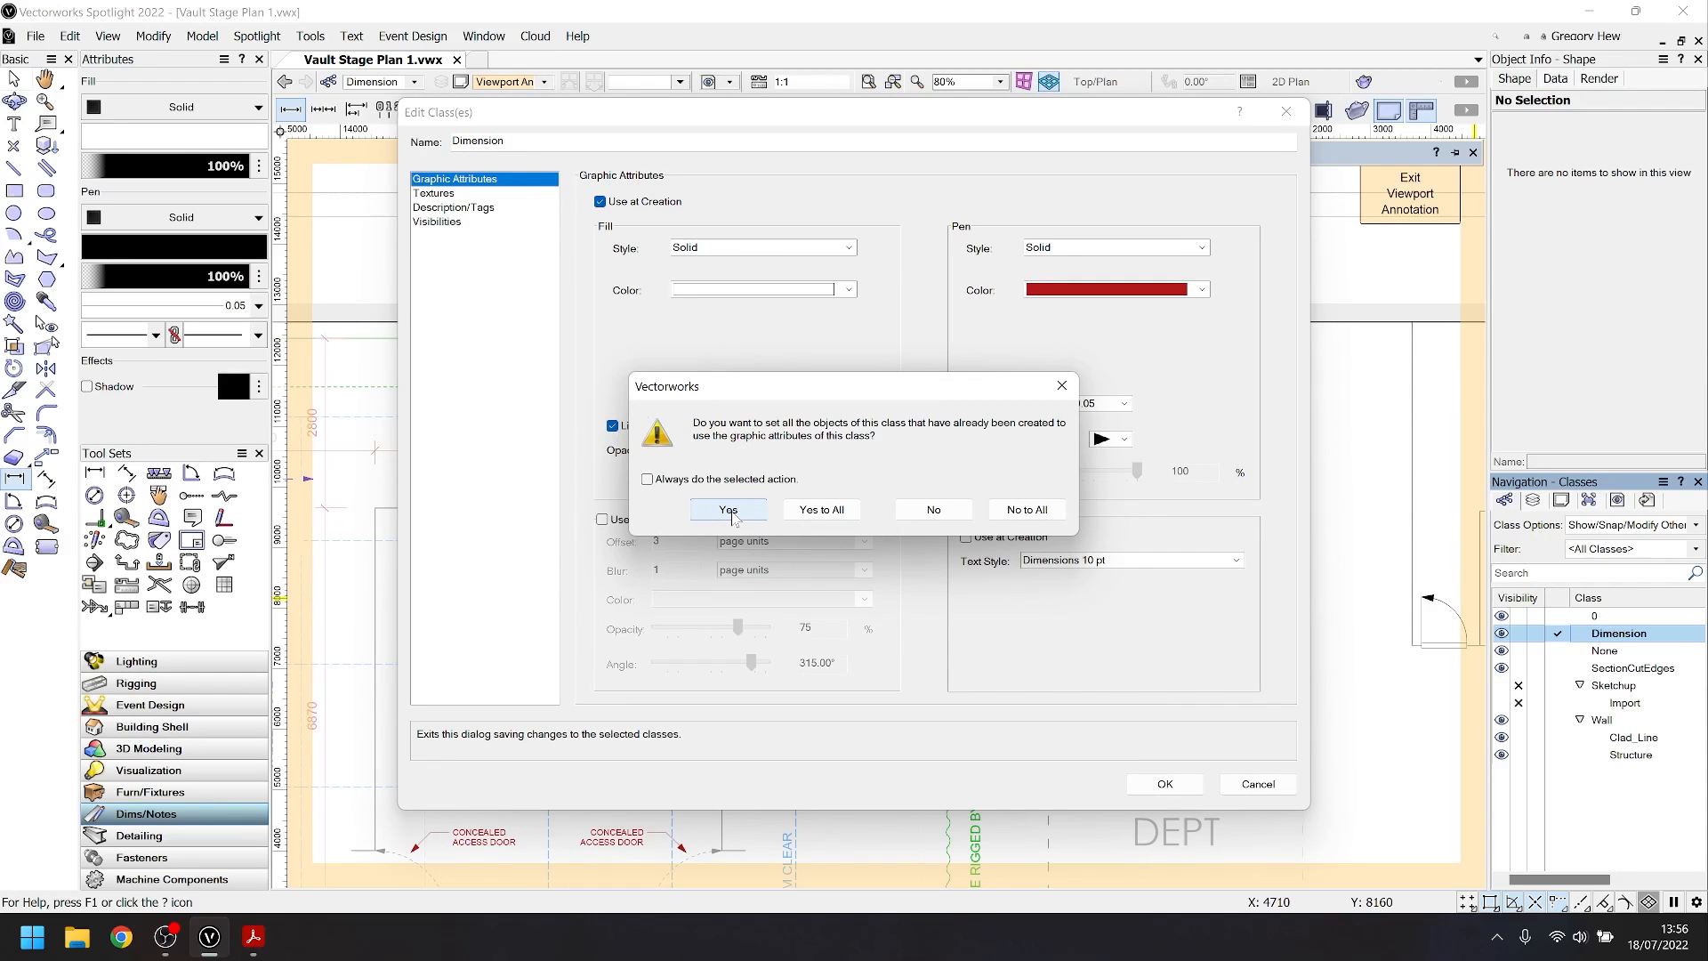
left_click(727, 511)
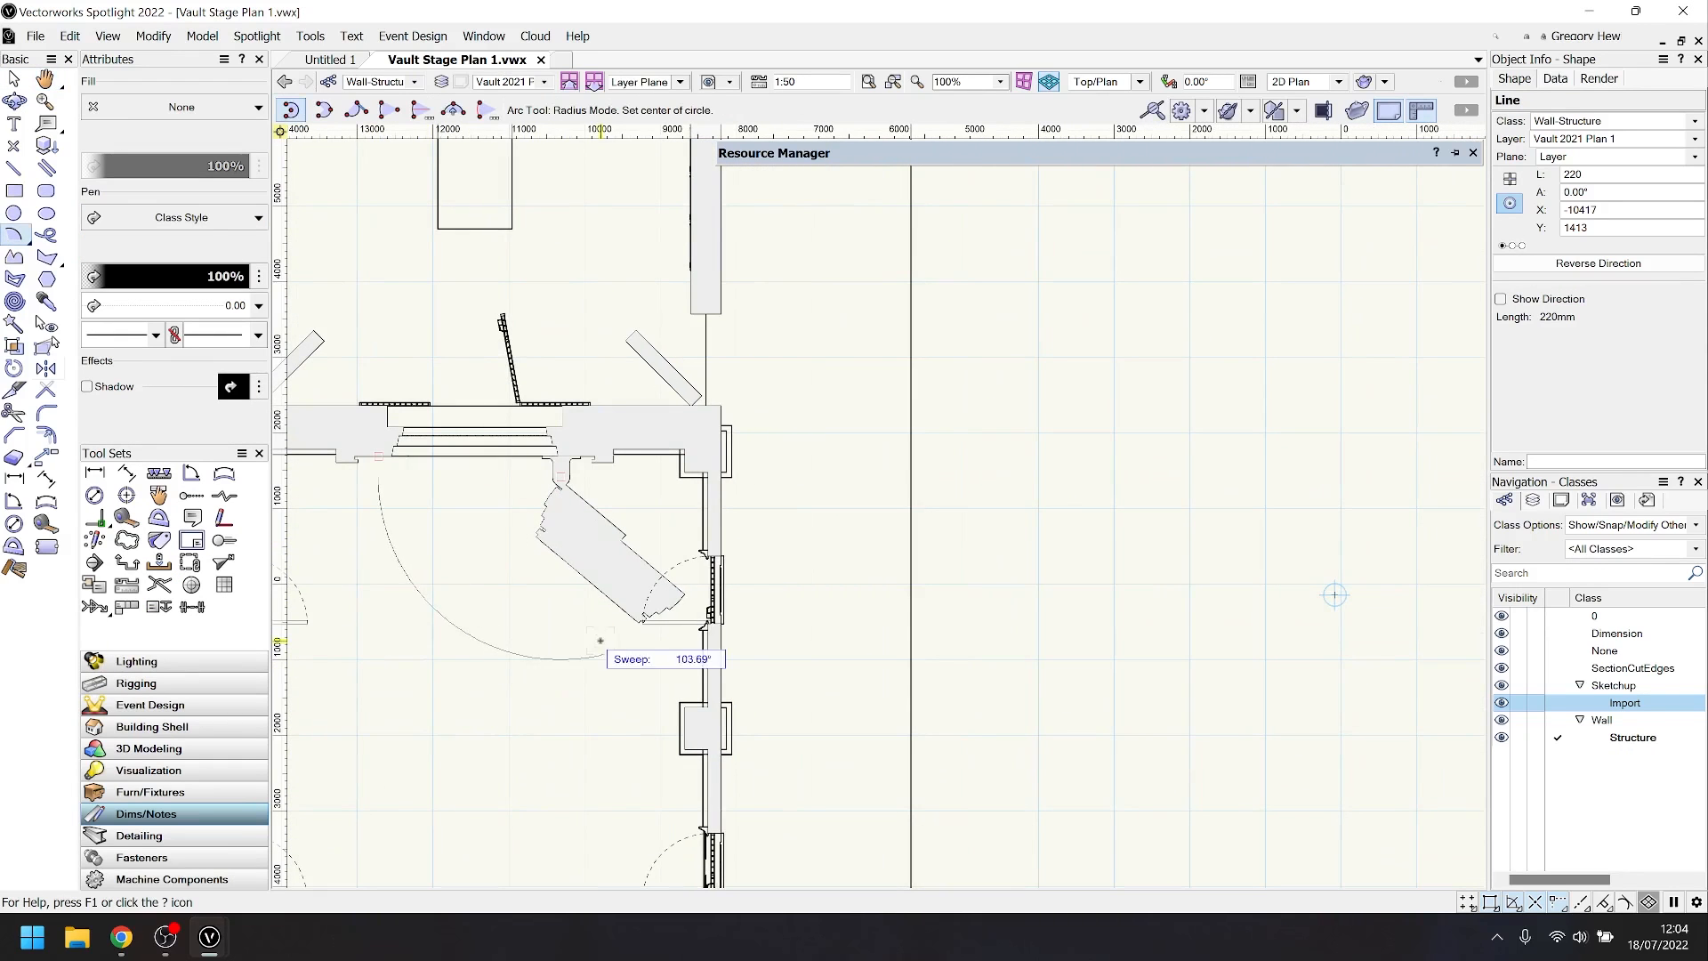
- Set a point of the door swing arc beside the vault
left_click(174, 107)
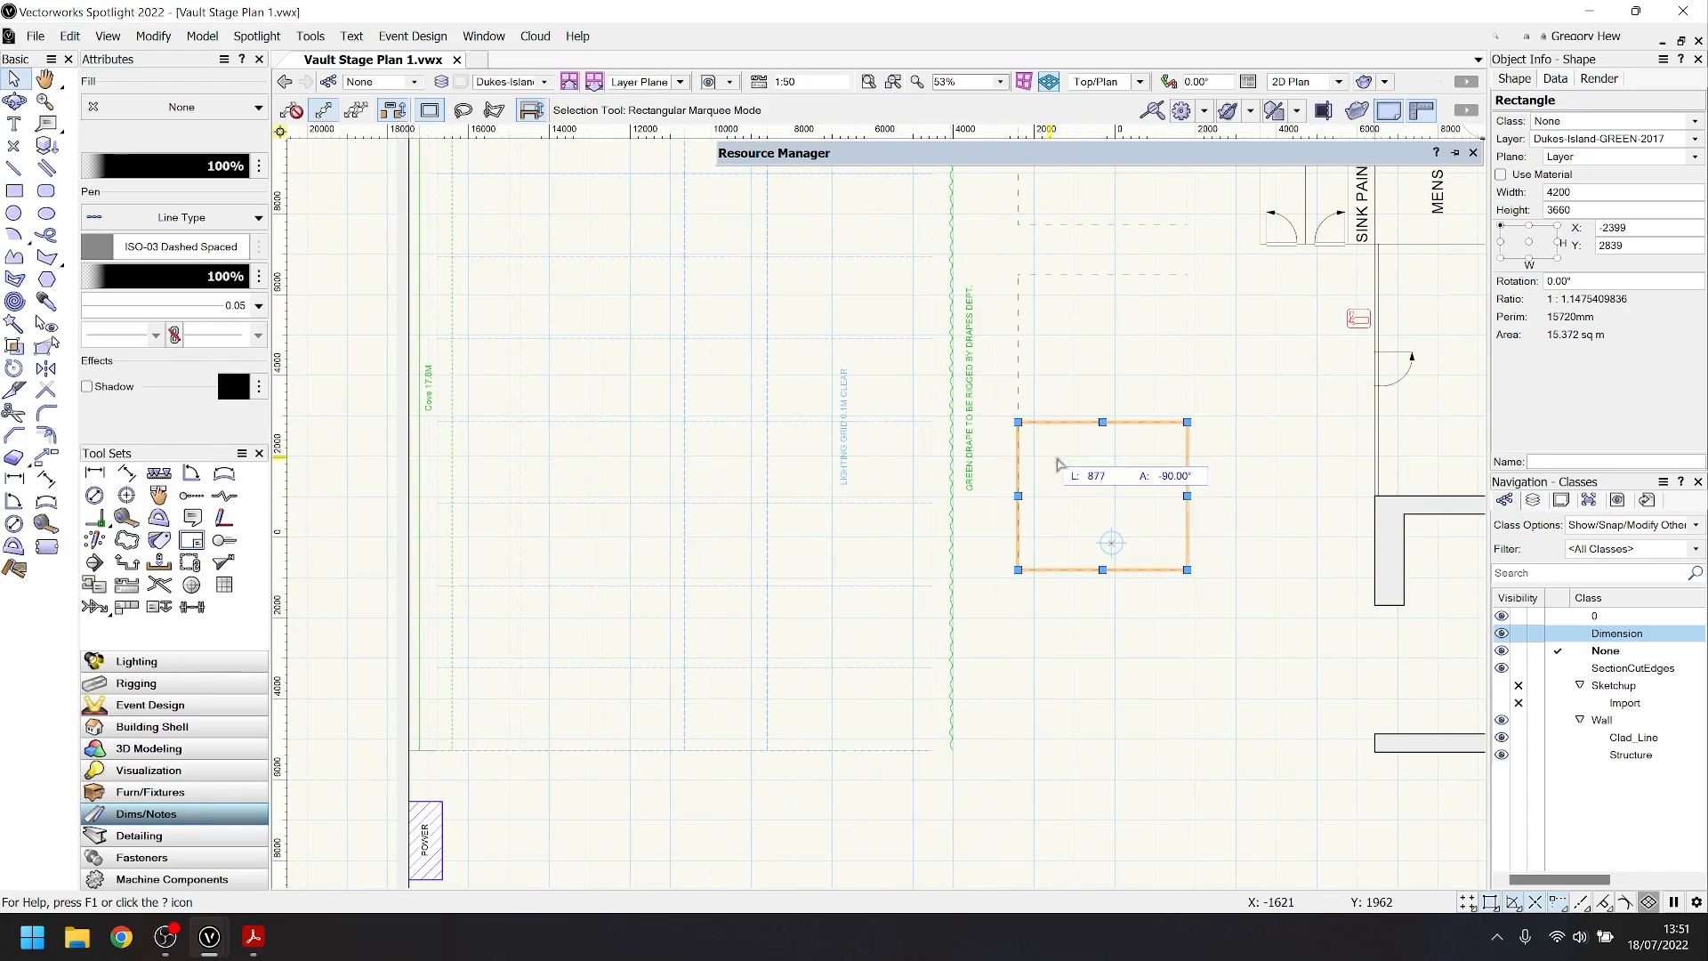
- Drag out a dashed ISO-03 rectangle for a department area beside the drapes line
left_click_drag(1099, 423, 1099, 457)
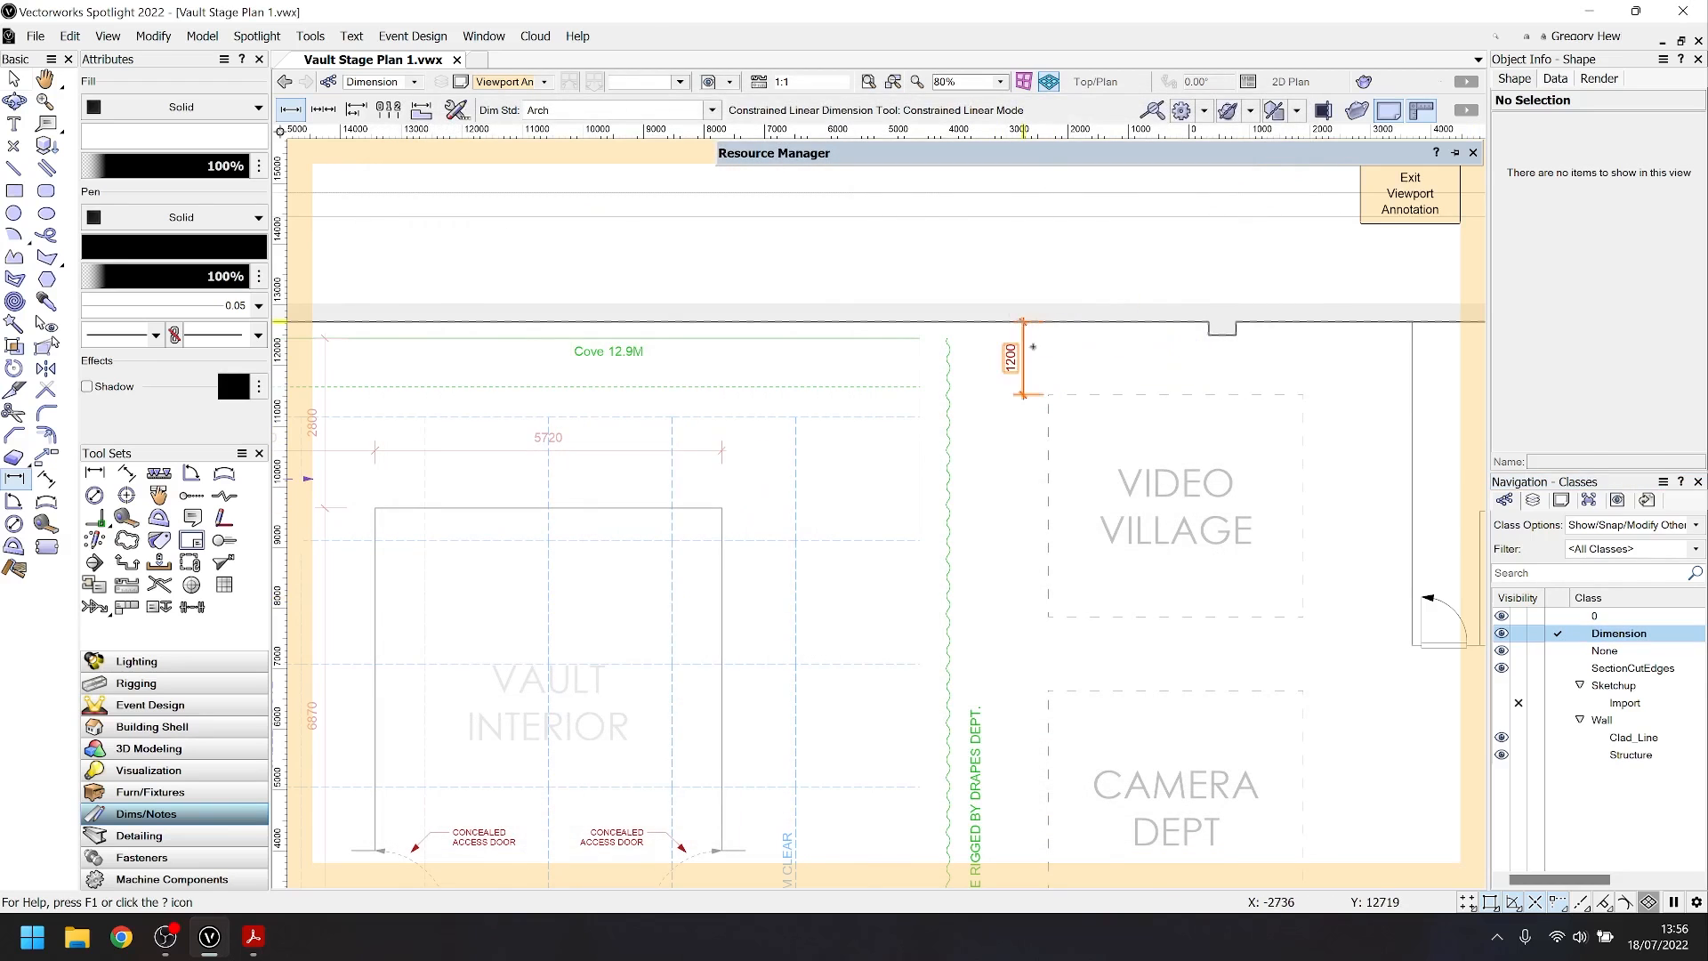
- Add a linear dimension for the gap above the department areas
left_click(1019, 359)
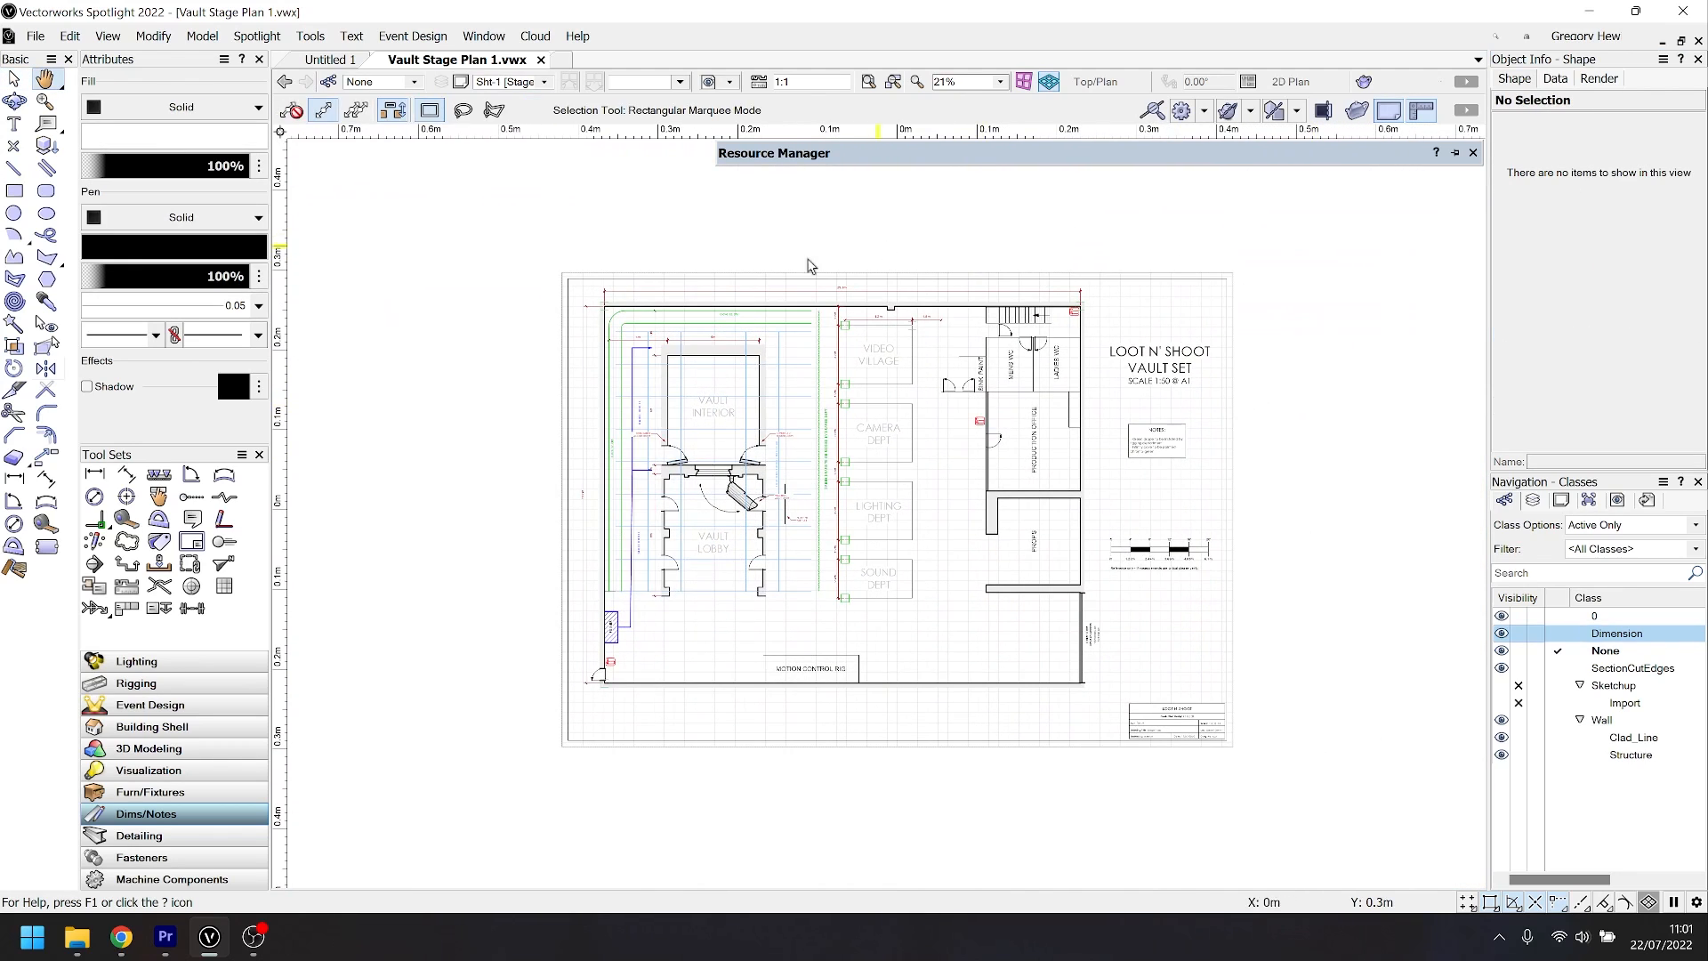
left_click(36, 36)
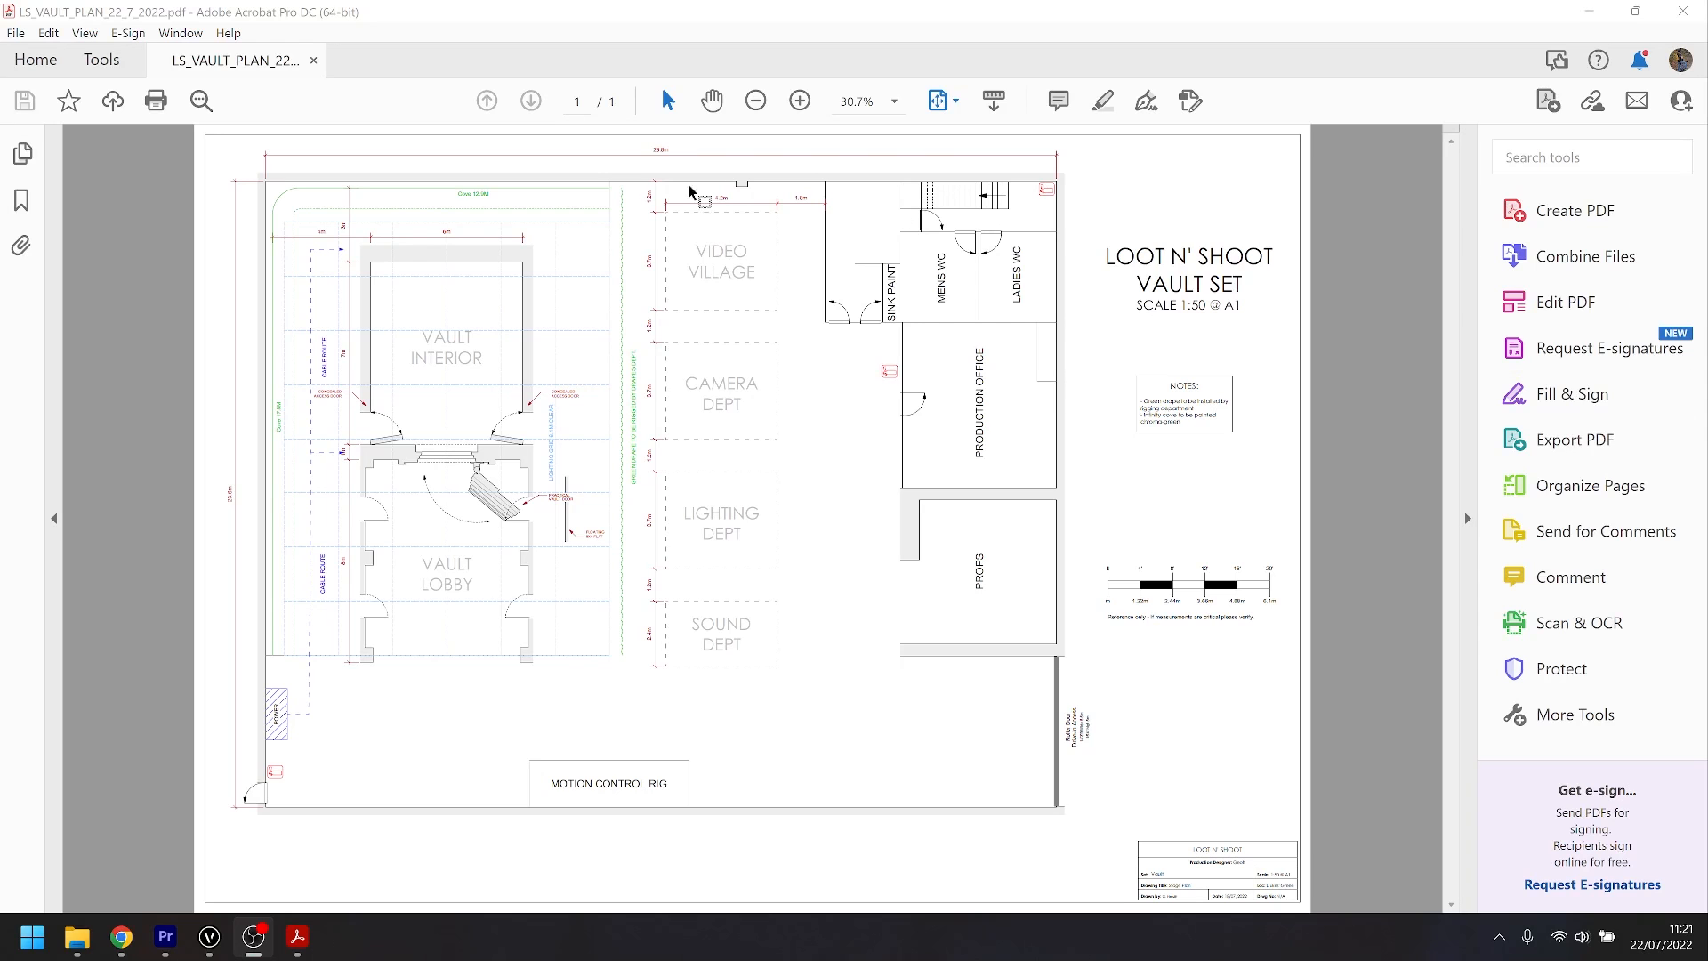
mouse_move(302, 642)
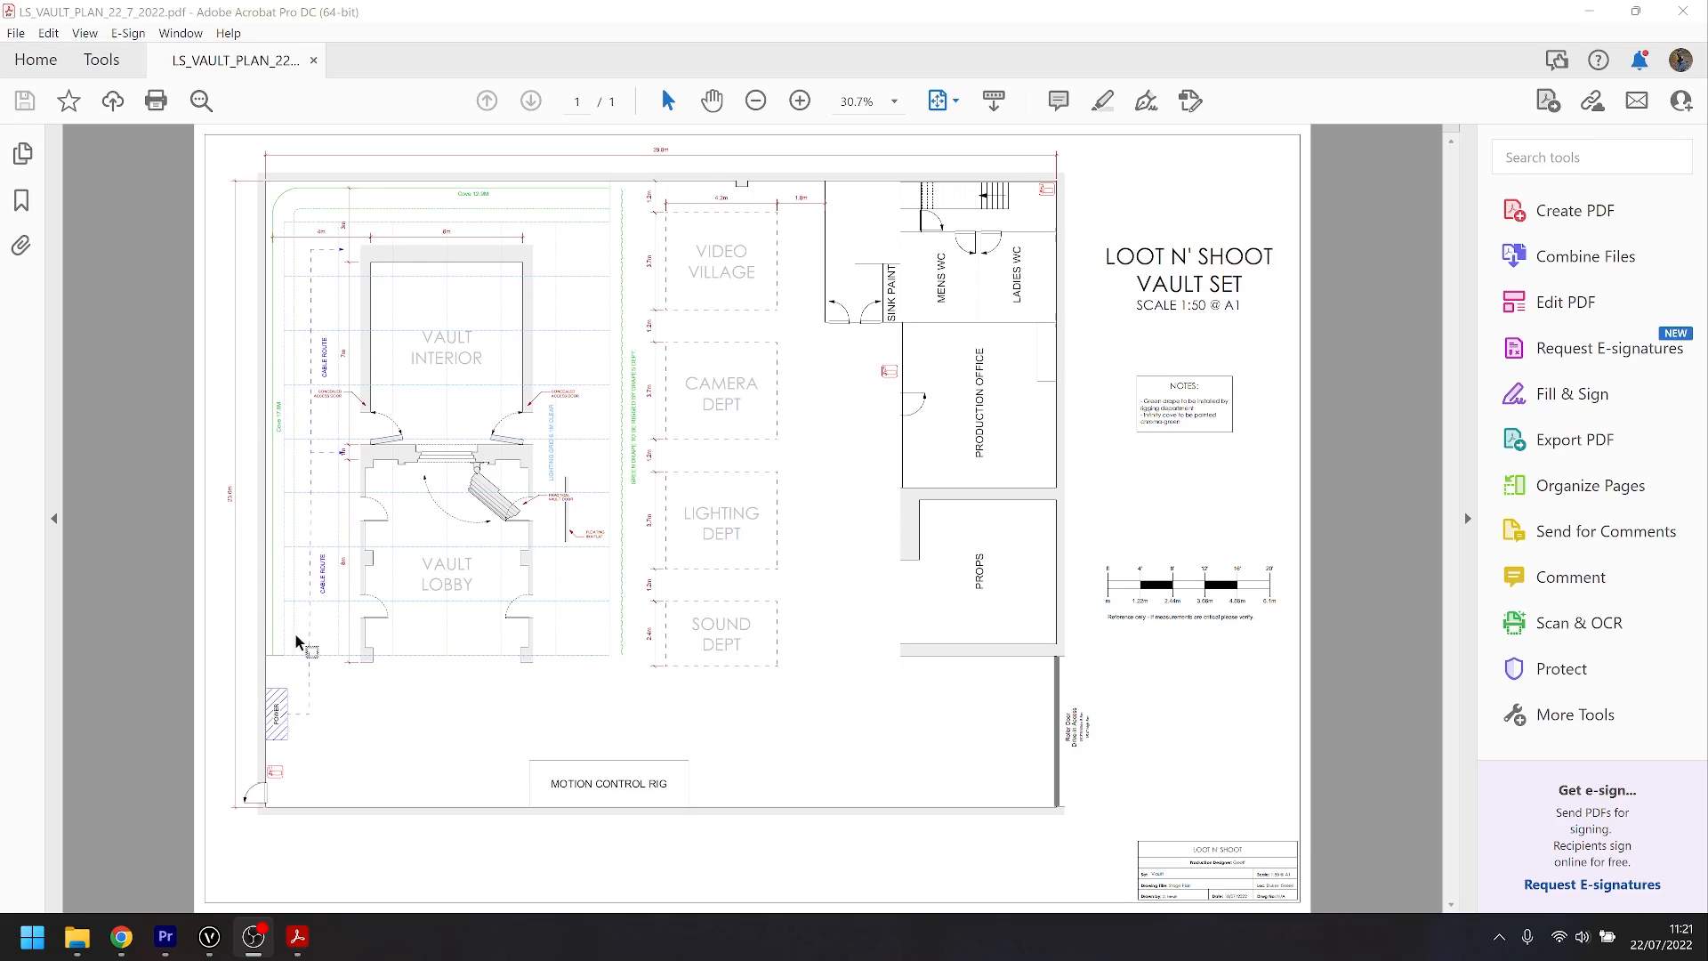